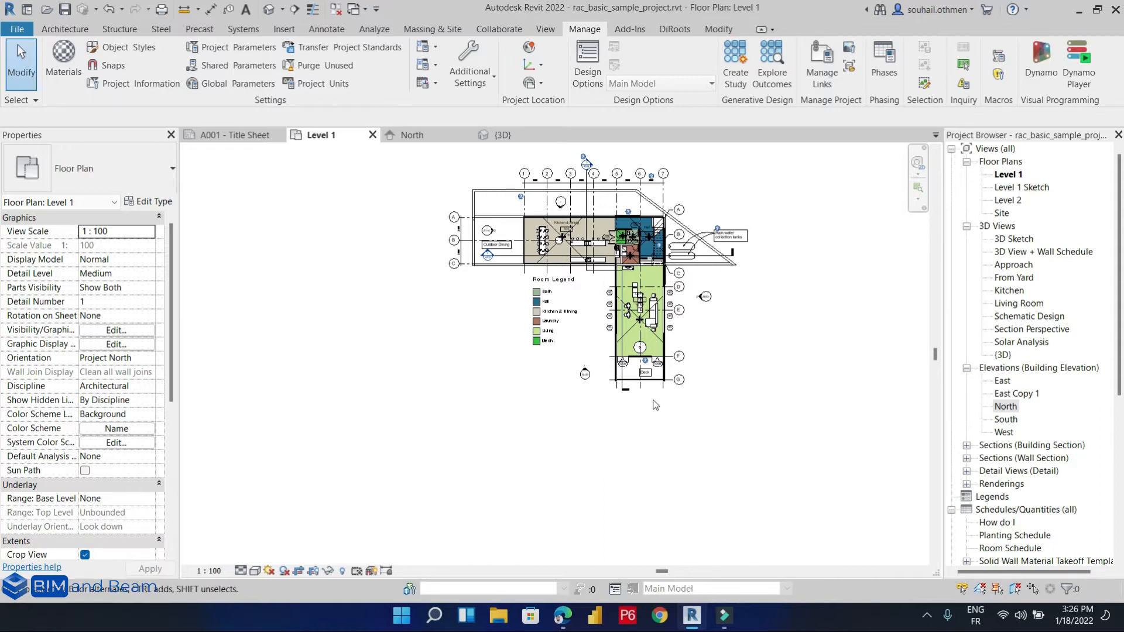
pyautogui.moveTo(267, 217)
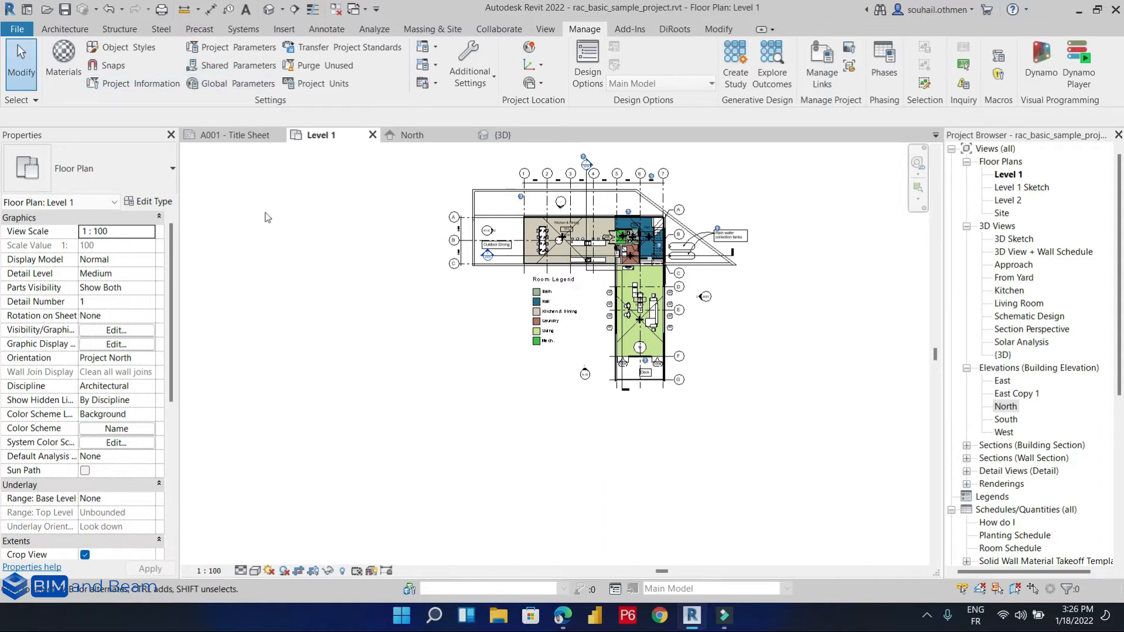
pyautogui.moveTo(288, 209)
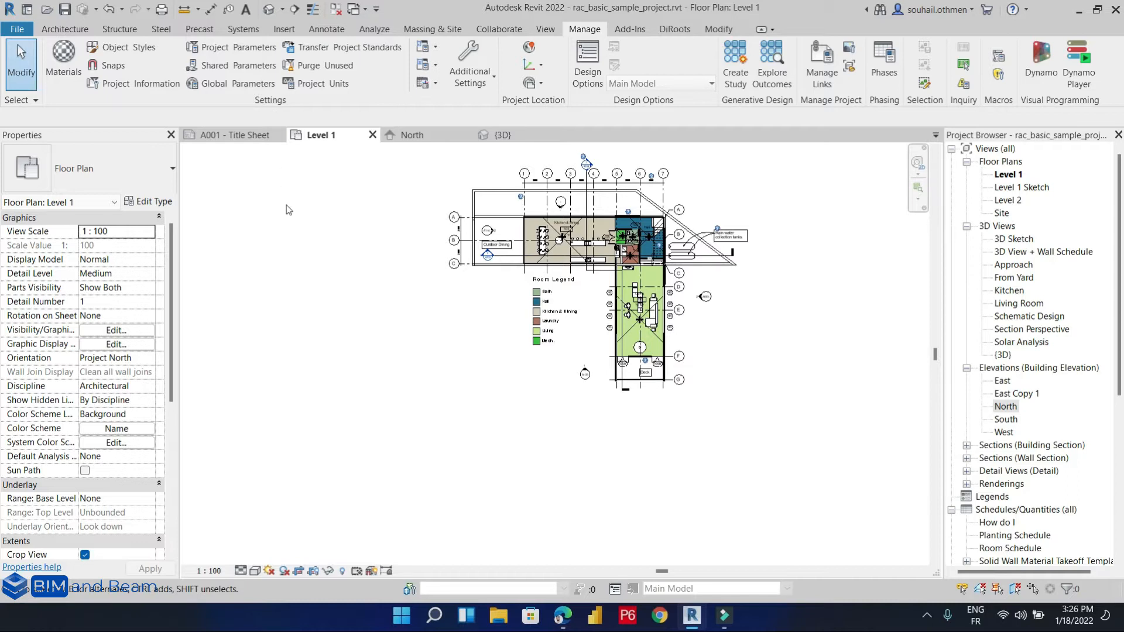
pyautogui.moveTo(609, 196)
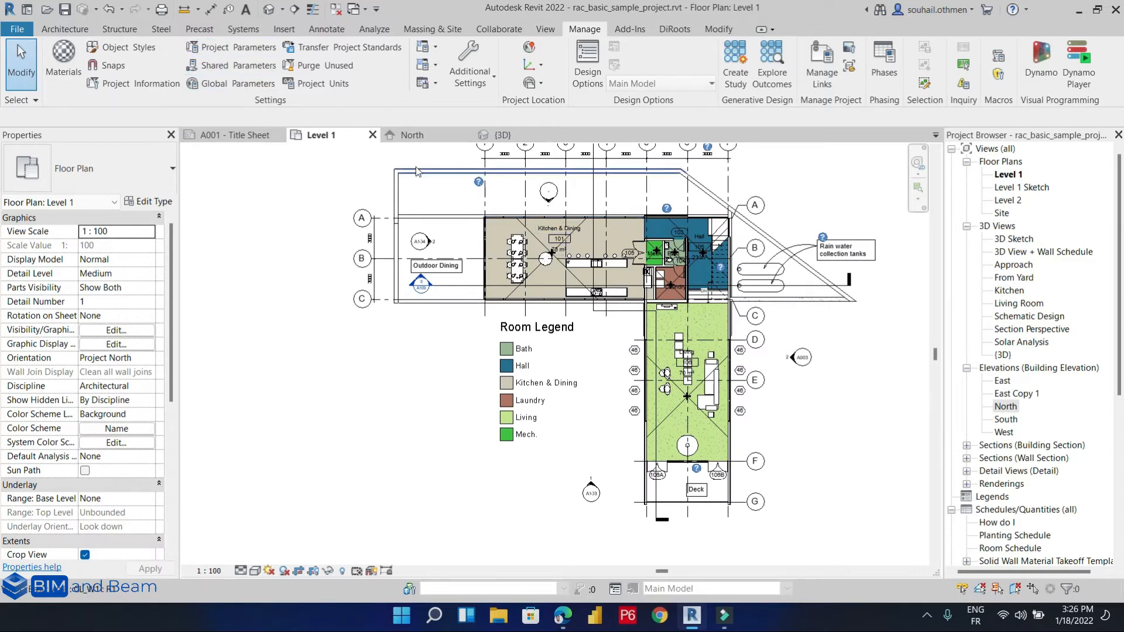
pyautogui.moveTo(412, 177)
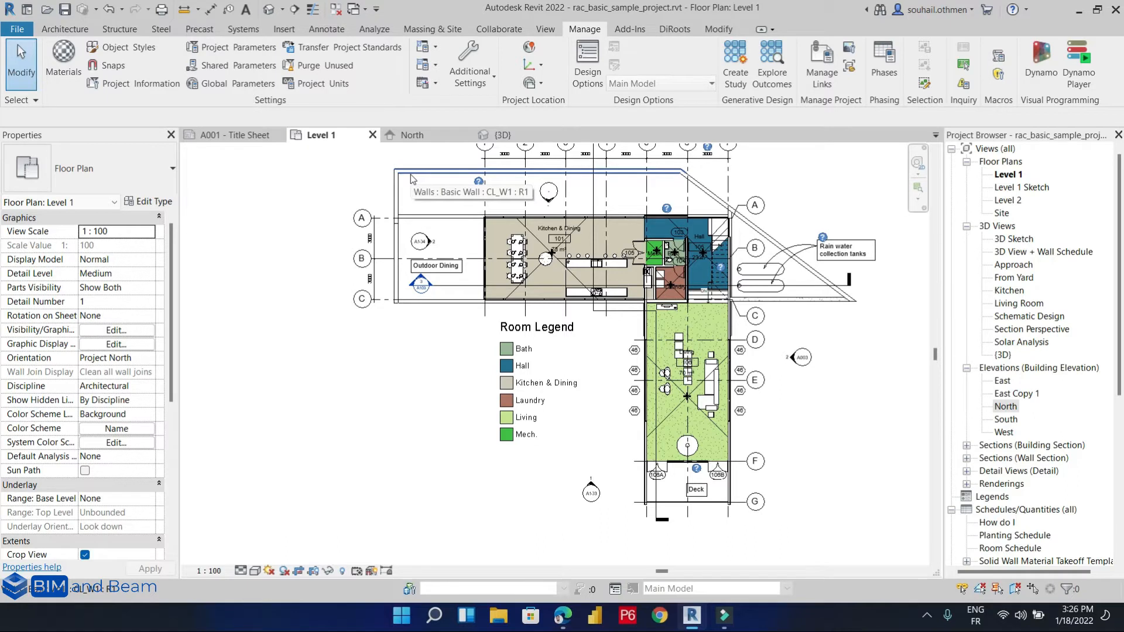
pyautogui.moveTo(613, 239)
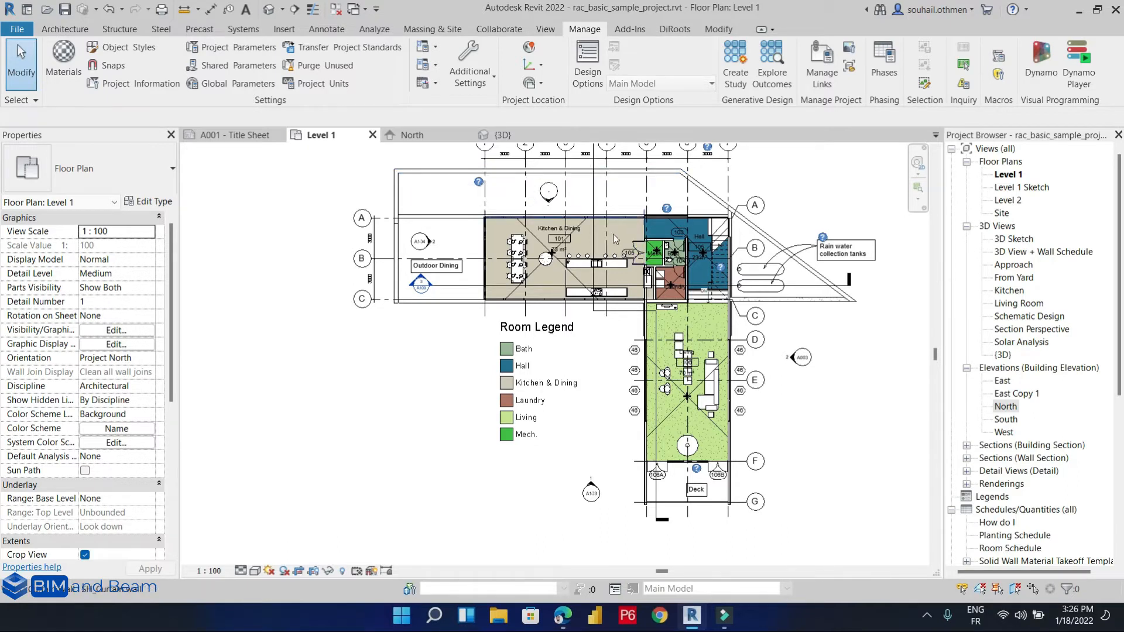
pyautogui.moveTo(574, 231)
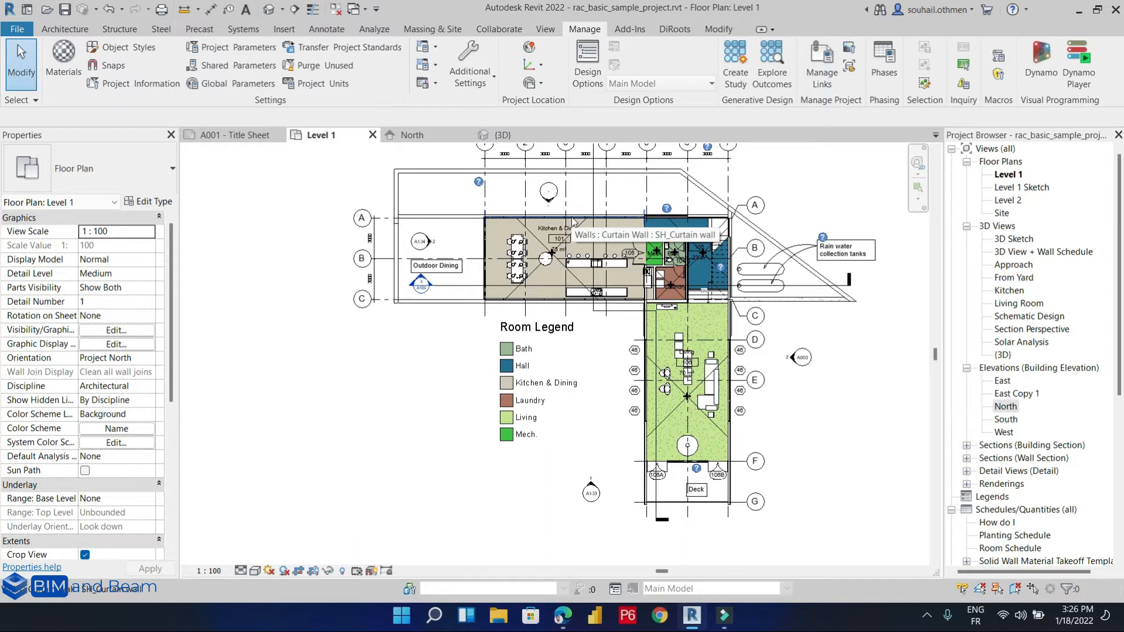
pyautogui.moveTo(654, 220)
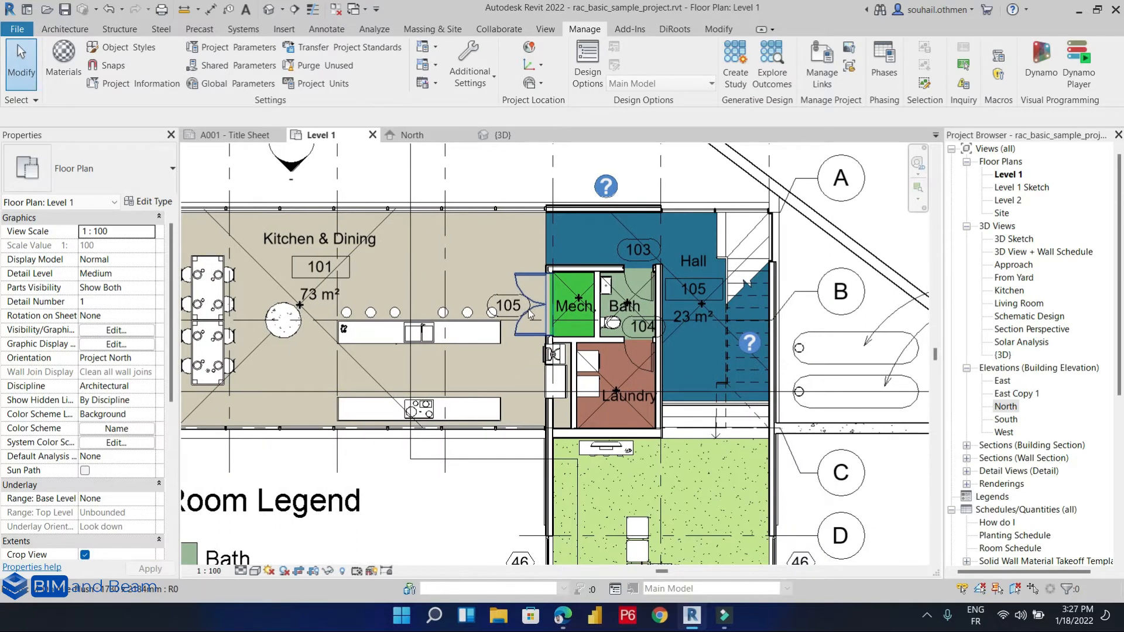
pyautogui.moveTo(529, 314)
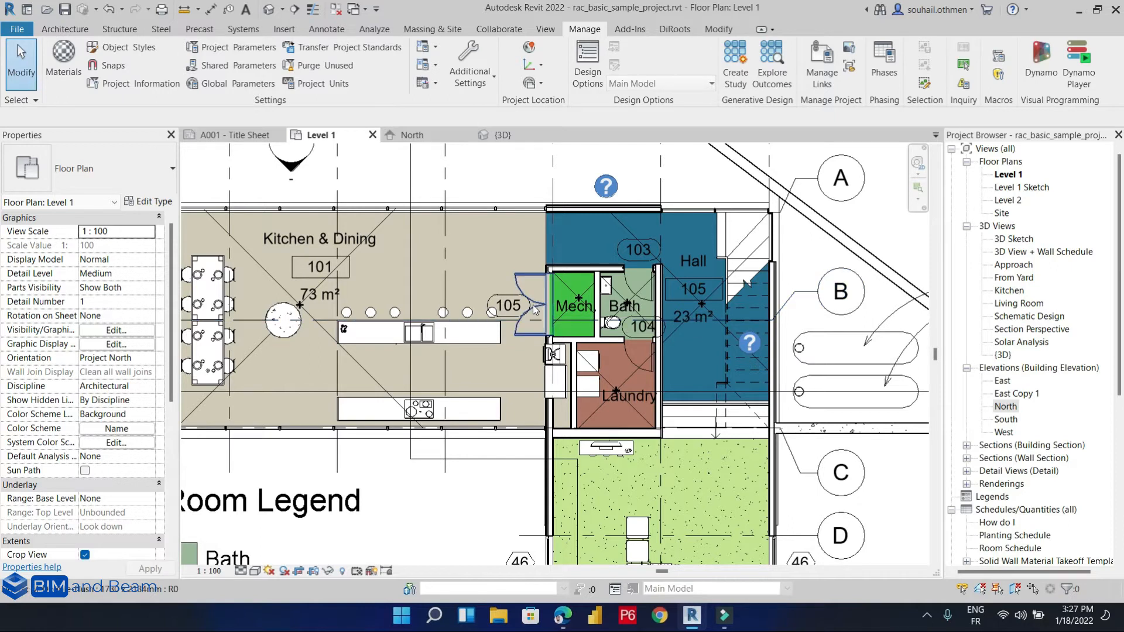
# Step: Inspect the properties of the double door by the Mech room and the living room window
pyautogui.click(526, 309)
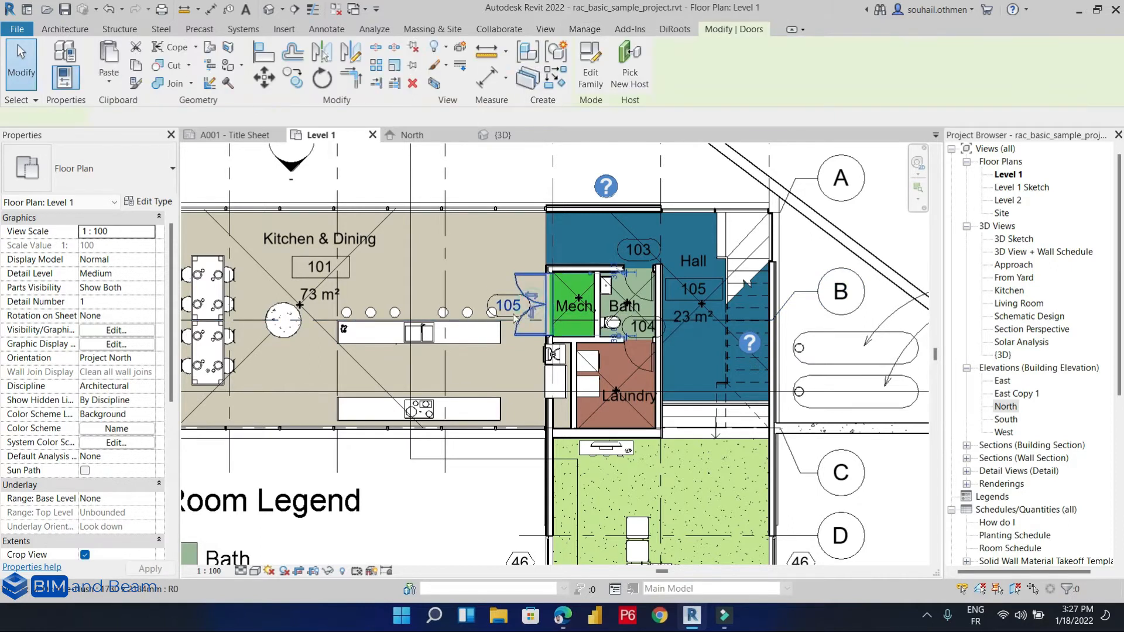
pyautogui.click(531, 308)
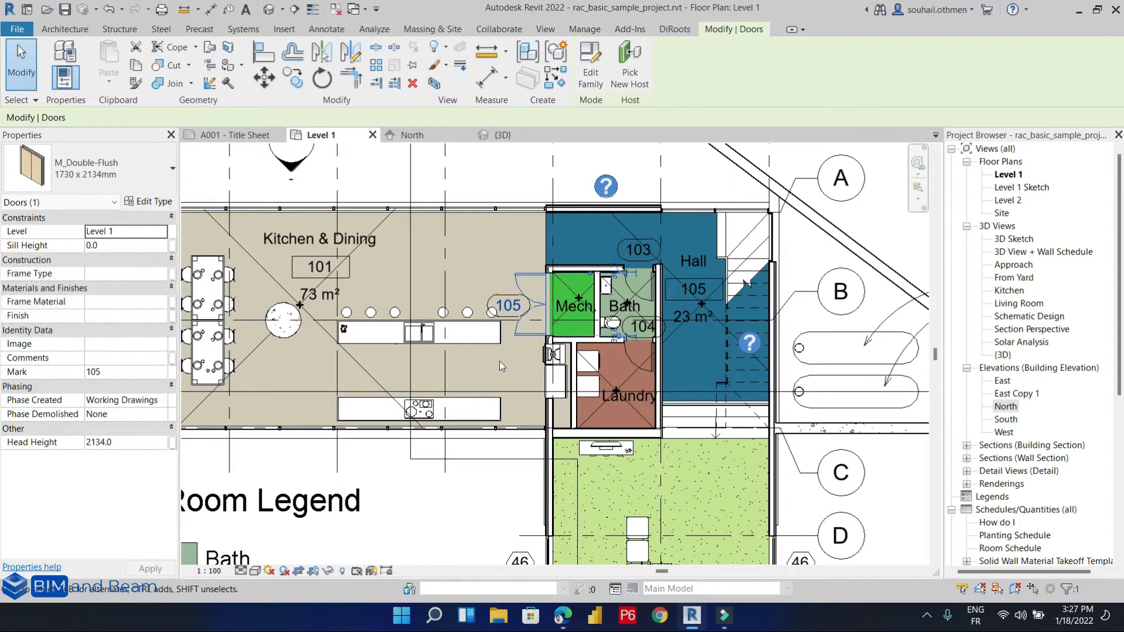
pyautogui.click(469, 311)
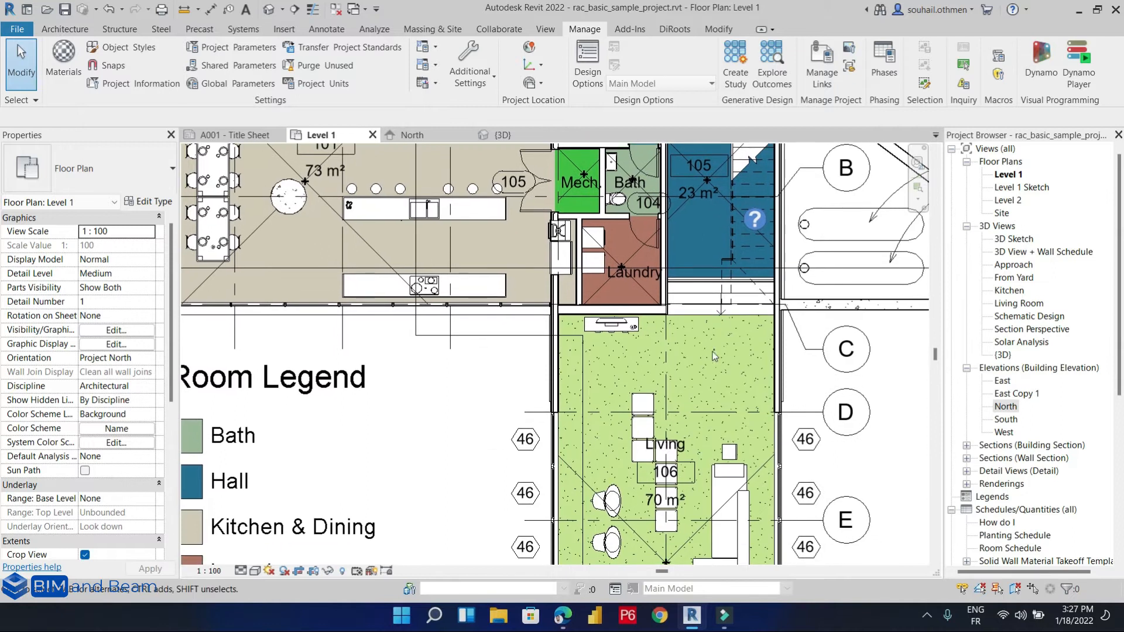
pyautogui.scroll(-3)
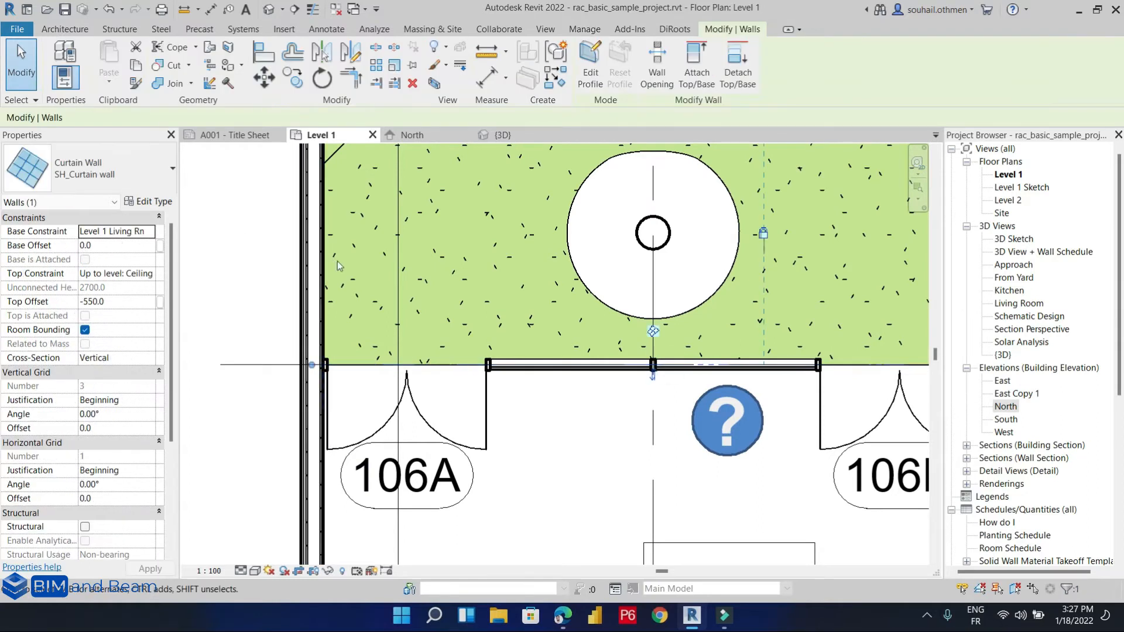
pyautogui.scroll(-3)
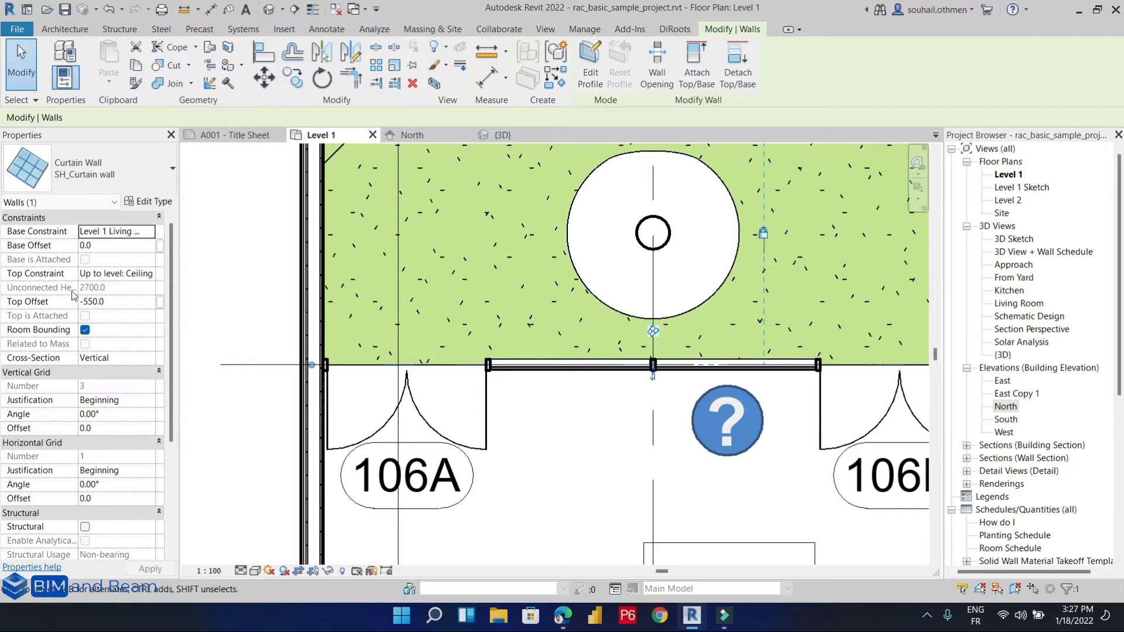
pyautogui.scroll(-3)
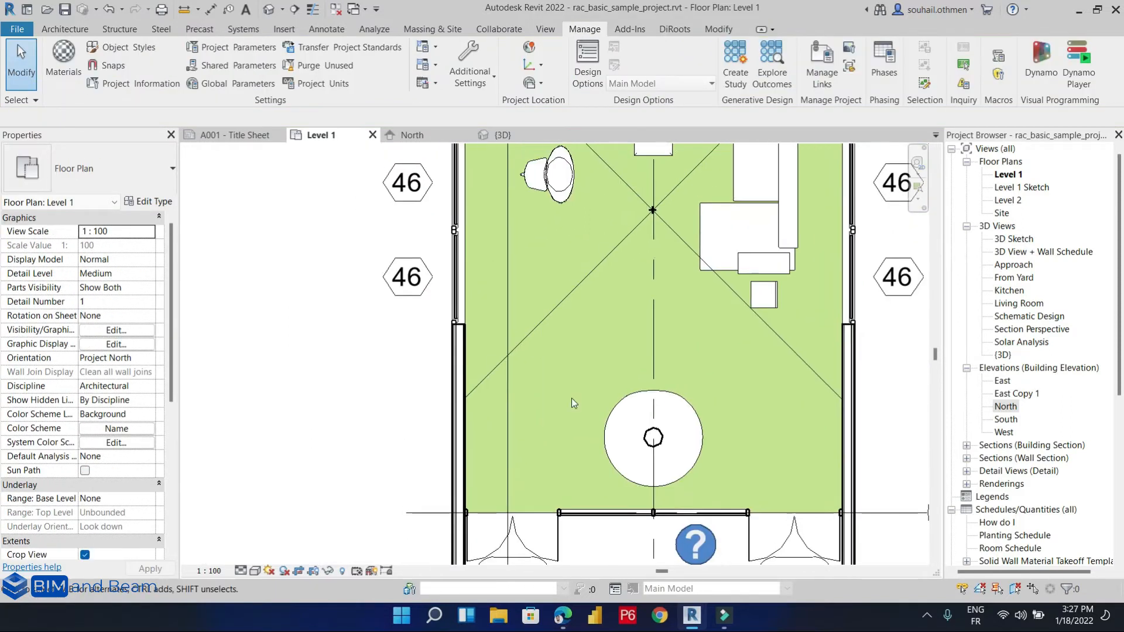
pyautogui.click(454, 275)
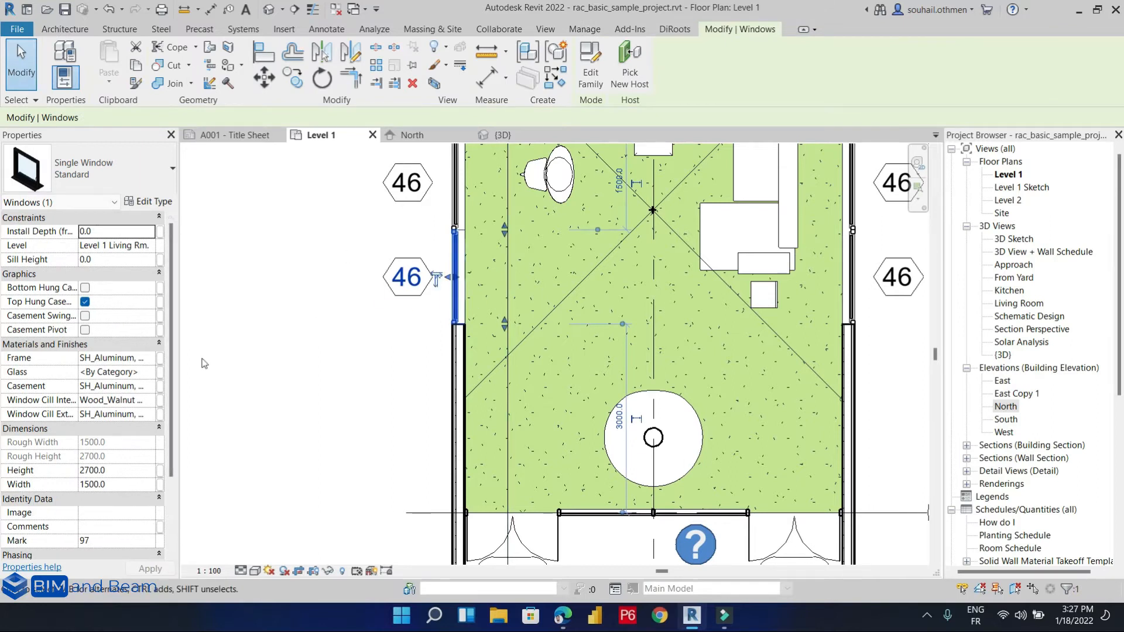
pyautogui.click(408, 276)
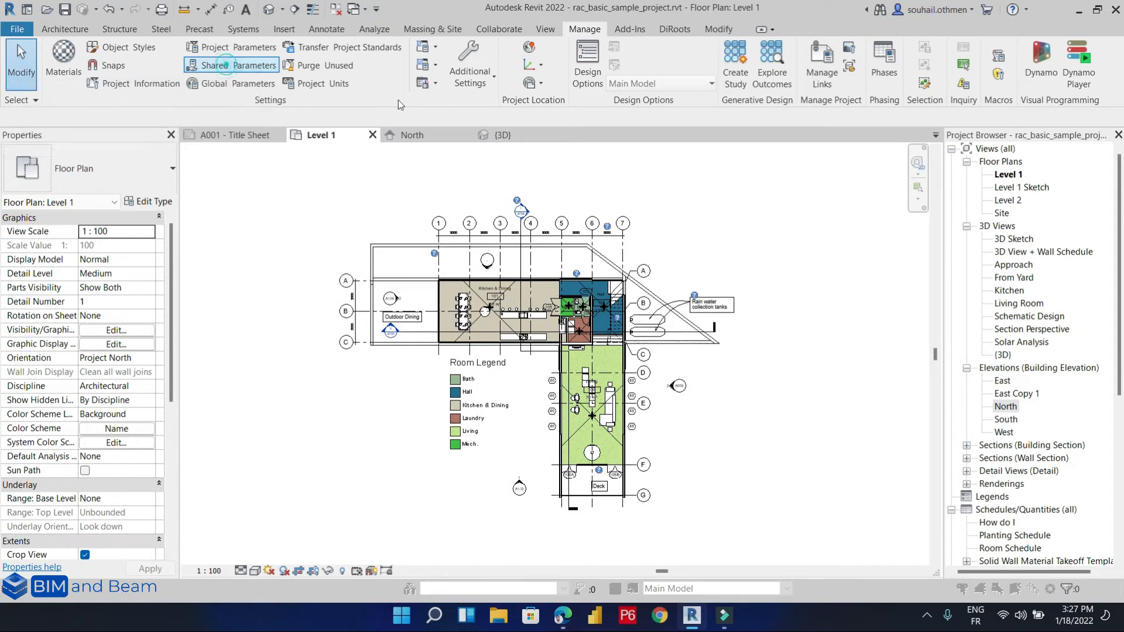
# Step: Attempt to save a new shared parameter file 'shared parameters-BIMandbeam.txt' in Documents; Revit fails to write it
pyautogui.click(225, 66)
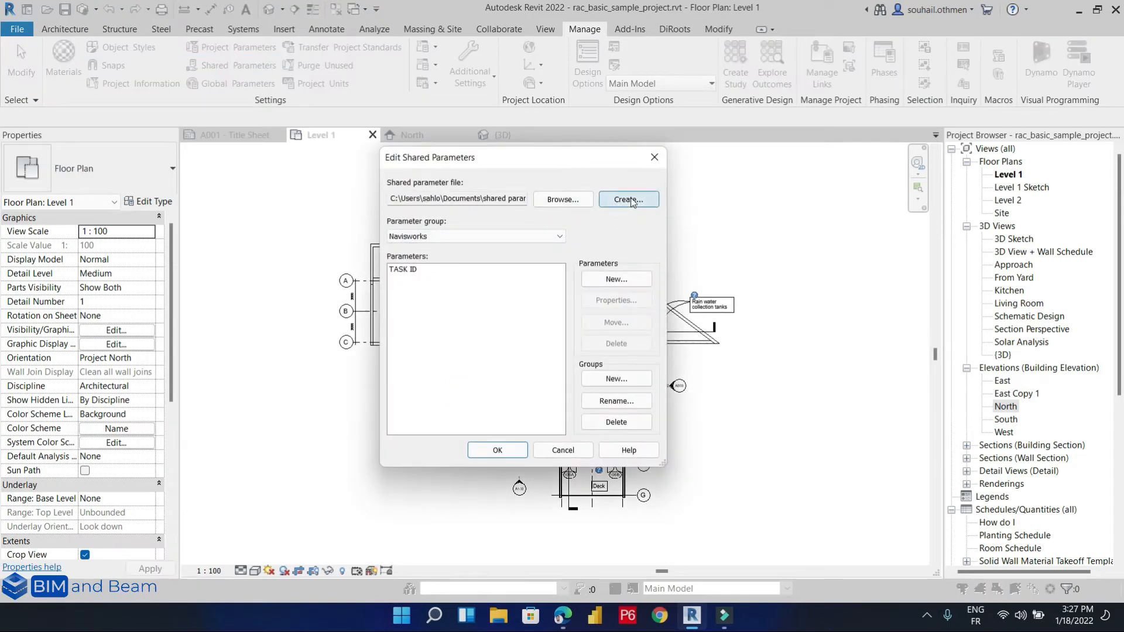
pyautogui.click(629, 199)
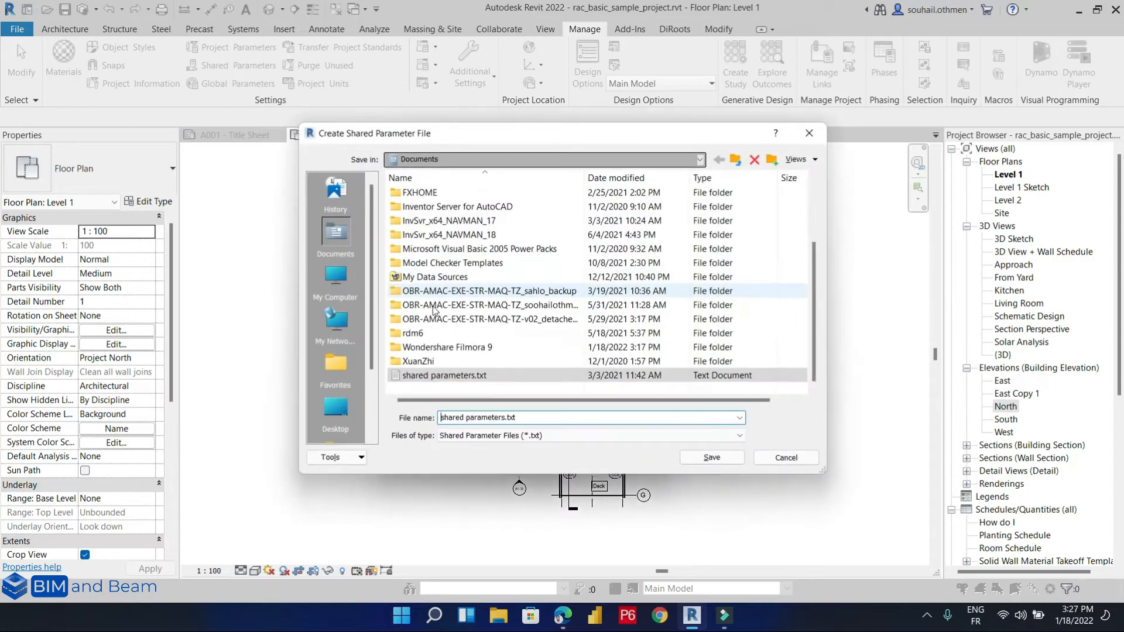
pyautogui.click(430, 385)
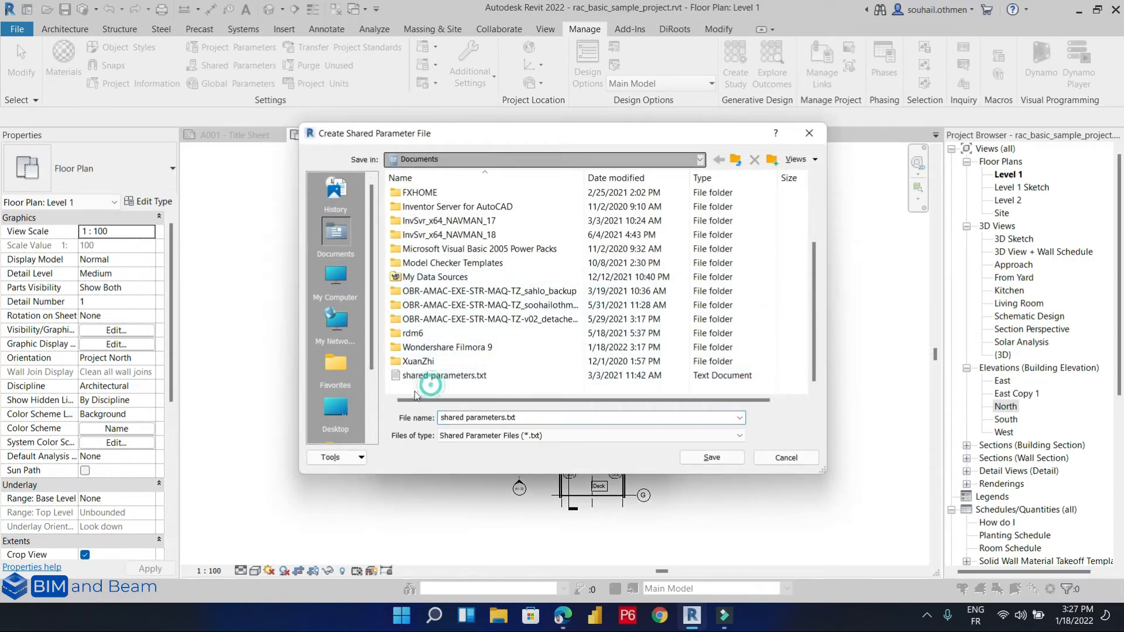
pyautogui.click(501, 417)
pyautogui.write('-BIMandbeam')
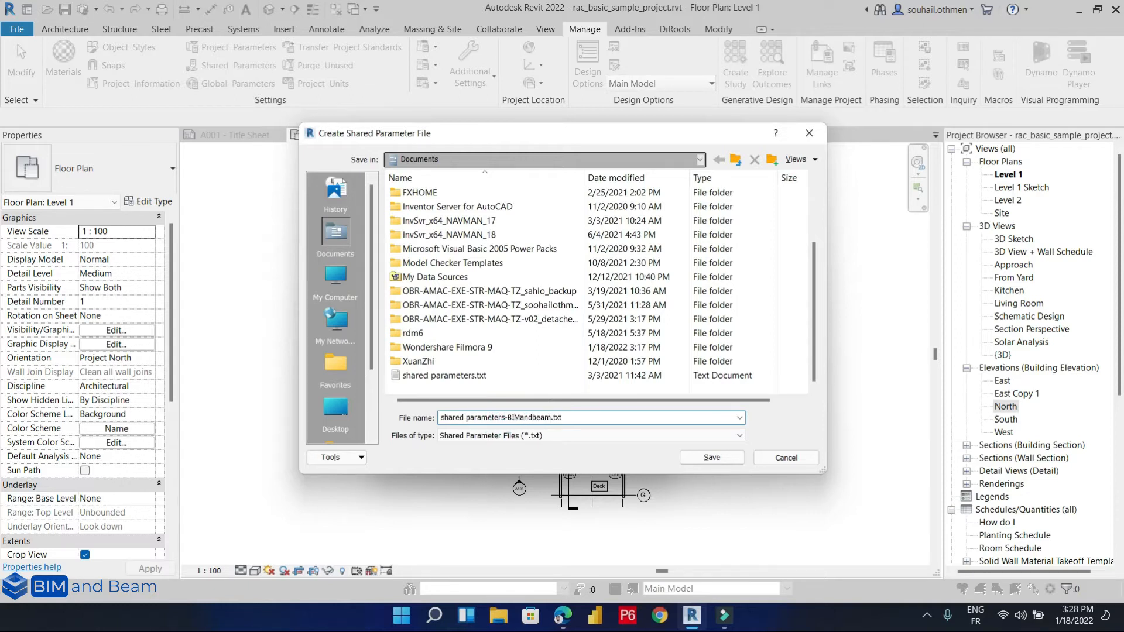
pyautogui.click(712, 456)
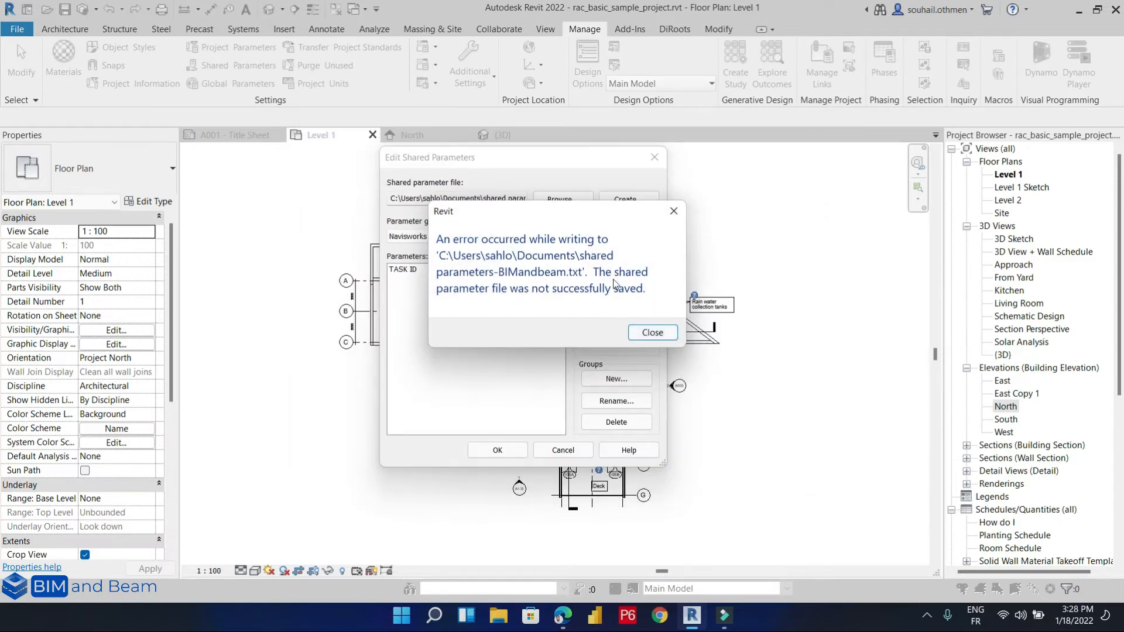
# Step: Dismiss the save error, check Documents for an existing file, and start creating a new shared parameter file again
pyautogui.click(652, 333)
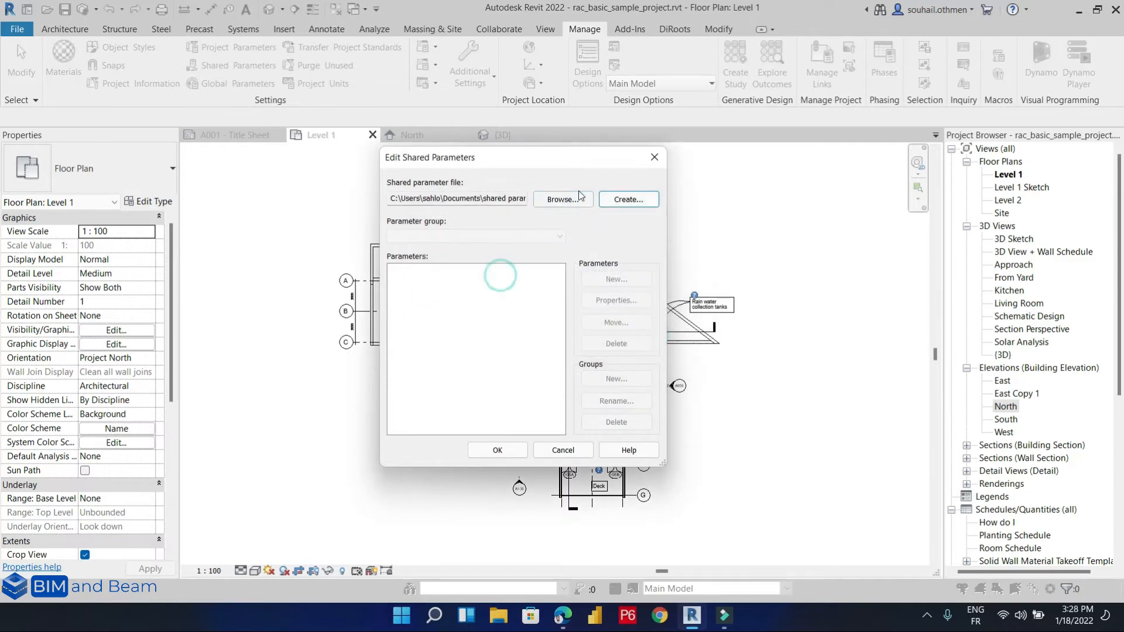
pyautogui.click(562, 199)
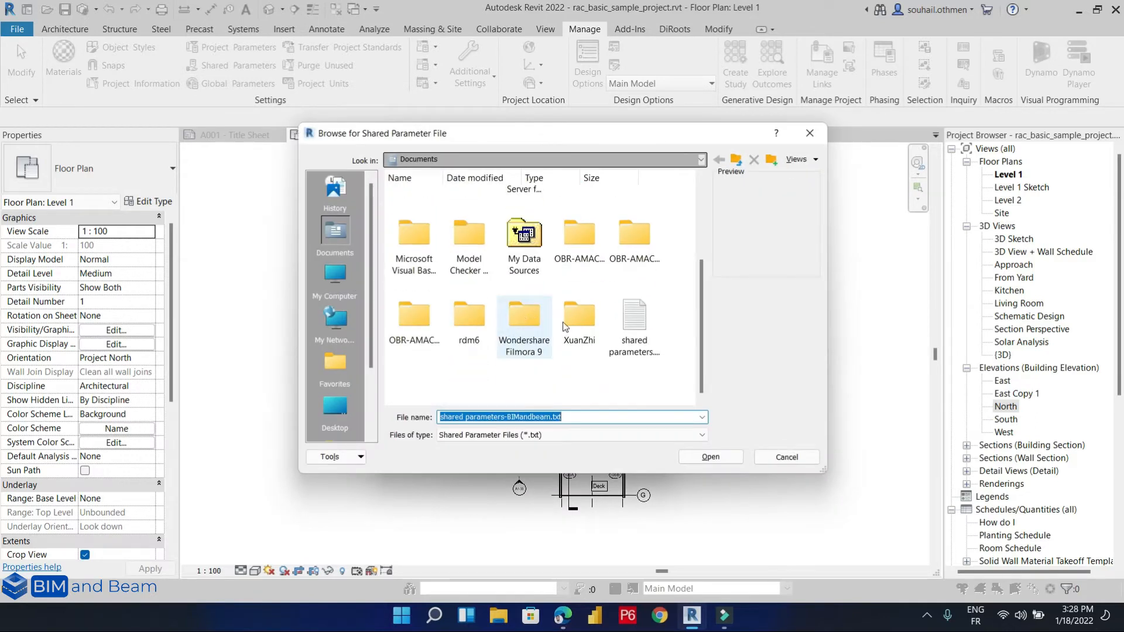
pyautogui.click(633, 319)
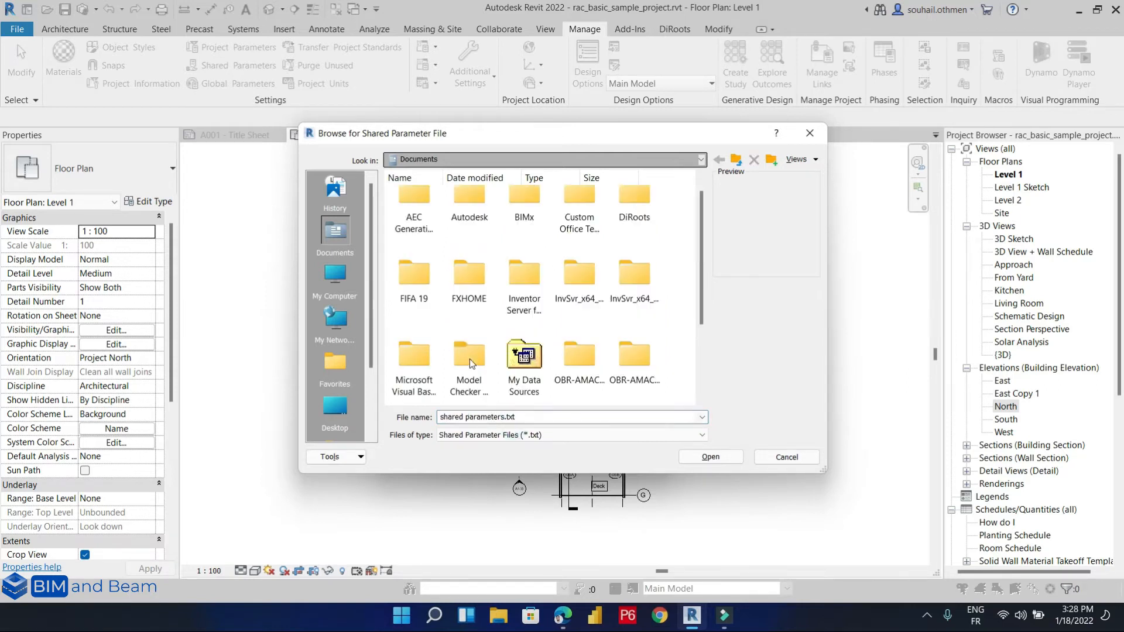
pyautogui.click(710, 457)
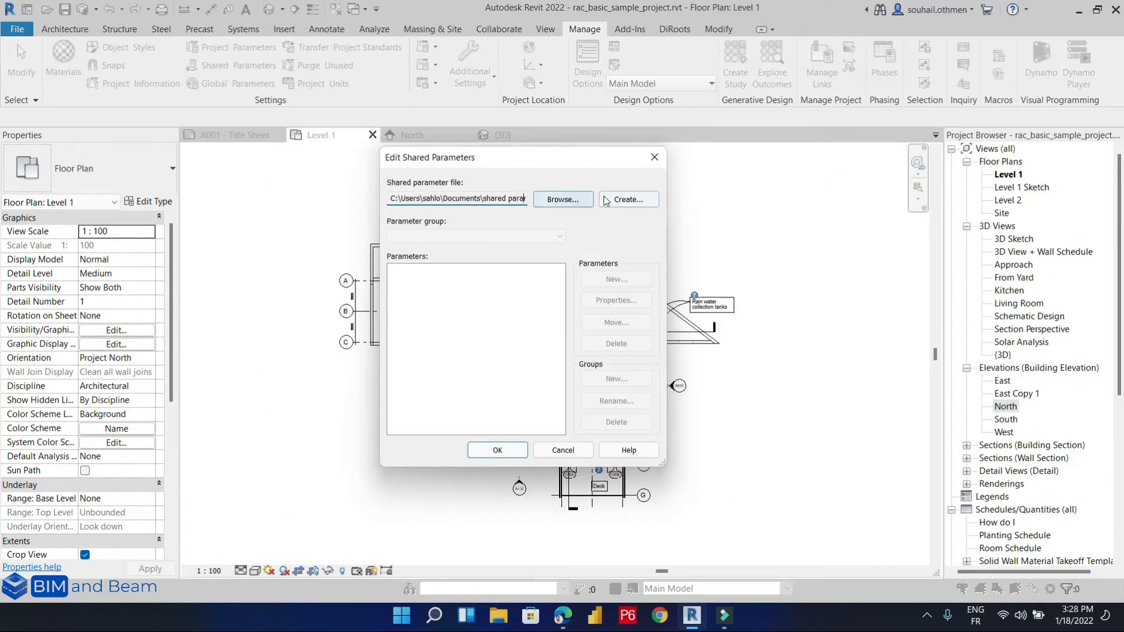
pyautogui.click(628, 199)
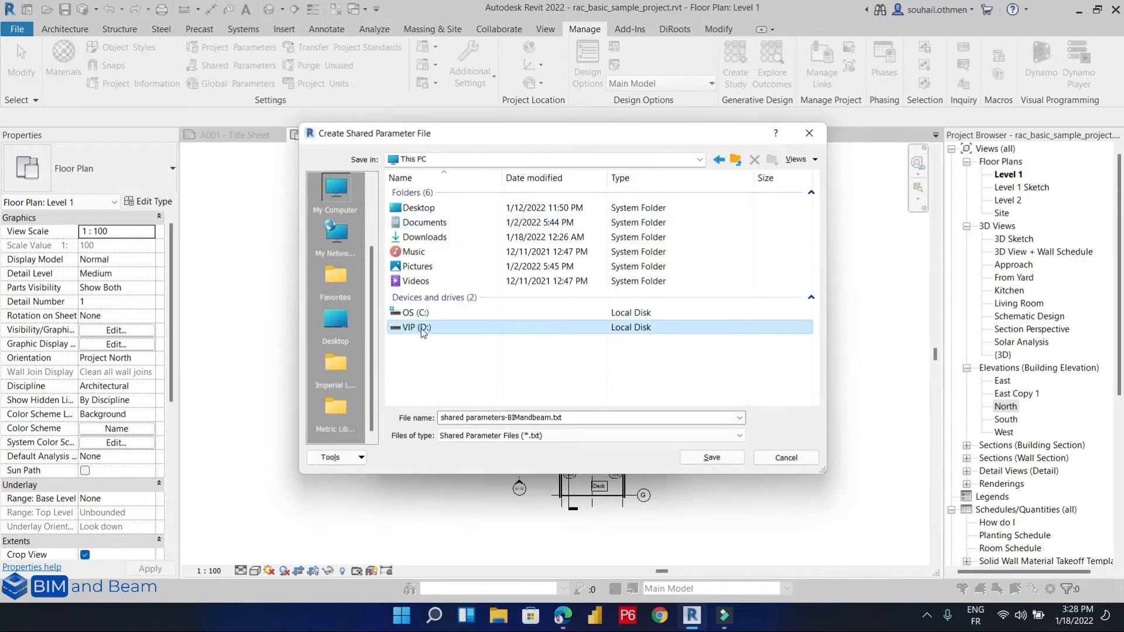
# Step: Save the new file as 'shared parameters.txt' in D:\00. Projects and Research\04. BIM&Beam and load it
pyautogui.doubleClick(419, 328)
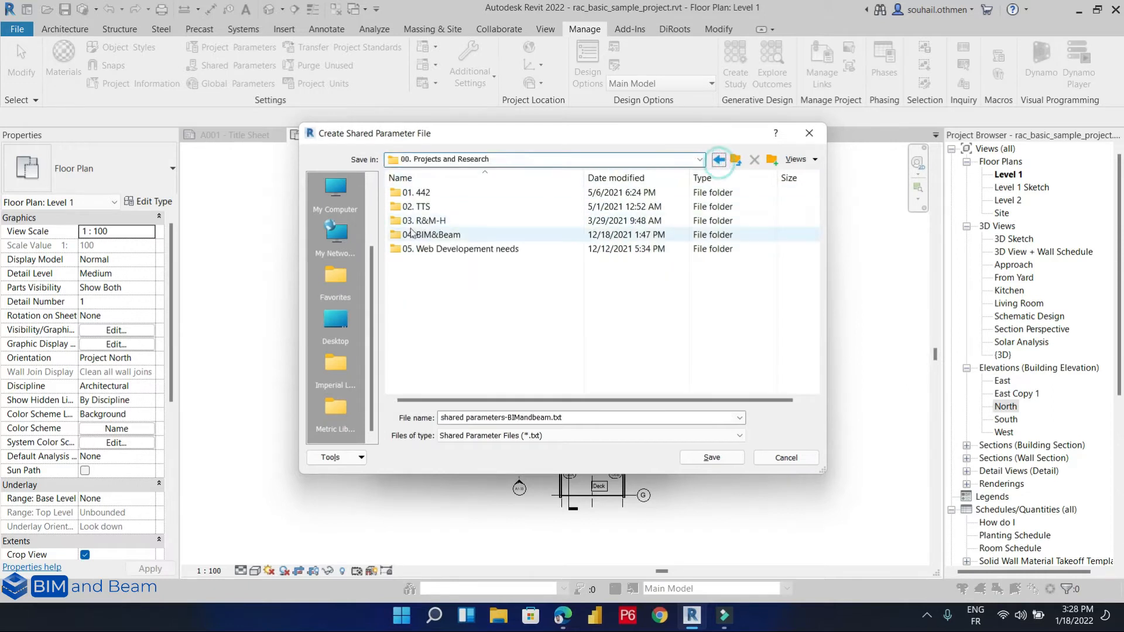
pyautogui.doubleClick(433, 234)
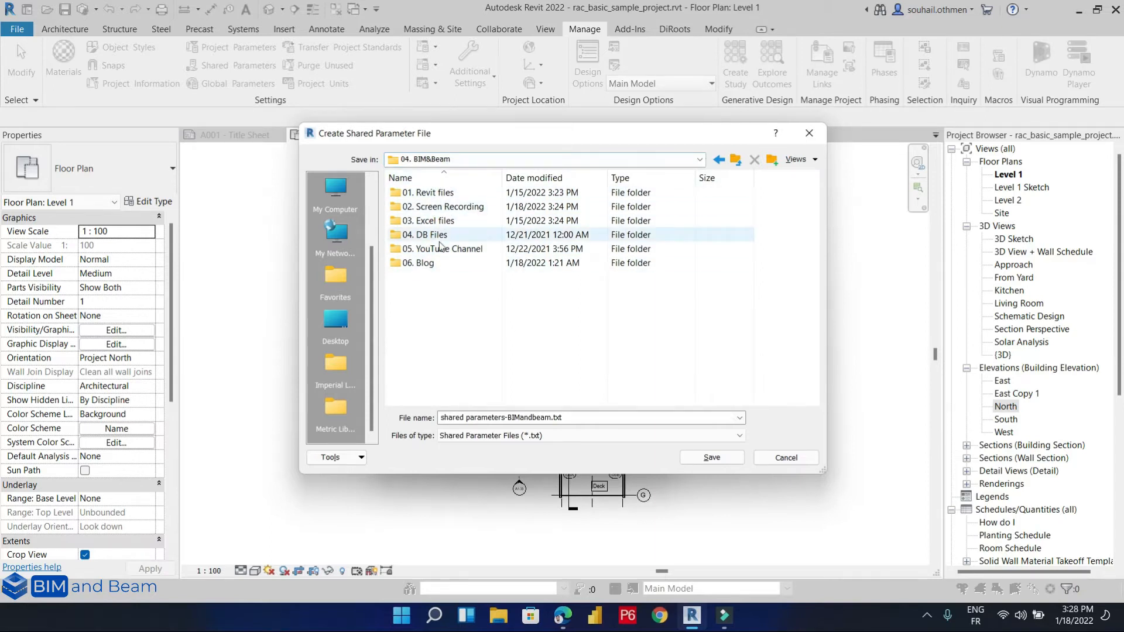
pyautogui.click(545, 416)
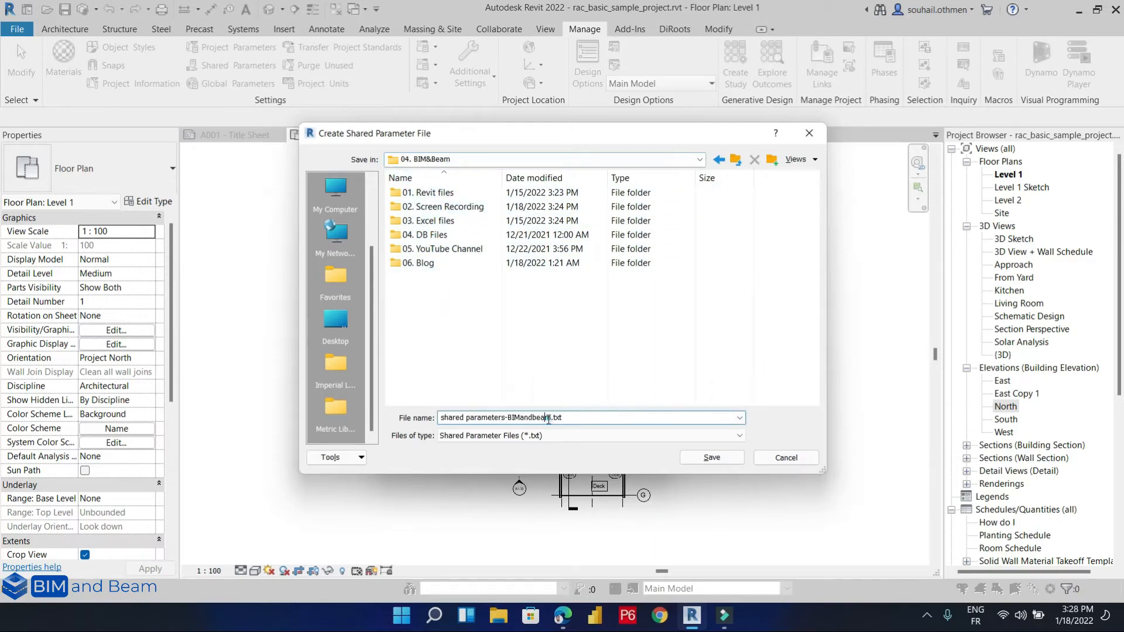
pyautogui.doubleClick(528, 416)
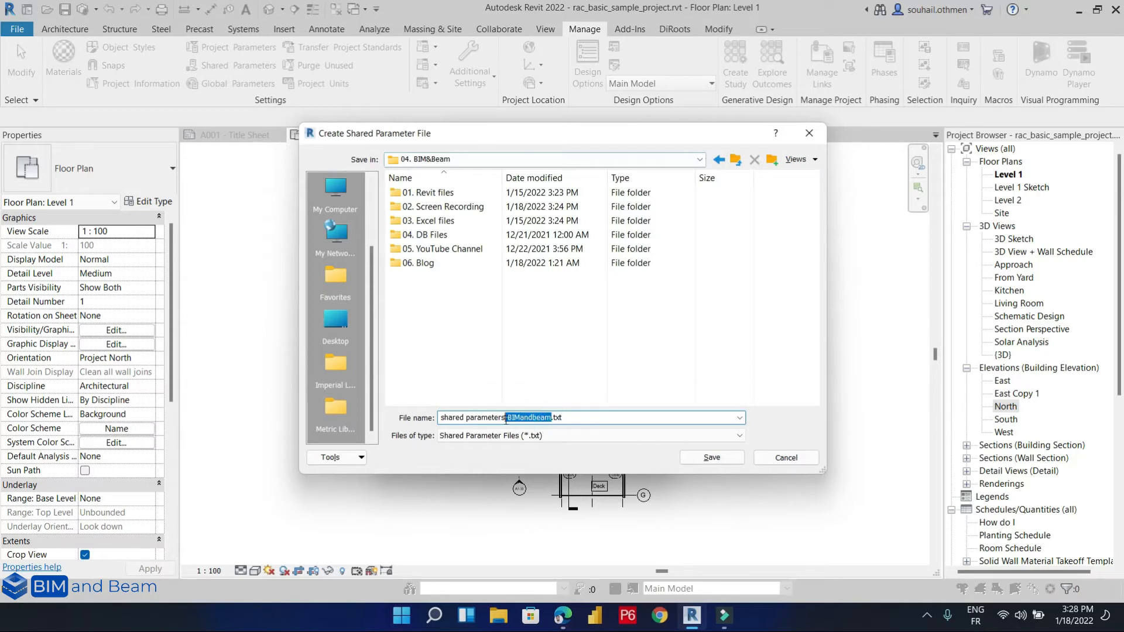
pyautogui.click(712, 458)
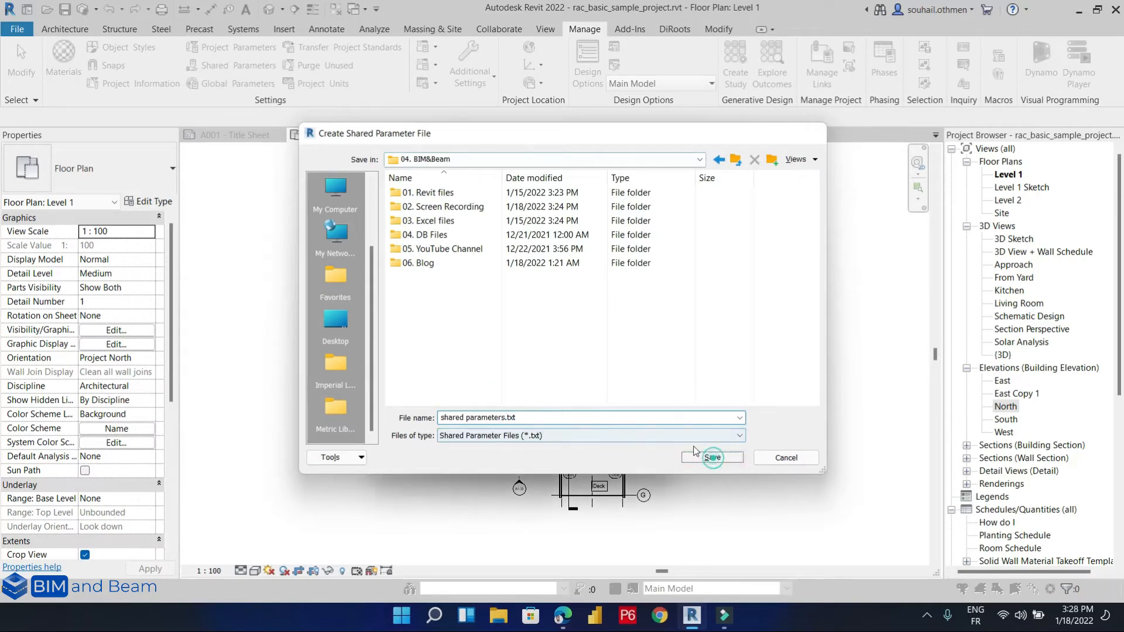
pyautogui.click(712, 457)
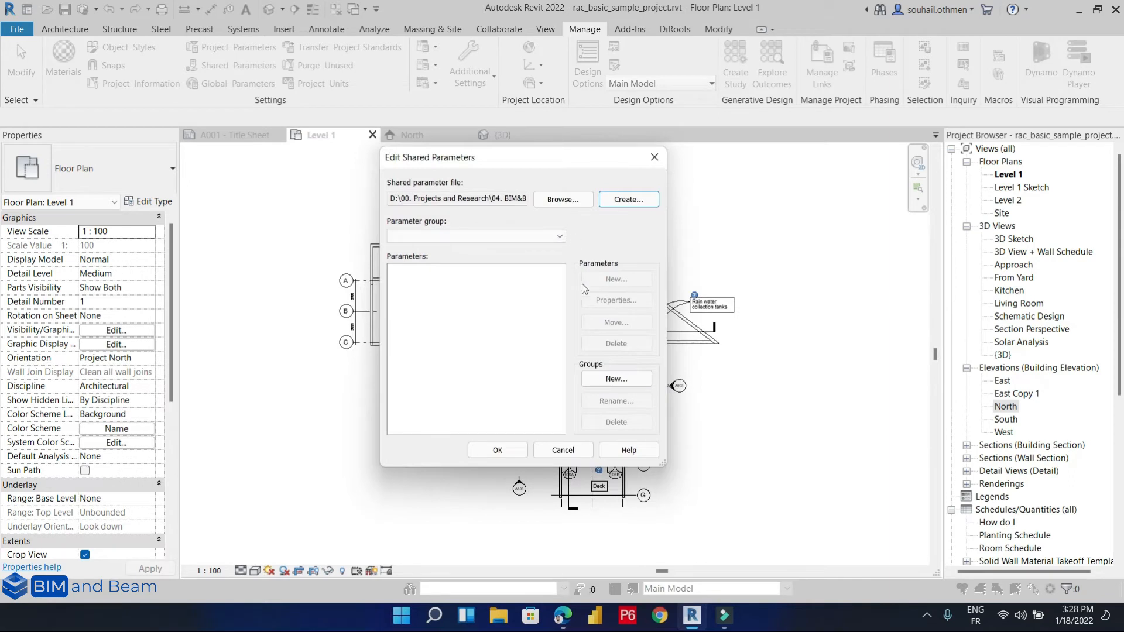
pyautogui.moveTo(600, 392)
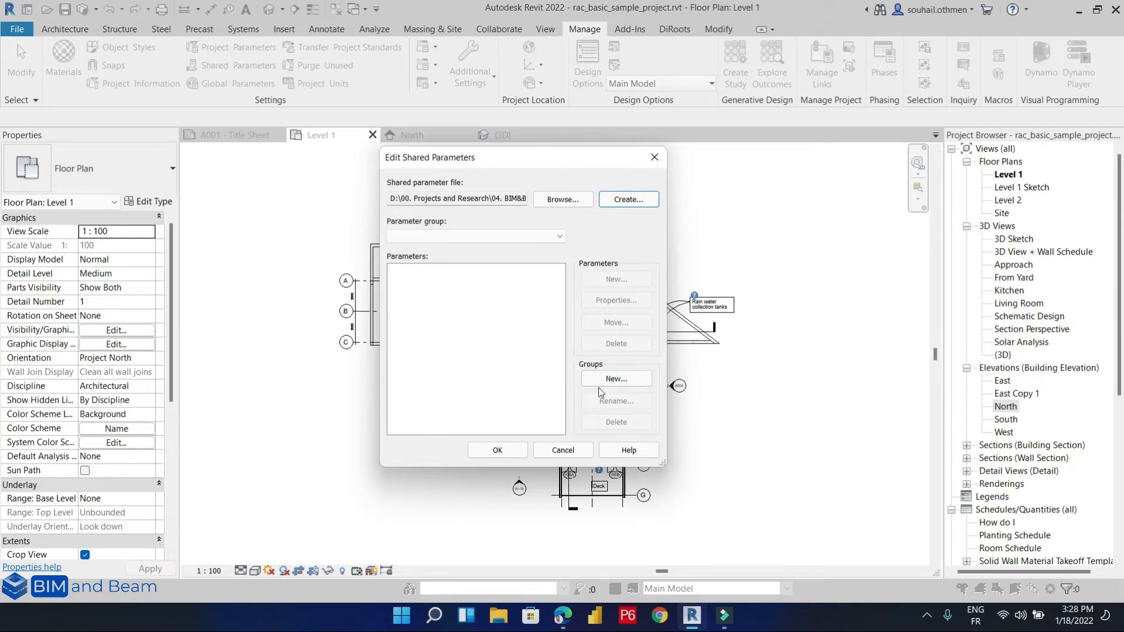
# Step: Create a parameter group named ELEMENT DATA in the shared parameter file
pyautogui.click(616, 380)
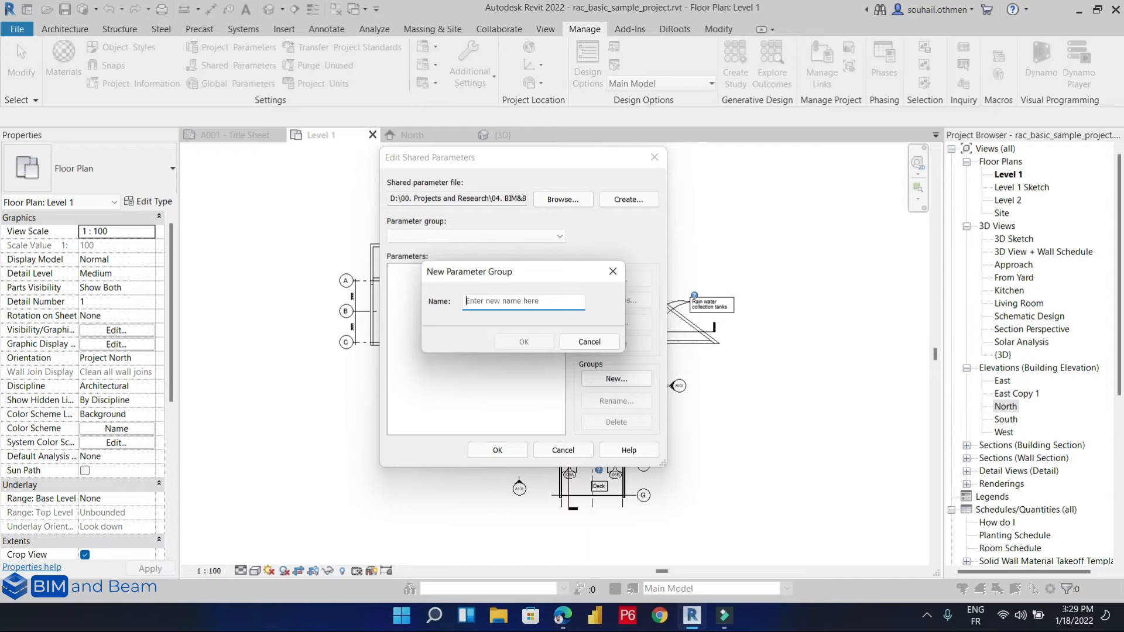
pyautogui.write('DATA')
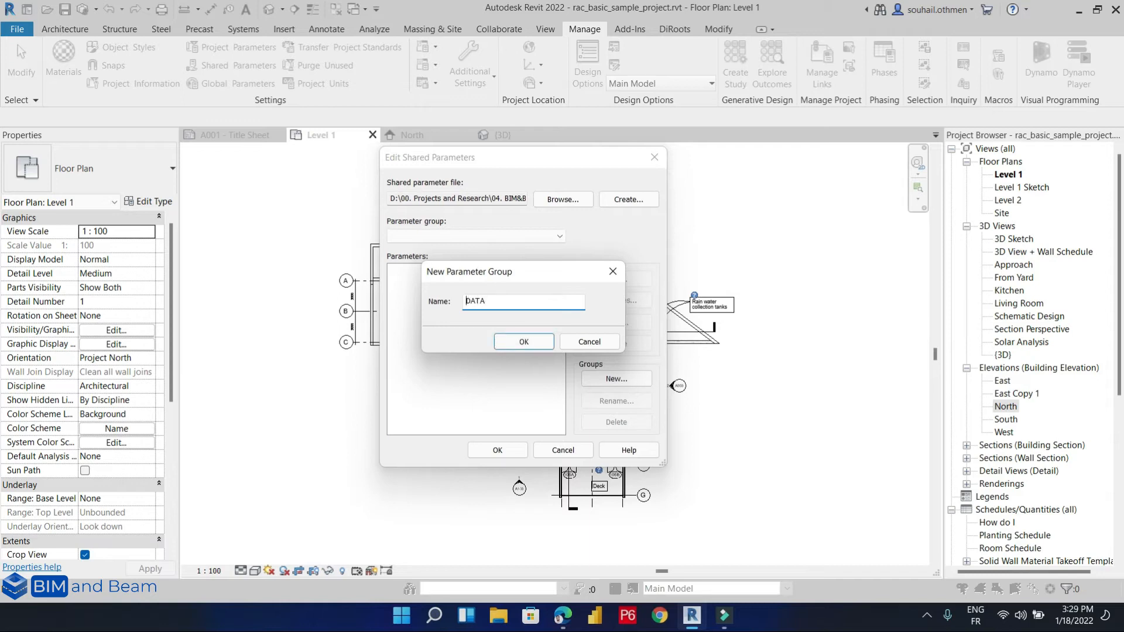
pyautogui.write('ELEMNT DATA')
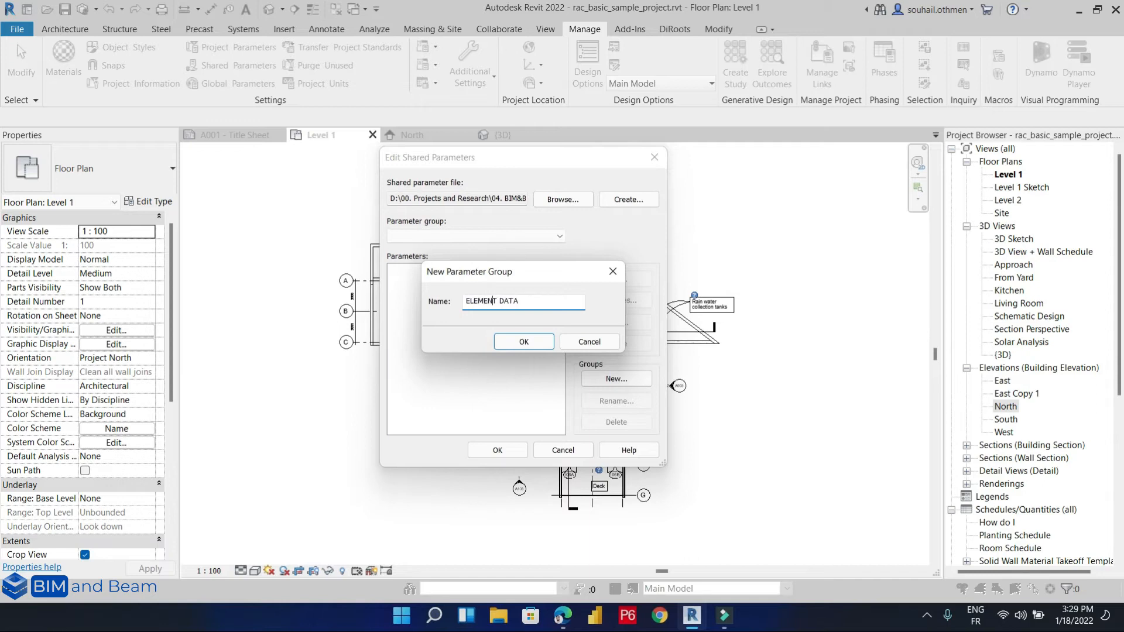
pyautogui.click(523, 342)
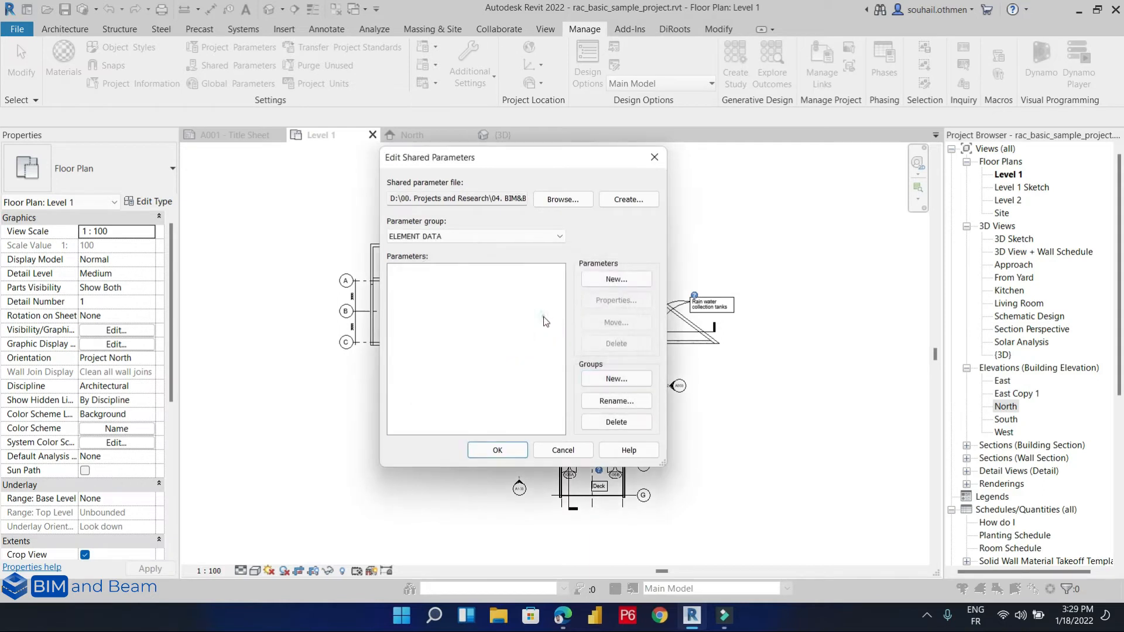
pyautogui.moveTo(584, 287)
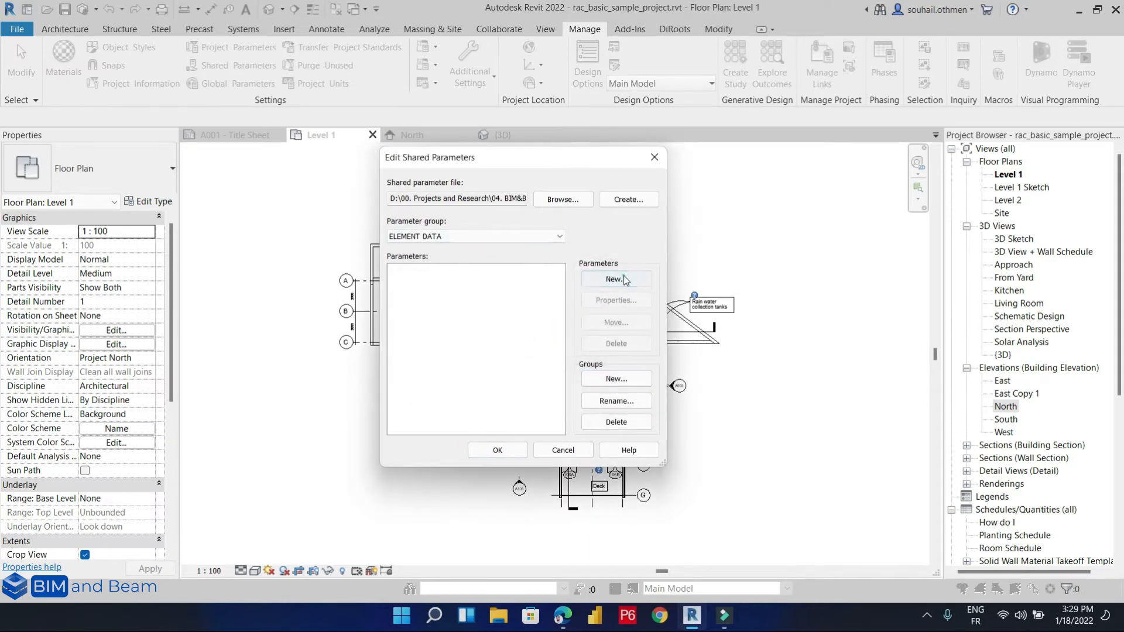
# Step: Add a Text-type parameter PRICE to ELEMENT DATA and accept the shared parameter changes
pyautogui.click(616, 278)
pyautogui.write('PRICE')
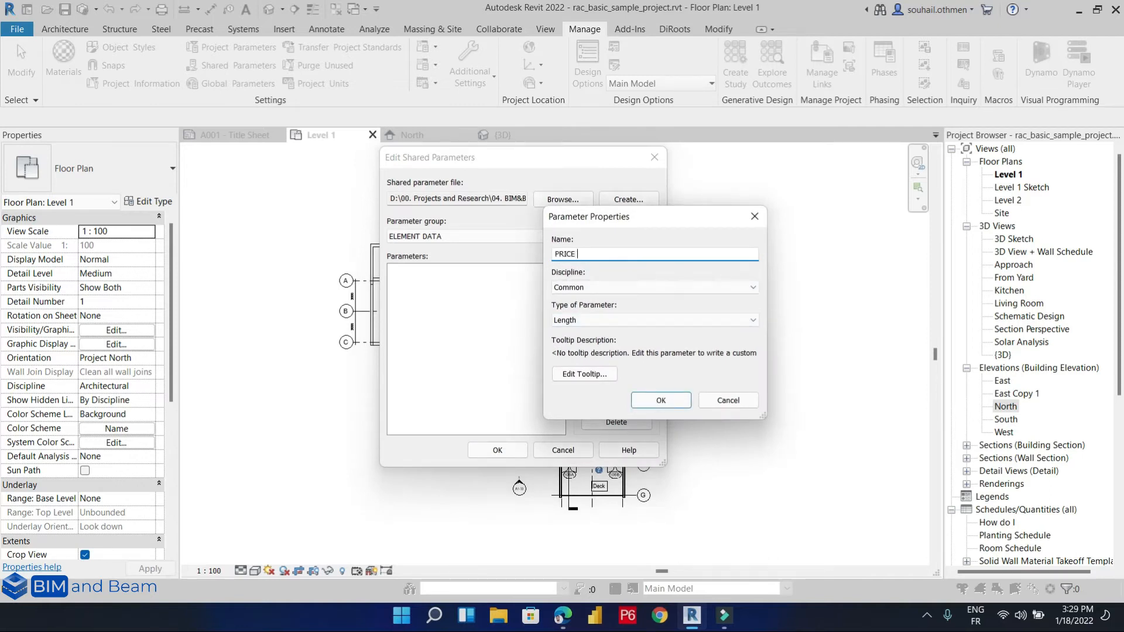
pyautogui.click(654, 320)
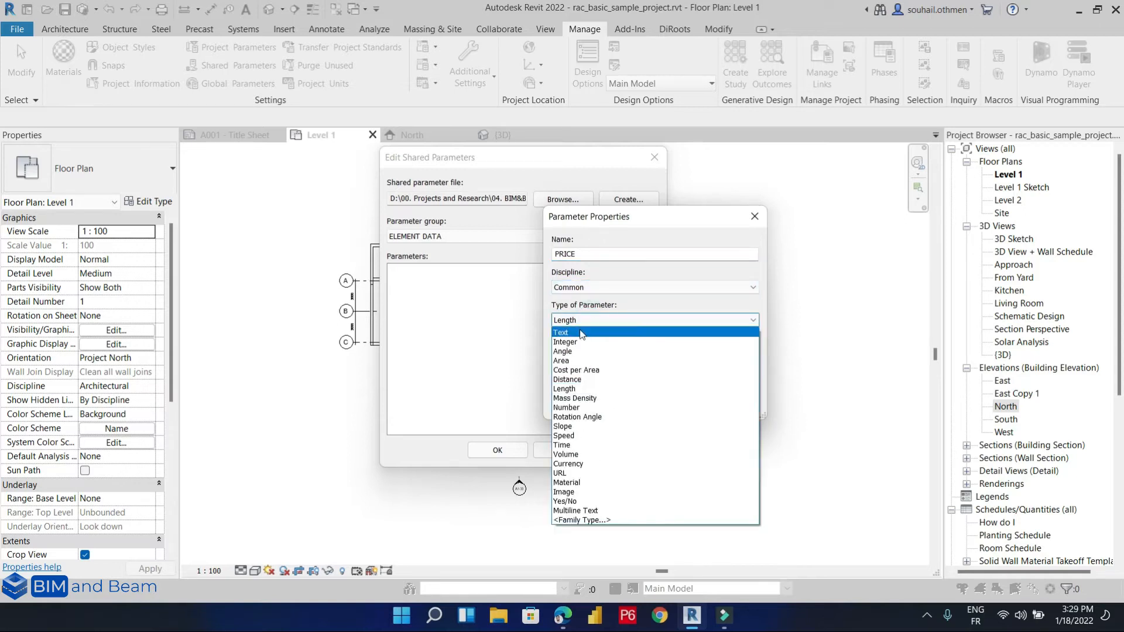
pyautogui.moveTo(562, 445)
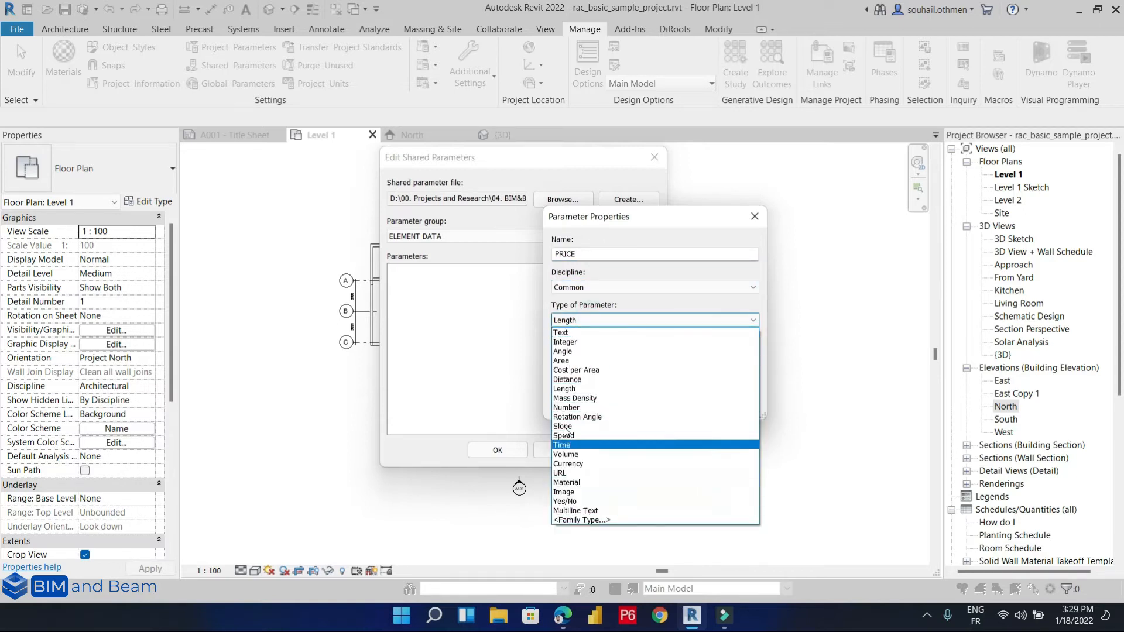
pyautogui.moveTo(570, 435)
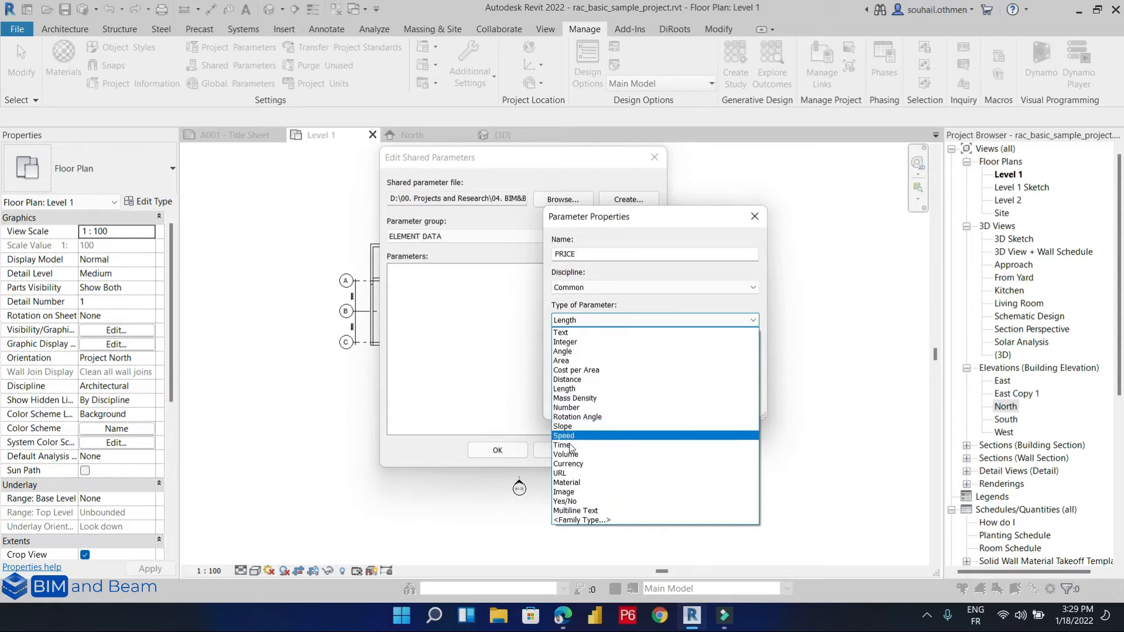
pyautogui.moveTo(564, 352)
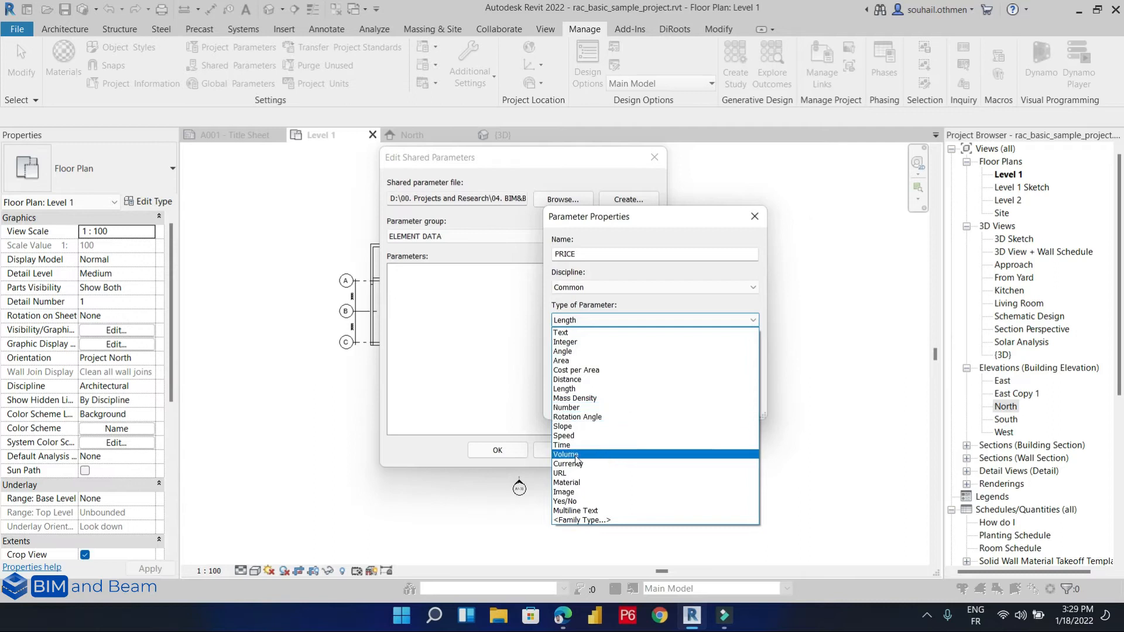
pyautogui.moveTo(578, 416)
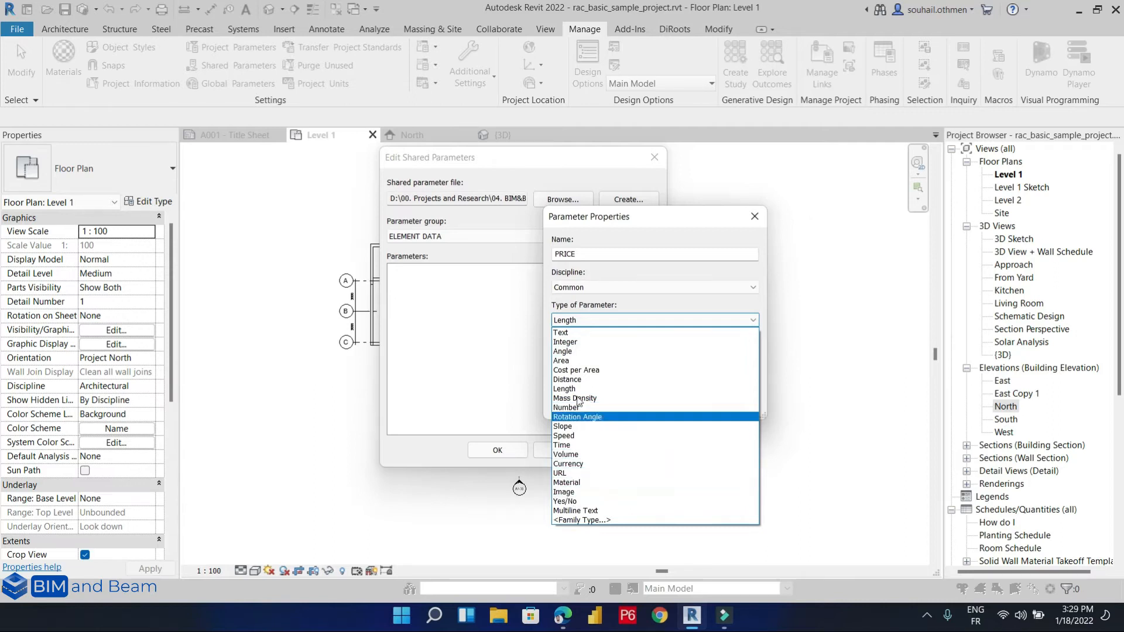
pyautogui.click(561, 333)
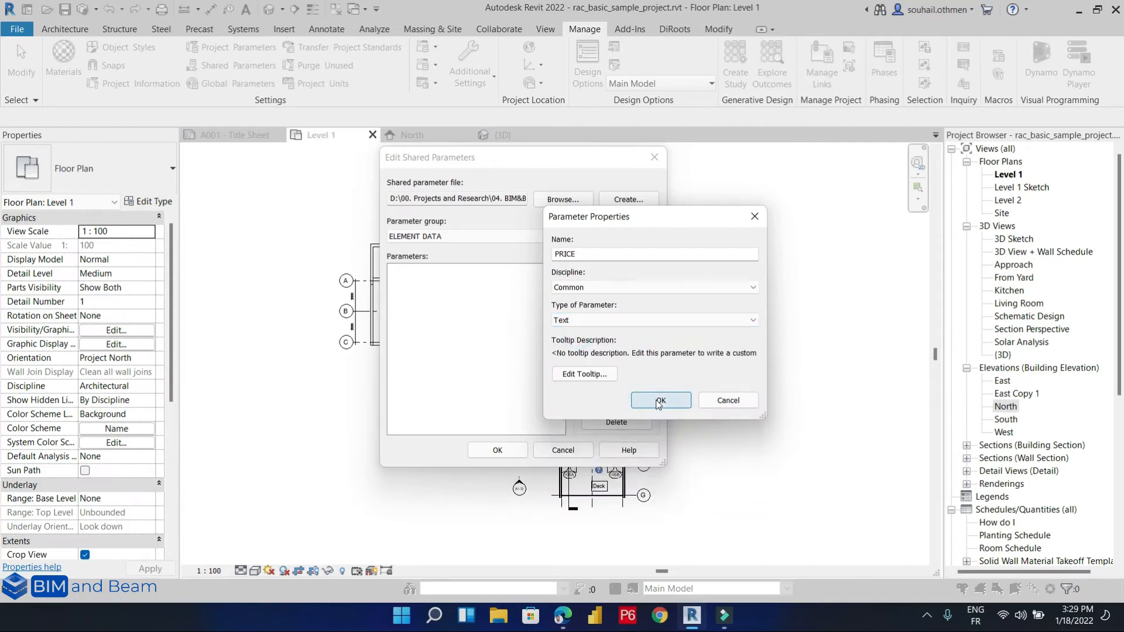
pyautogui.click(660, 400)
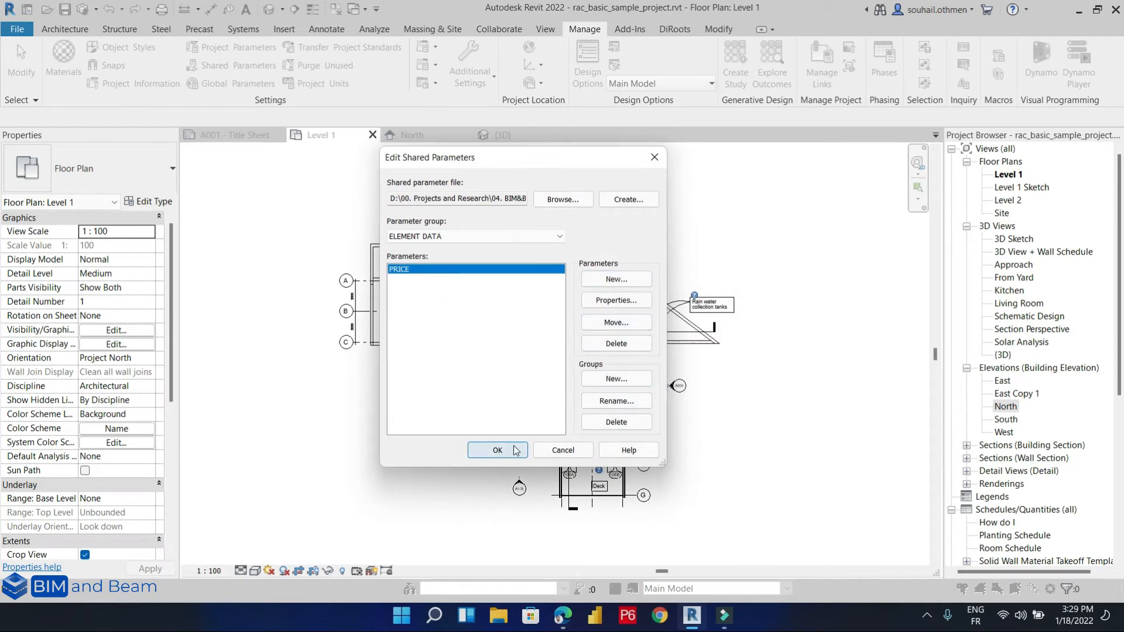
pyautogui.click(496, 450)
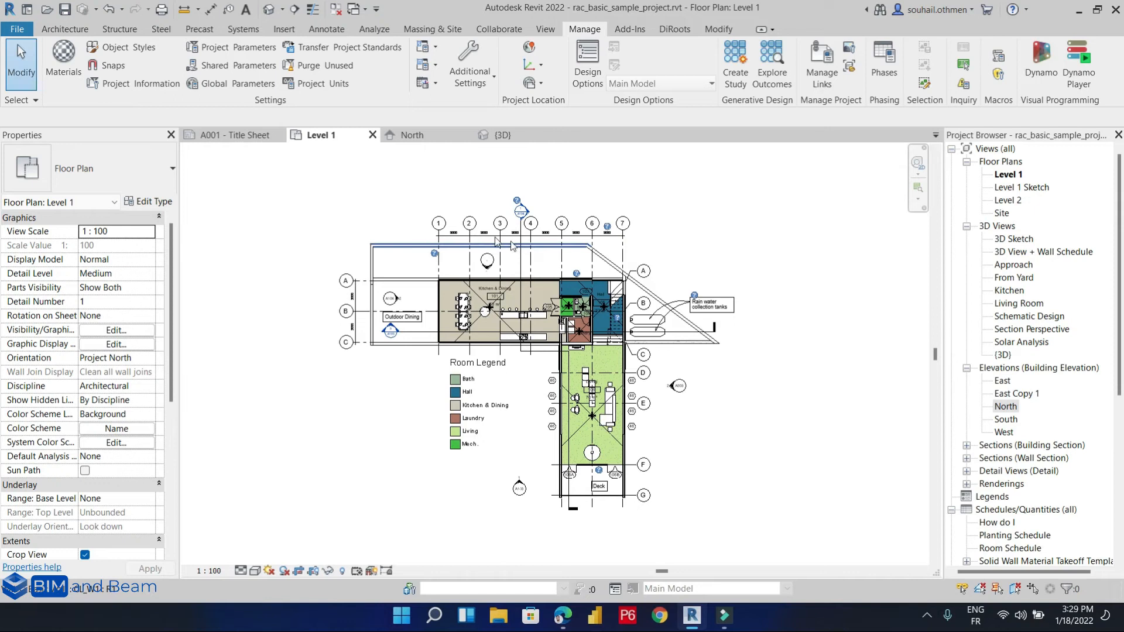
pyautogui.moveTo(220, 71)
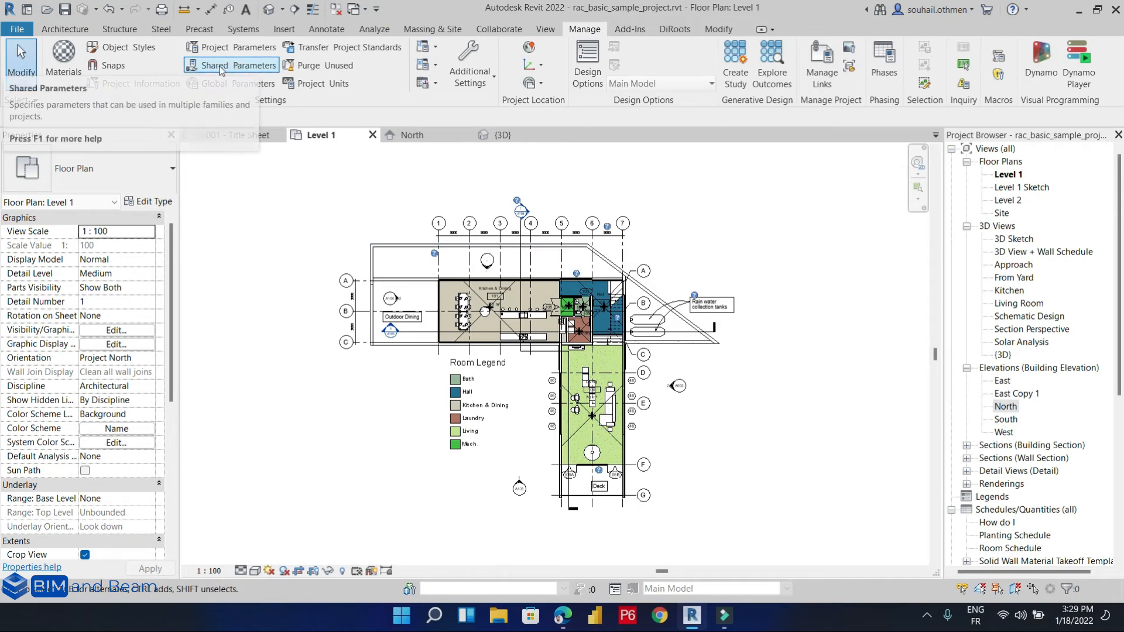
pyautogui.moveTo(240, 54)
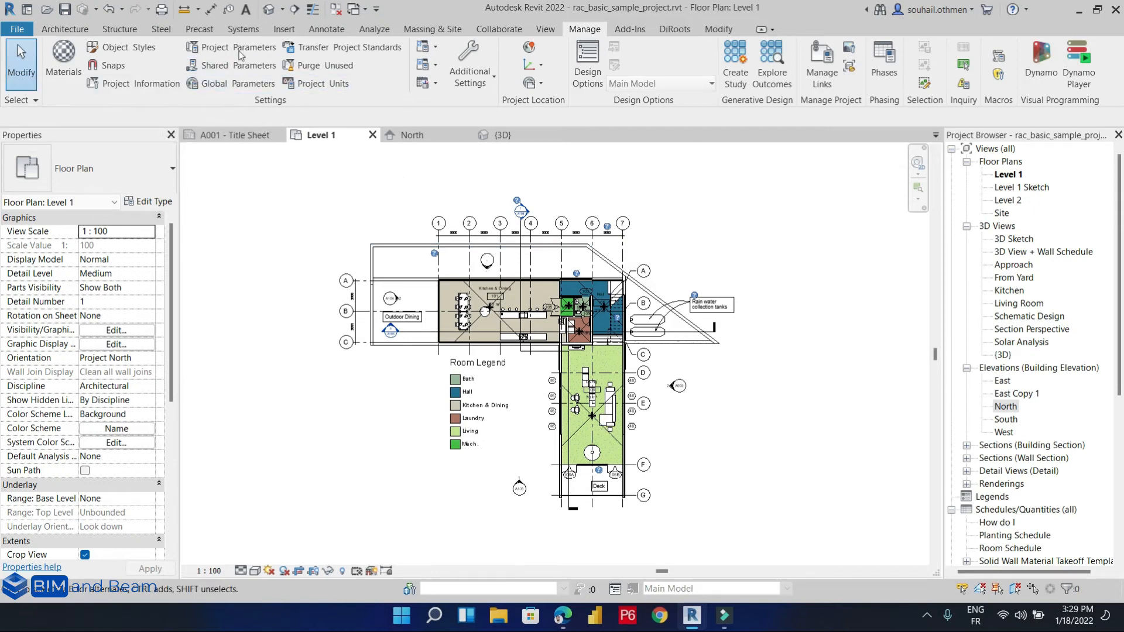
pyautogui.moveTo(241, 54)
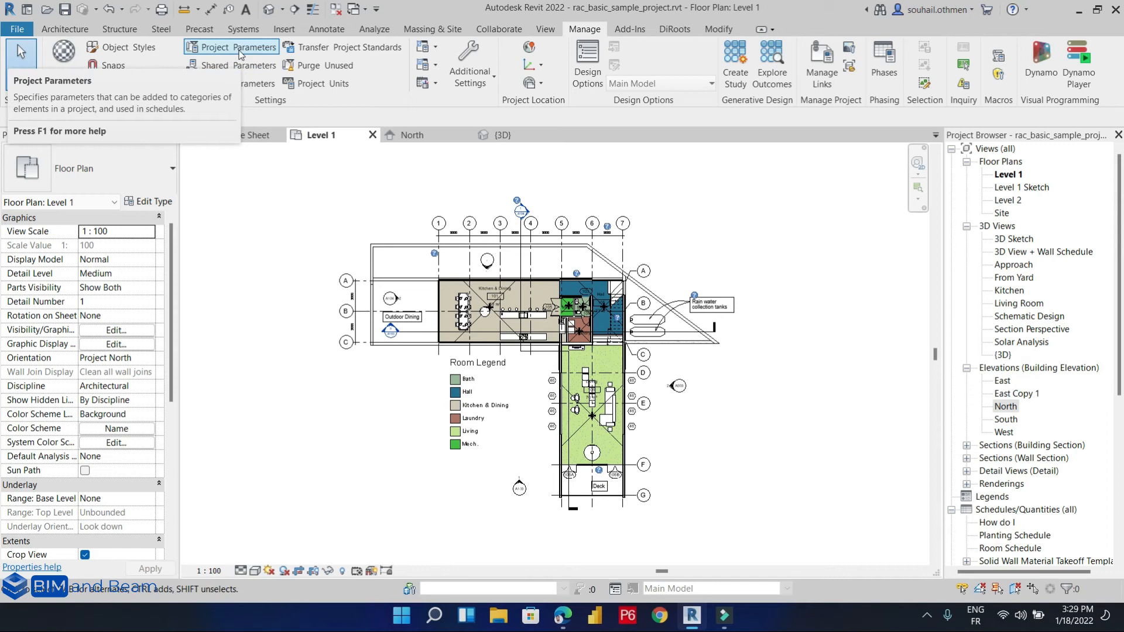
# Step: Go to Project Parameters to begin adding a new parameter
pyautogui.click(232, 47)
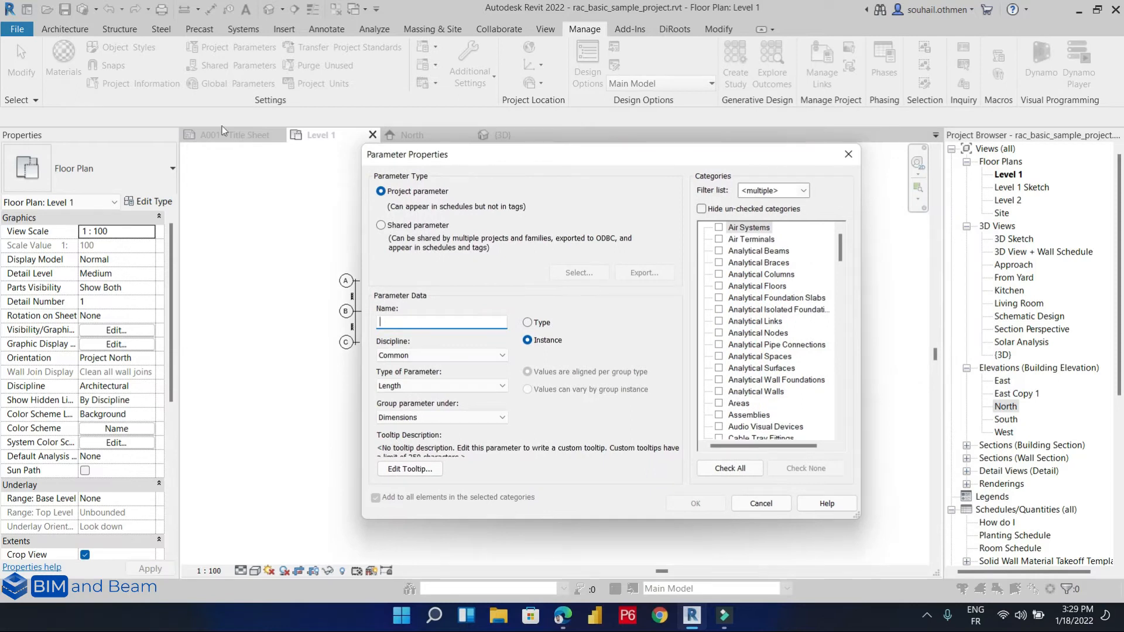
pyautogui.moveTo(406, 201)
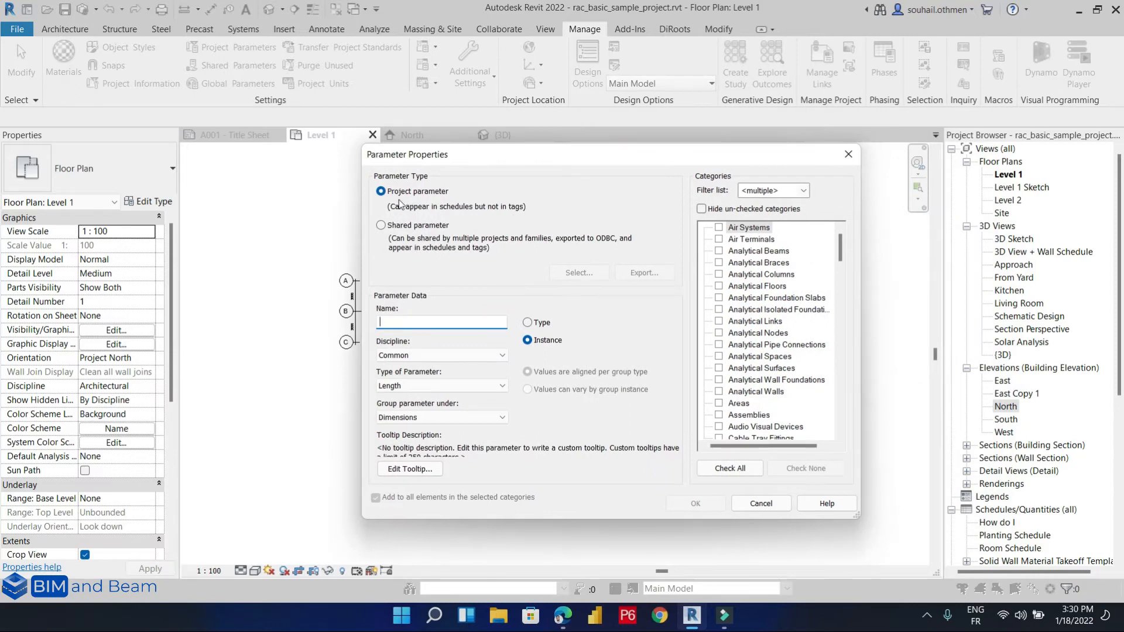
pyautogui.moveTo(425, 218)
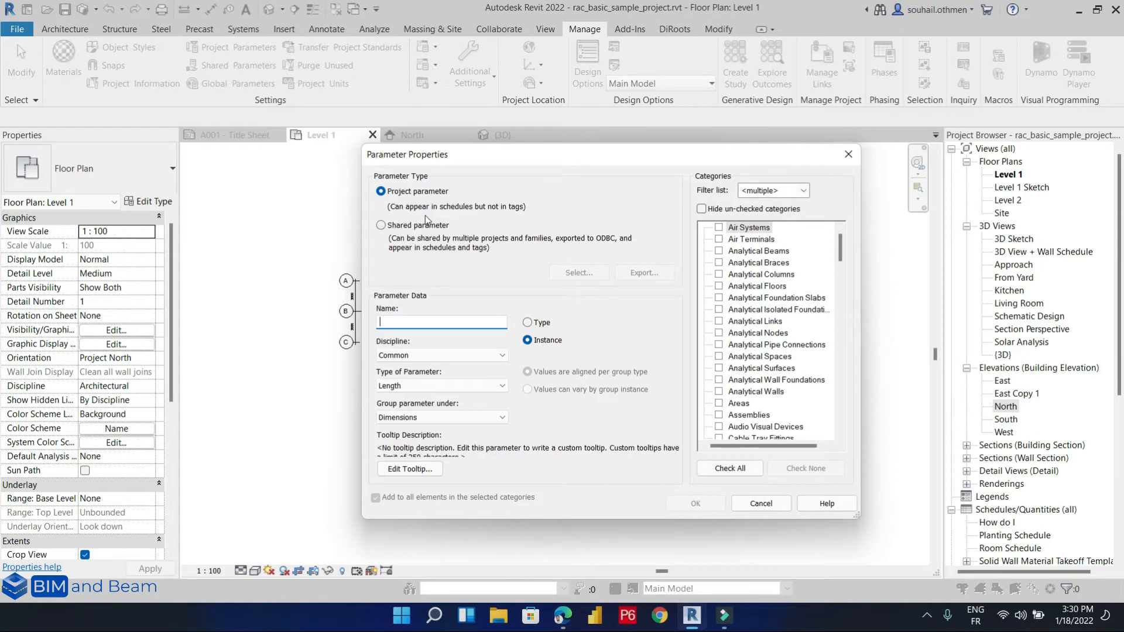
pyautogui.moveTo(414, 215)
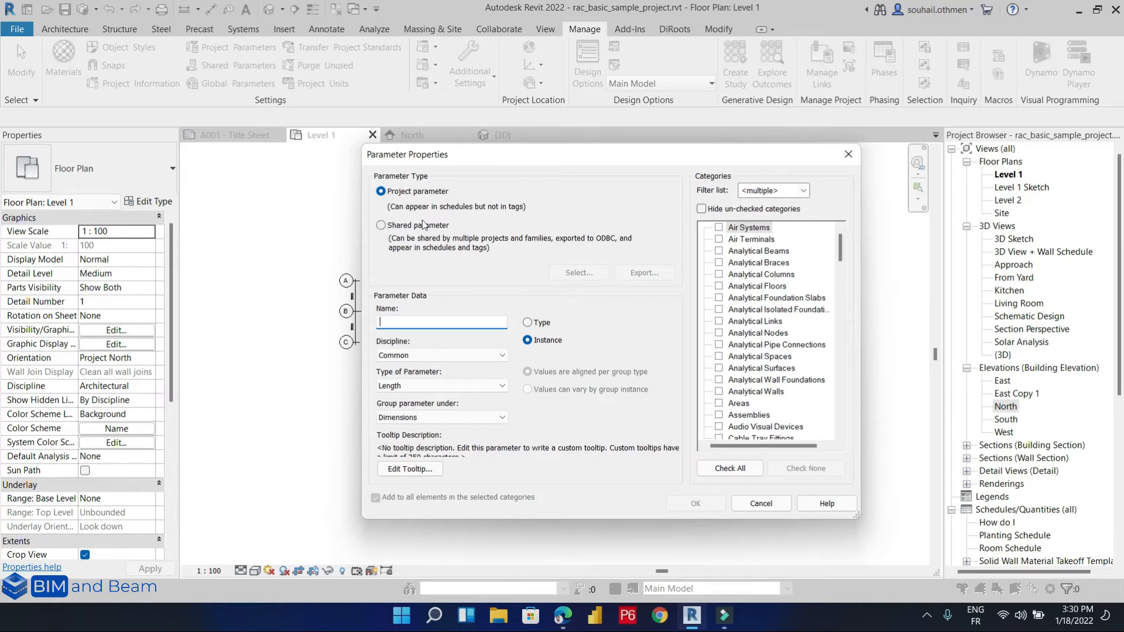
pyautogui.moveTo(508, 219)
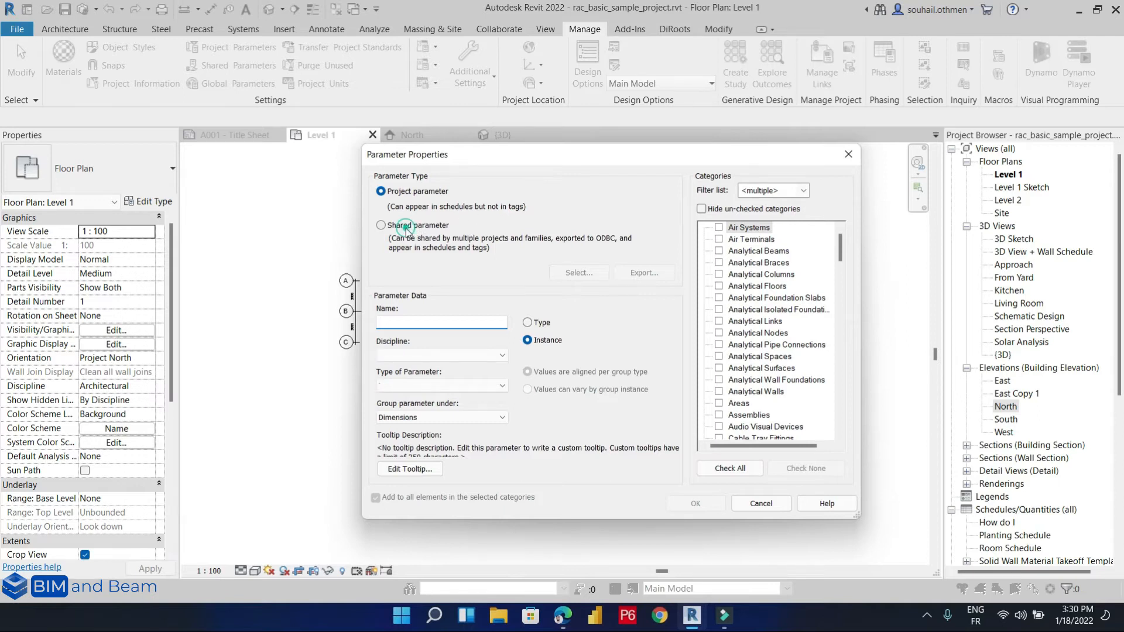
# Step: Set the new project parameter as shared and link it to PRICE from ELEMENT DATA
pyautogui.click(381, 224)
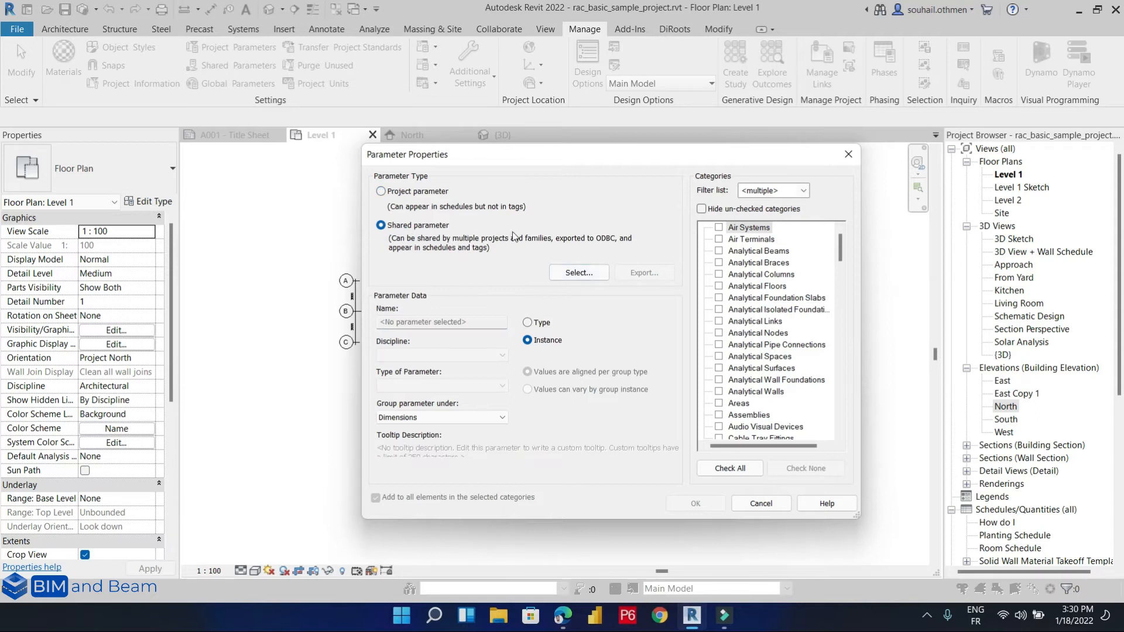
pyautogui.click(578, 272)
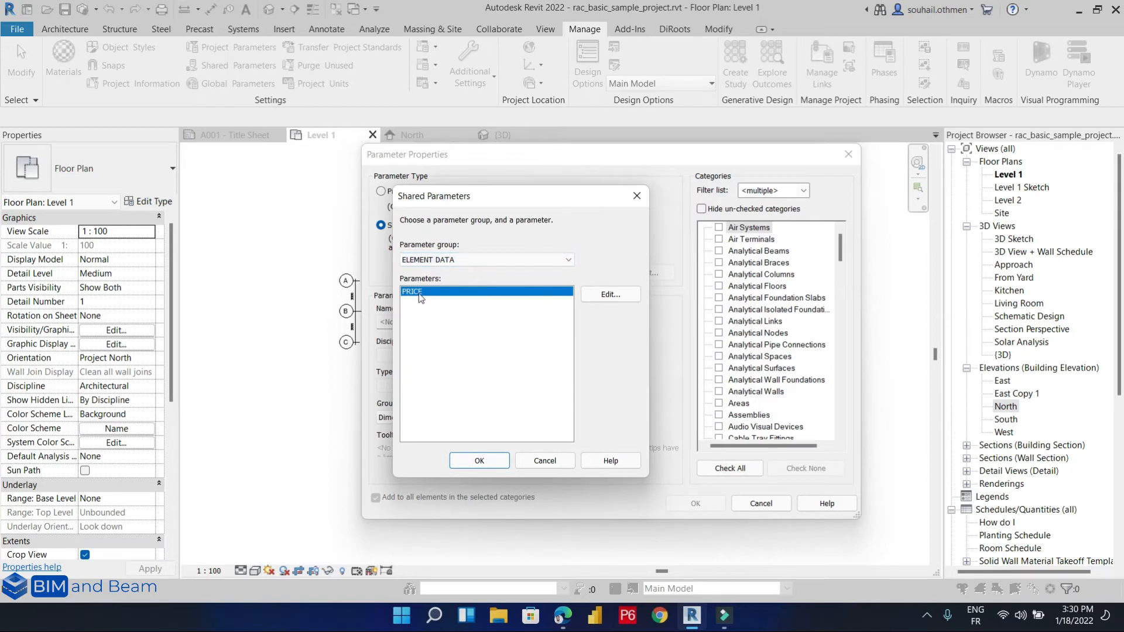
pyautogui.click(479, 462)
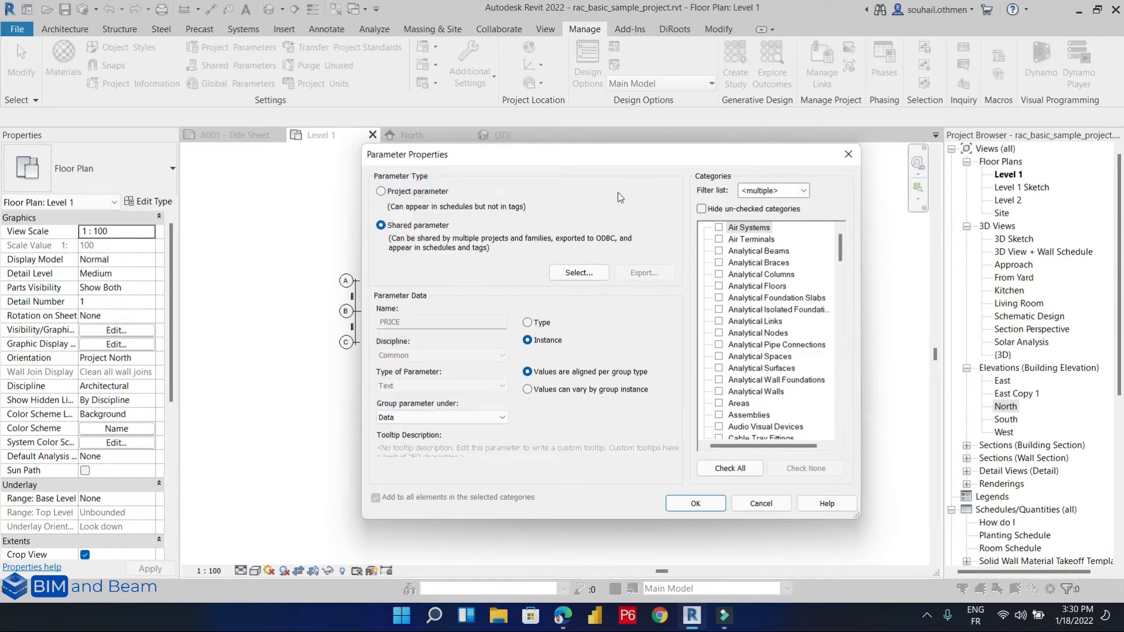
pyautogui.moveTo(722, 191)
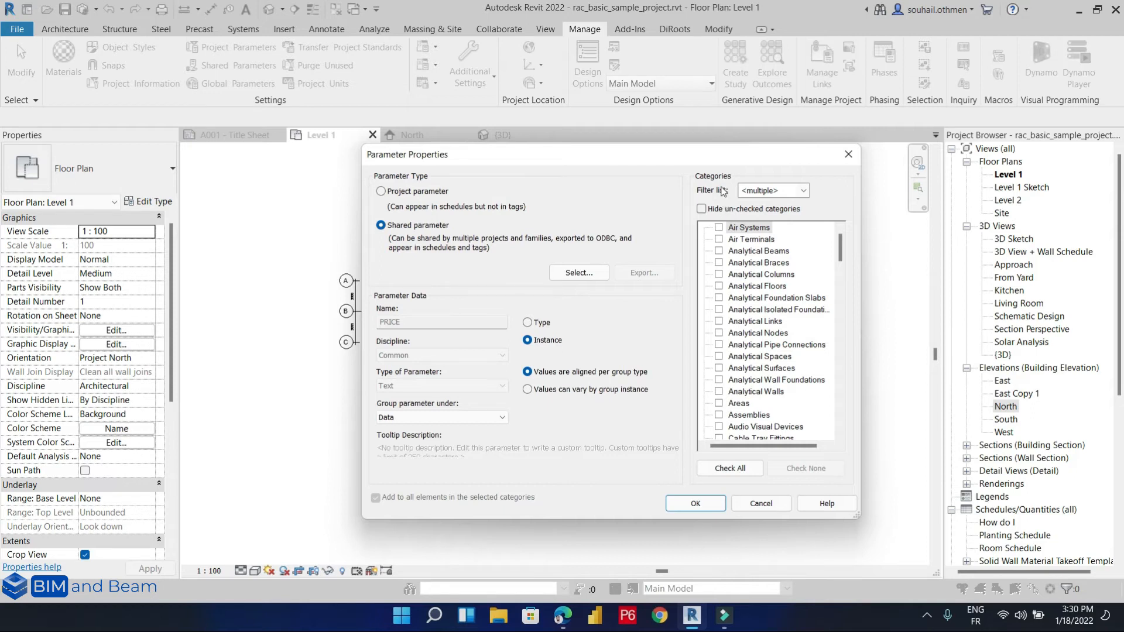
pyautogui.moveTo(693, 250)
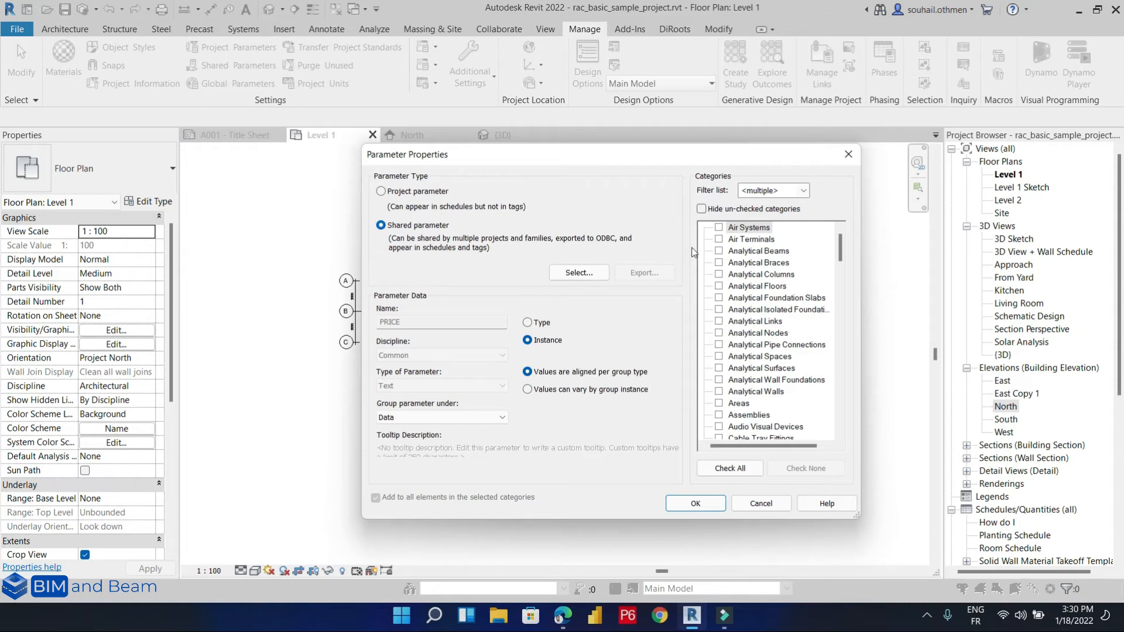
# Step: Check Doors and Windows as PRICE's categories, verifying with Hide un-checked categories, and confirm
pyautogui.click(758, 262)
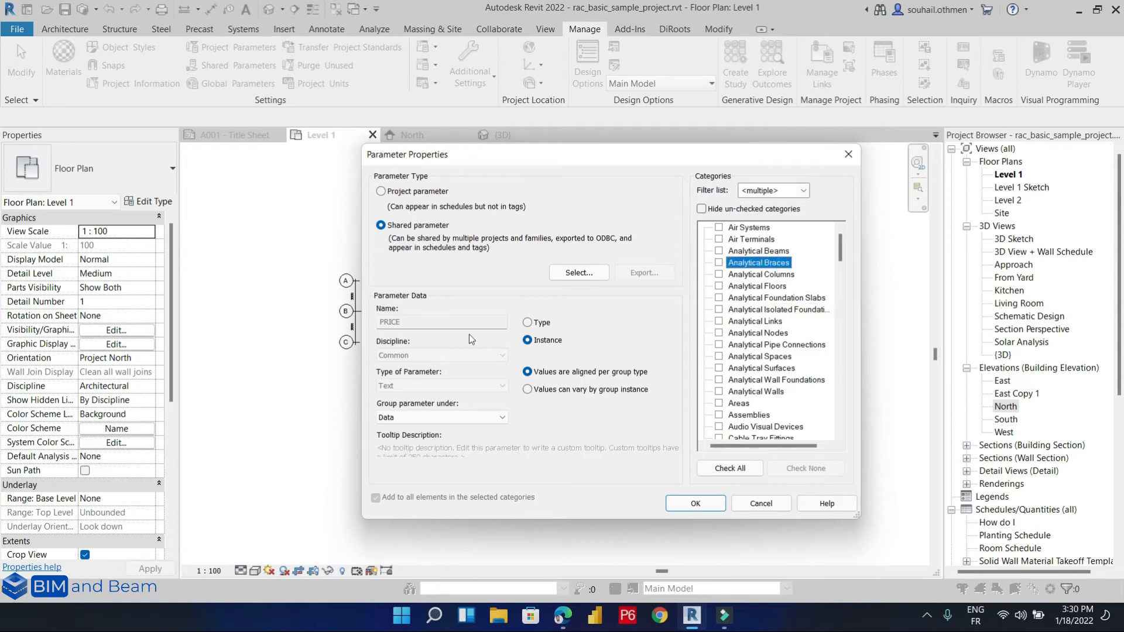
pyautogui.moveTo(406, 155); pyautogui.dragTo(519, 175)
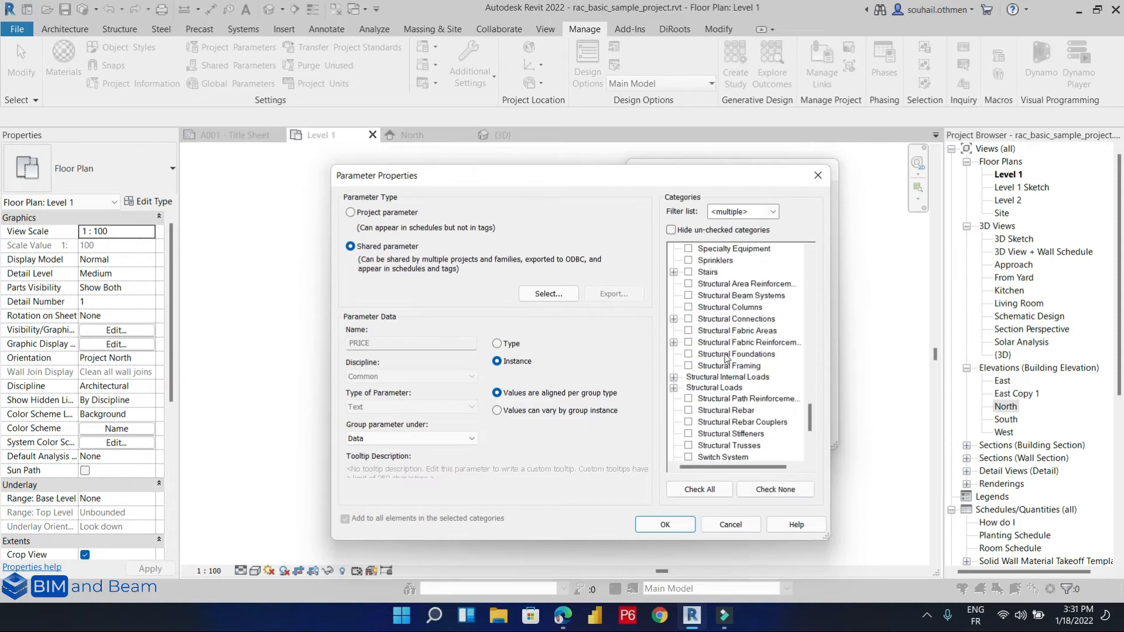
pyautogui.click(671, 229)
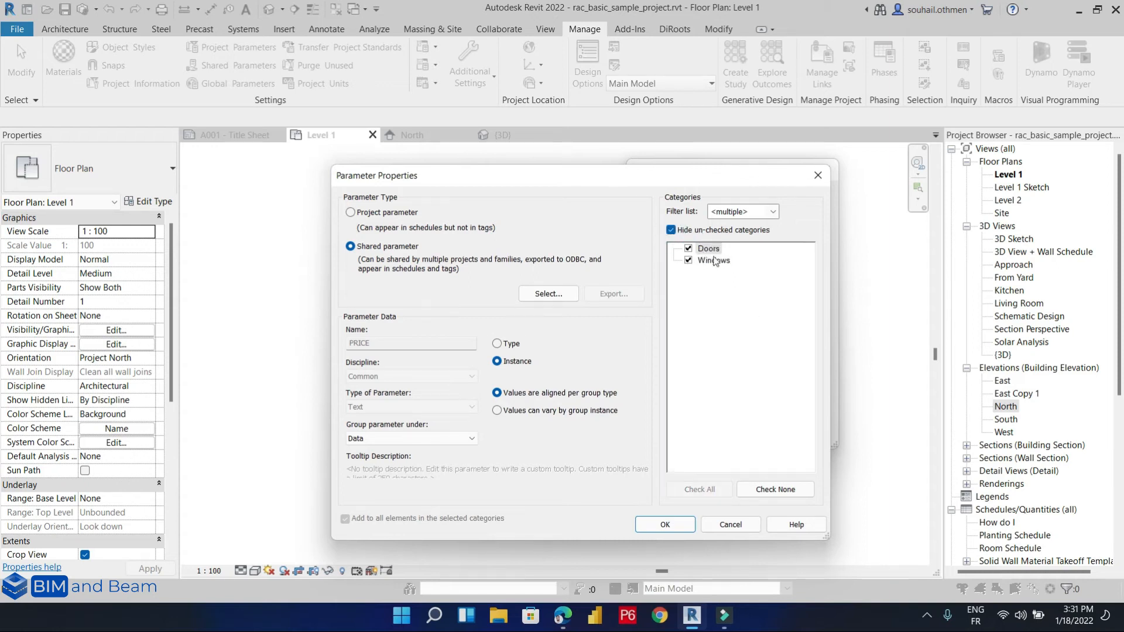
pyautogui.click(714, 260)
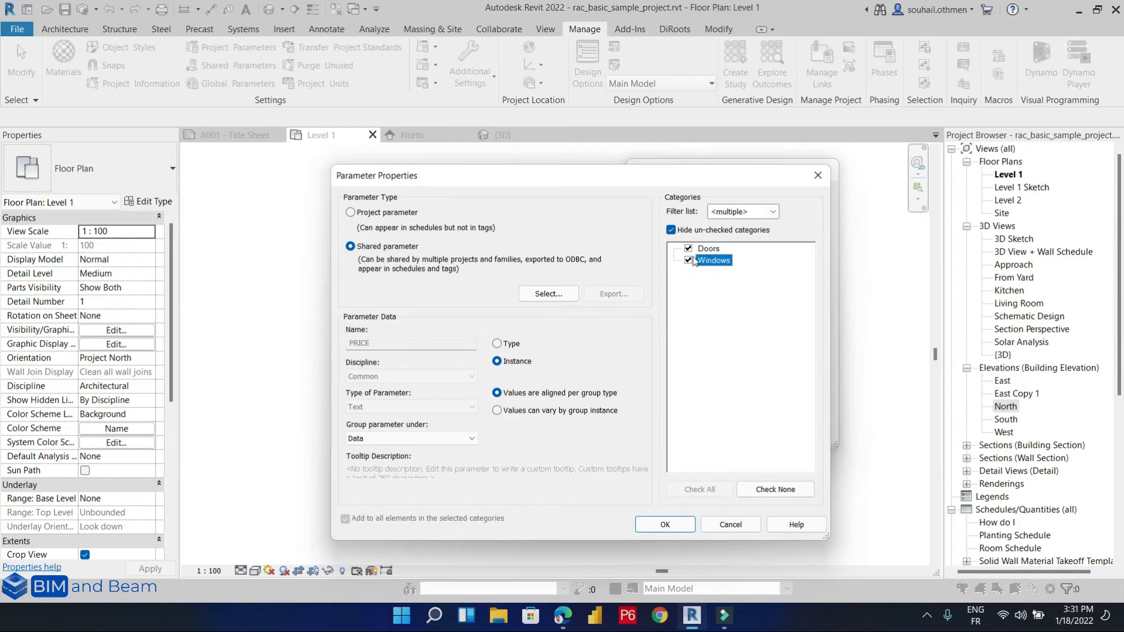
pyautogui.click(669, 230)
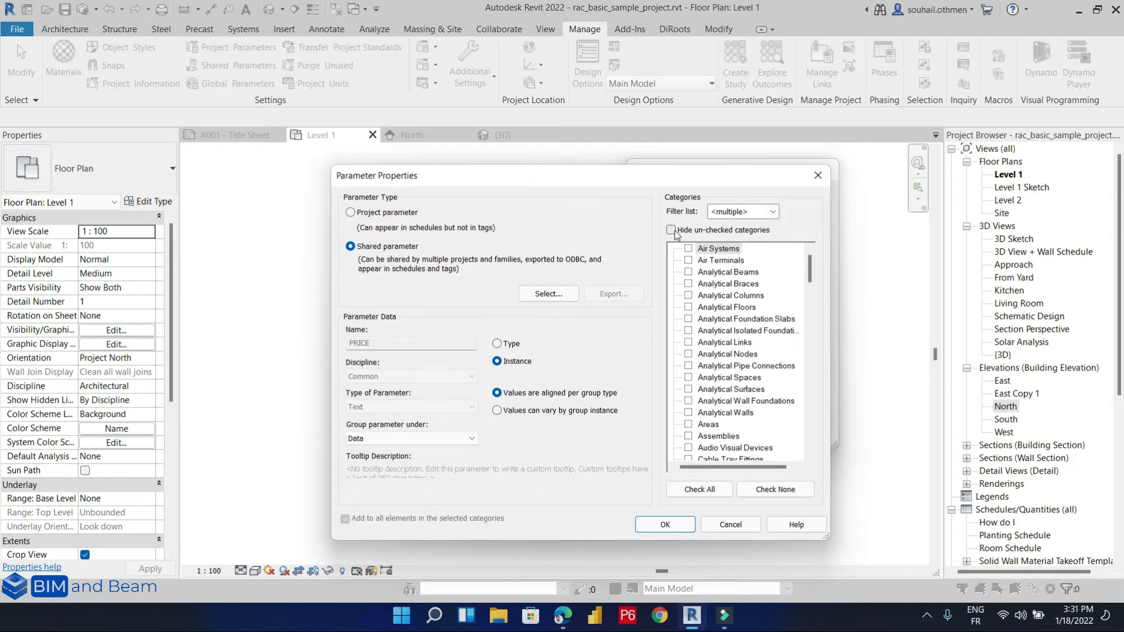
pyautogui.click(672, 229)
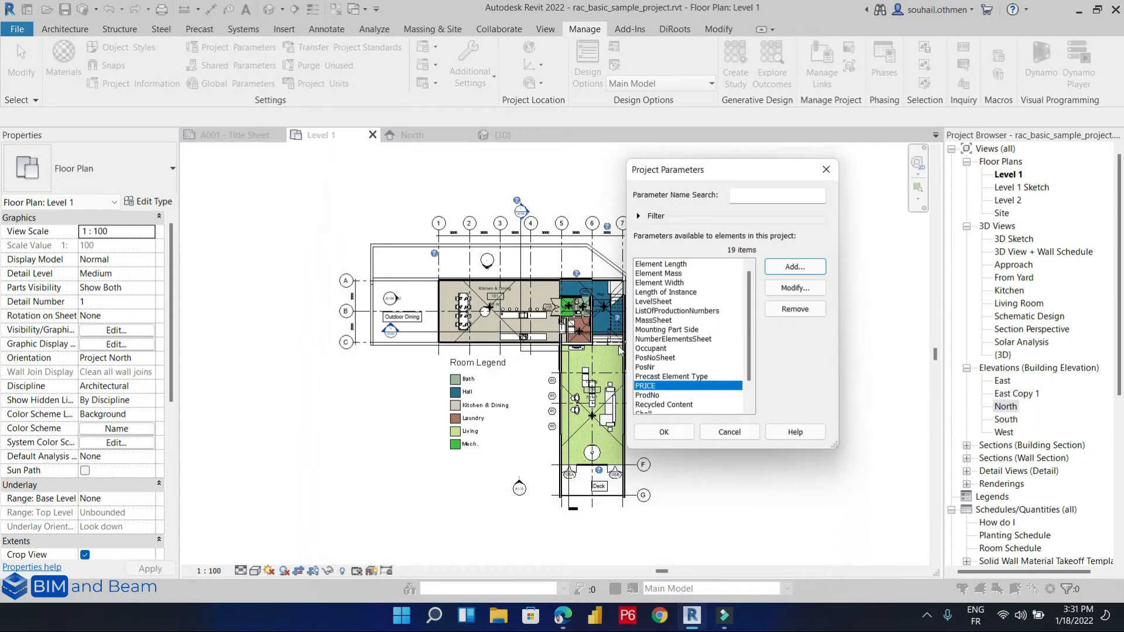
# Step: Accept the Project Parameters list with PRICE added and return to the Level 1 plan
pyautogui.click(728, 432)
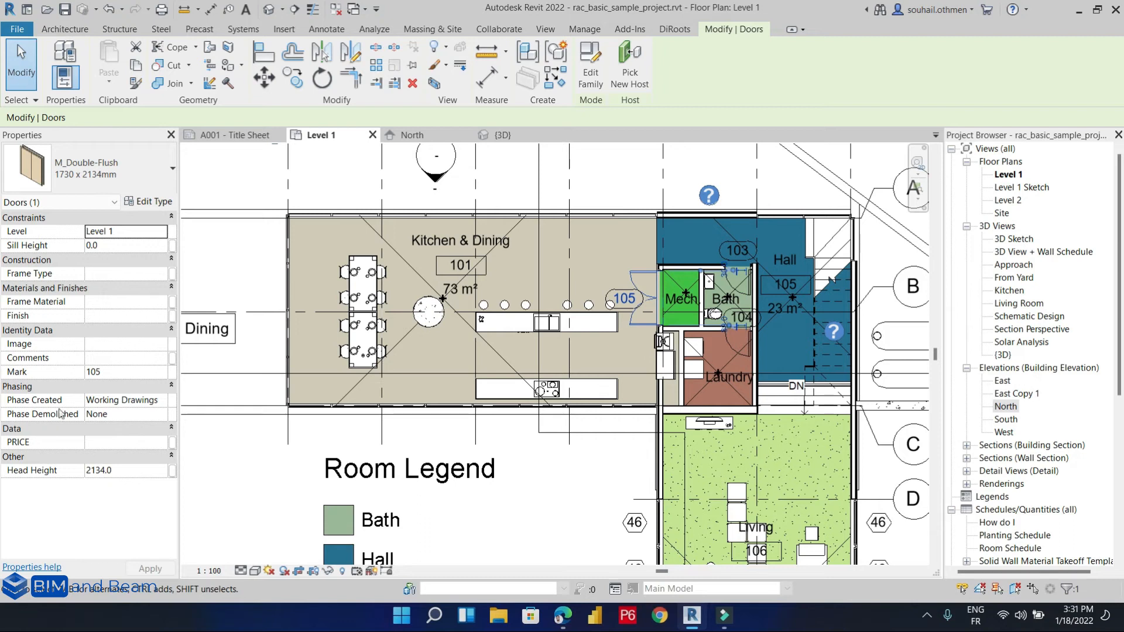
pyautogui.moveTo(34, 449)
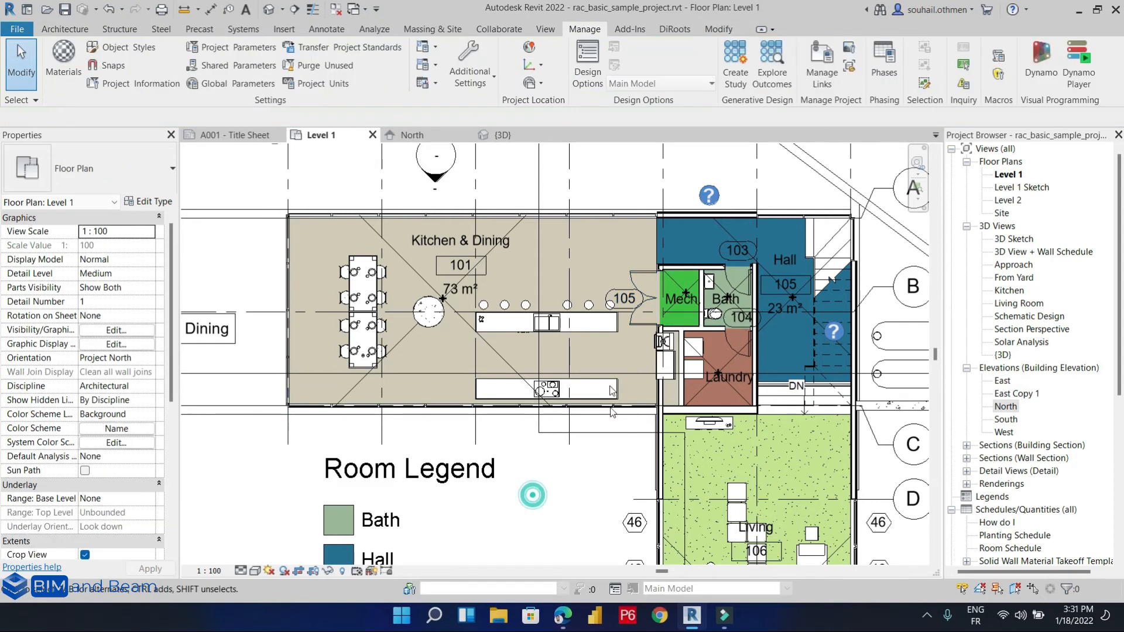
# Step: Enter PRICE 100 for door 105 and PRICE 65 for window 97 in Properties
pyautogui.click(643, 303)
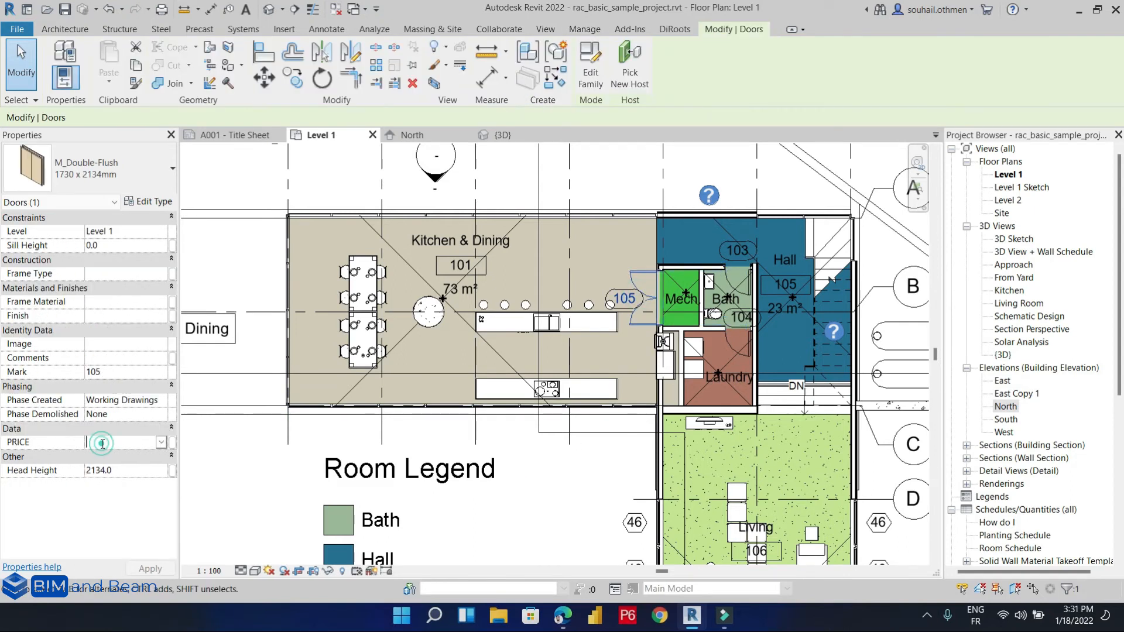
pyautogui.write('1')
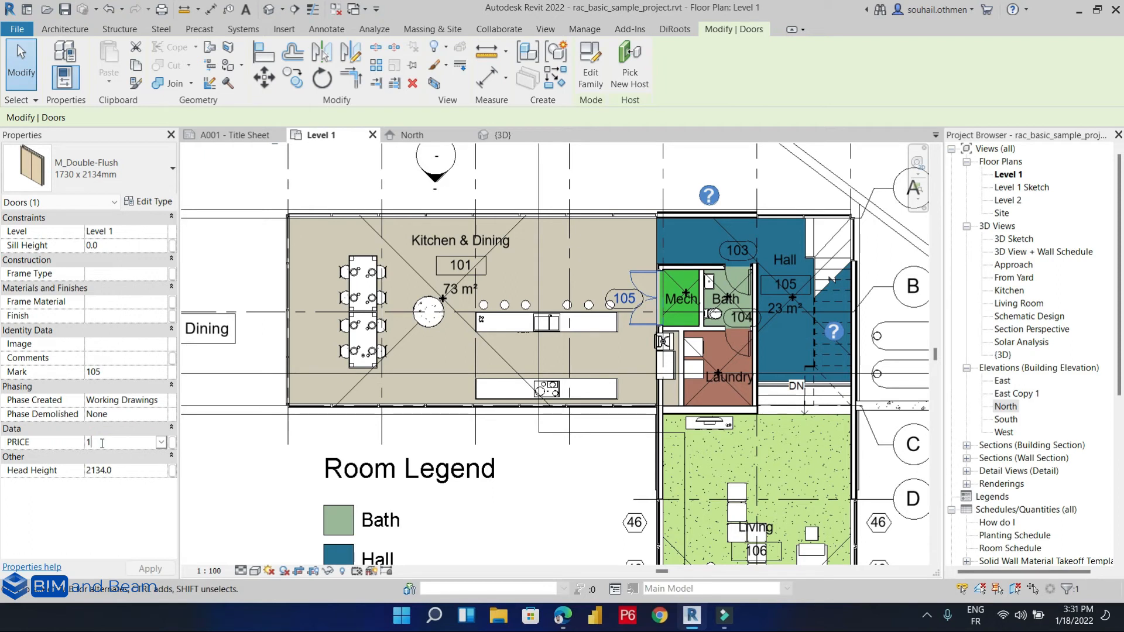
pyautogui.write('00')
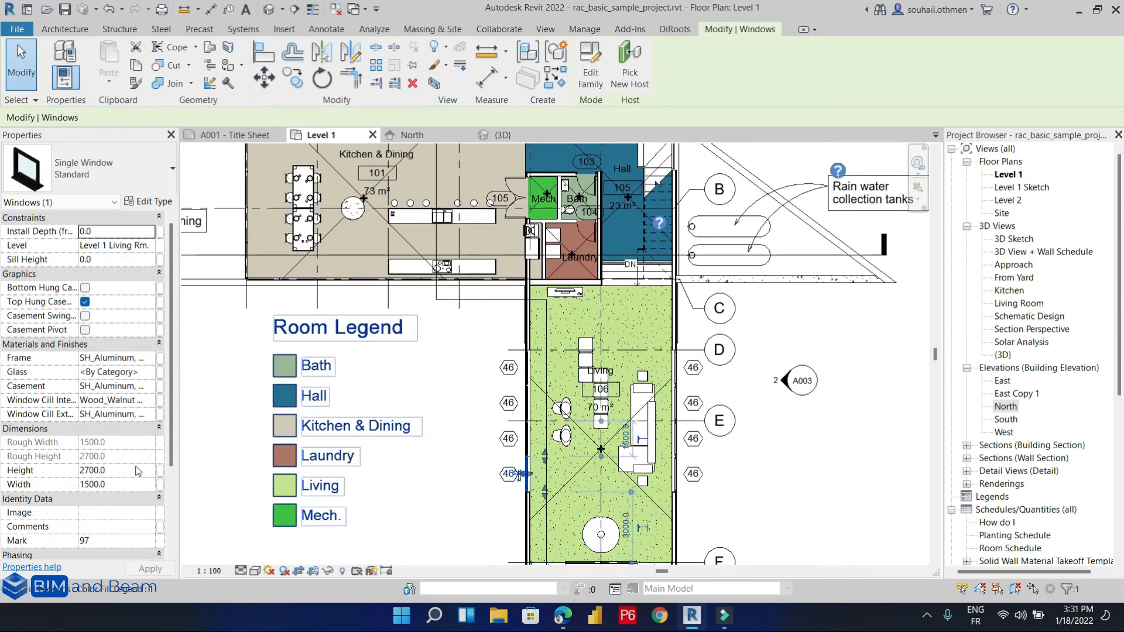
pyautogui.scroll(-3)
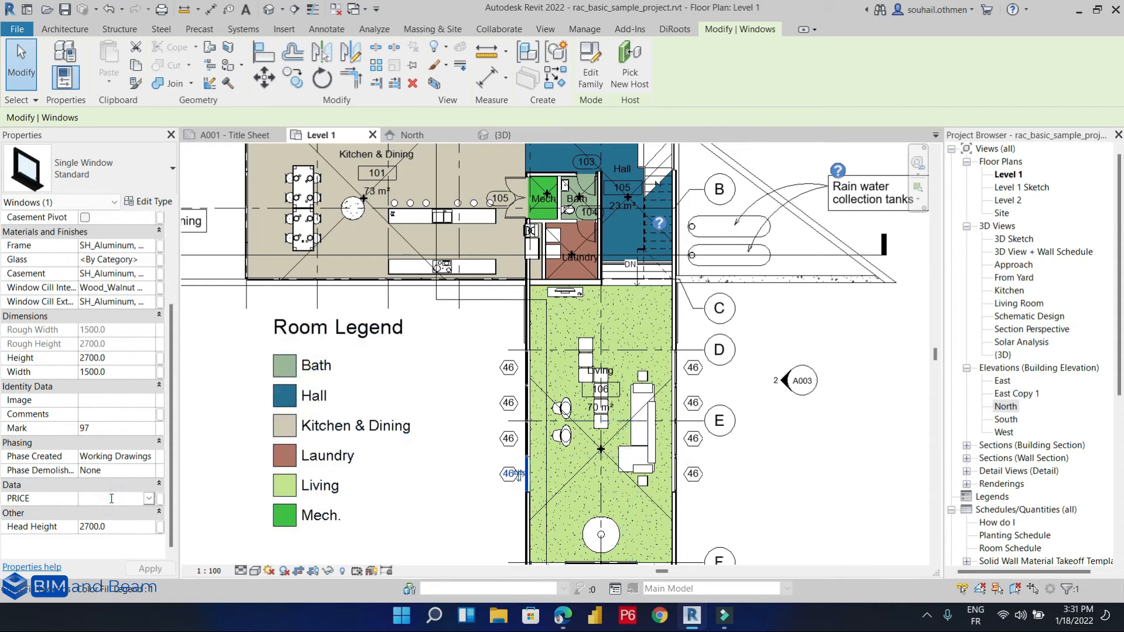
pyautogui.write('6')
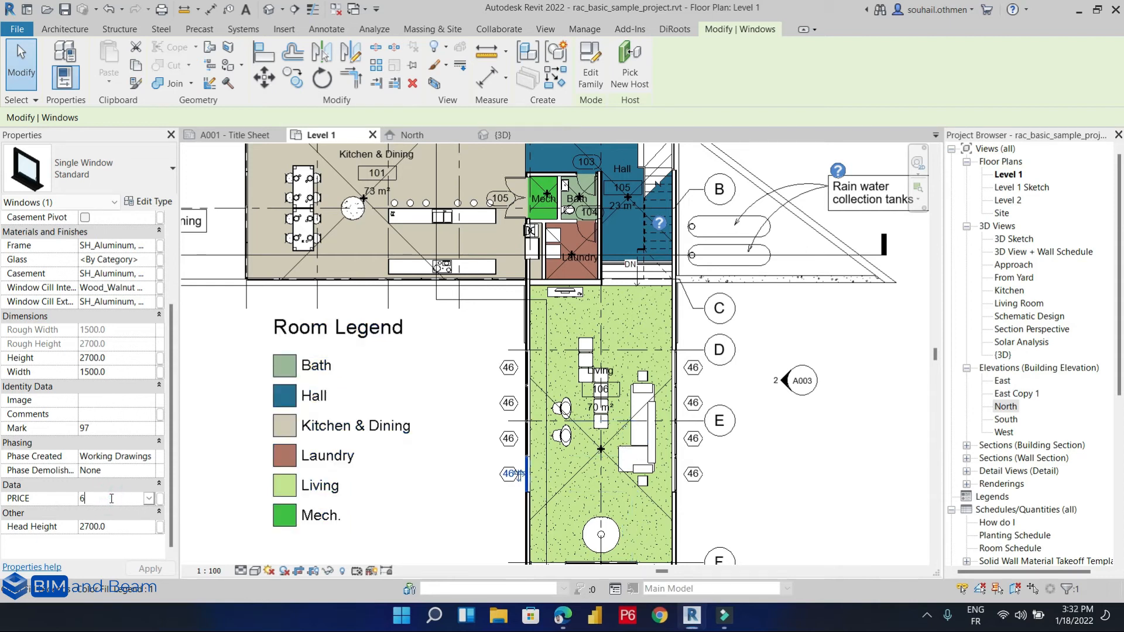
pyautogui.write('5')
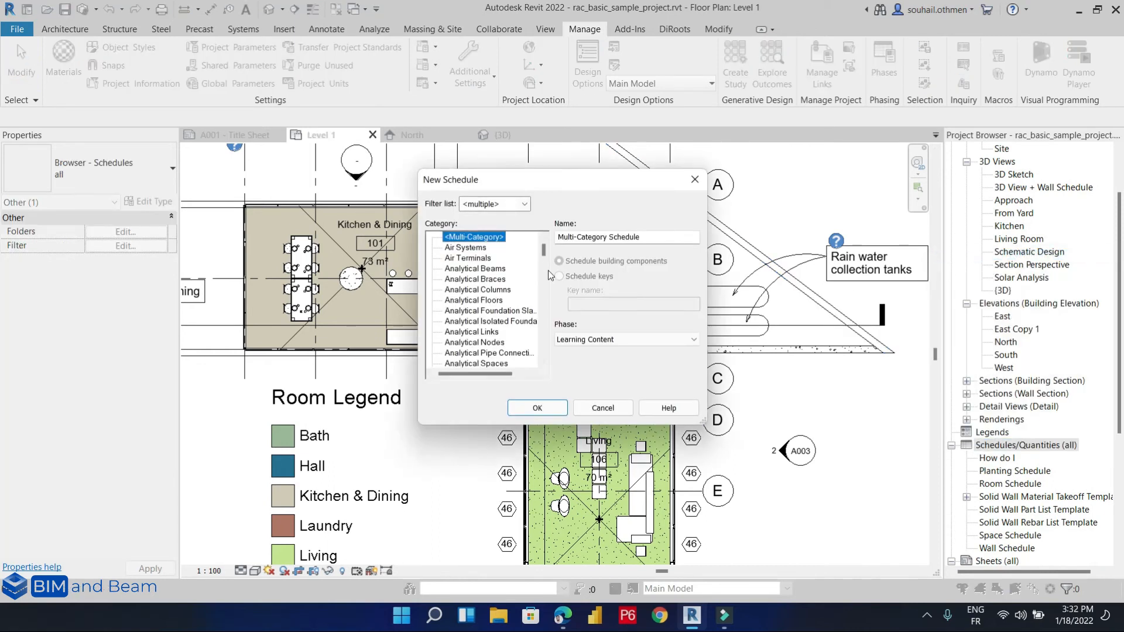
# Step: Create a new schedule with its category set to <Multi-Category>
pyautogui.click(468, 341)
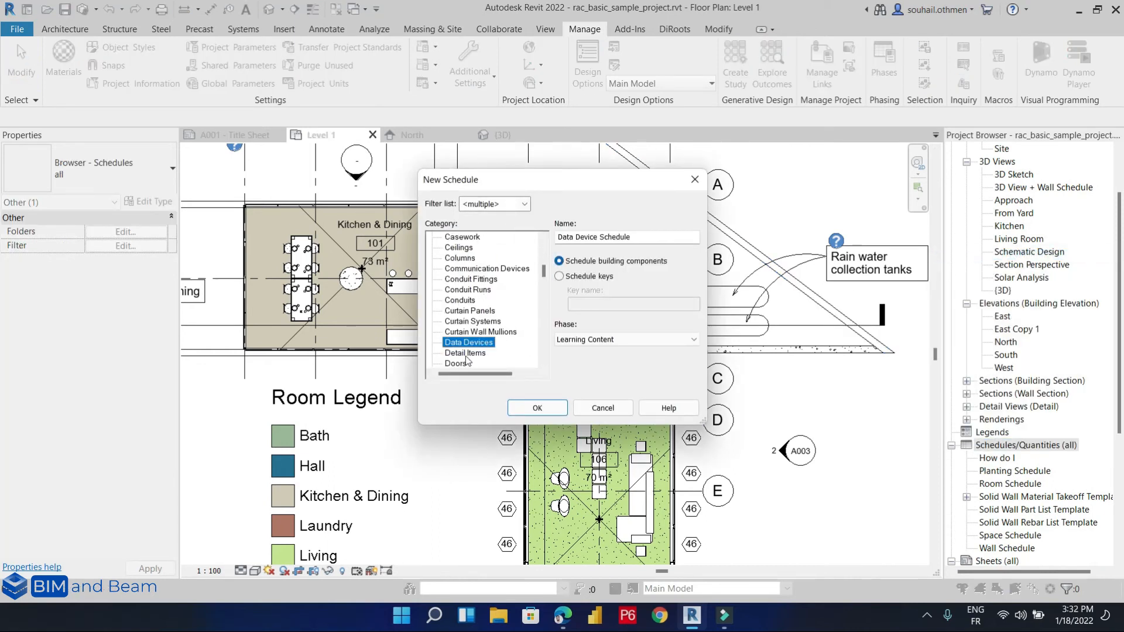
pyautogui.click(524, 204)
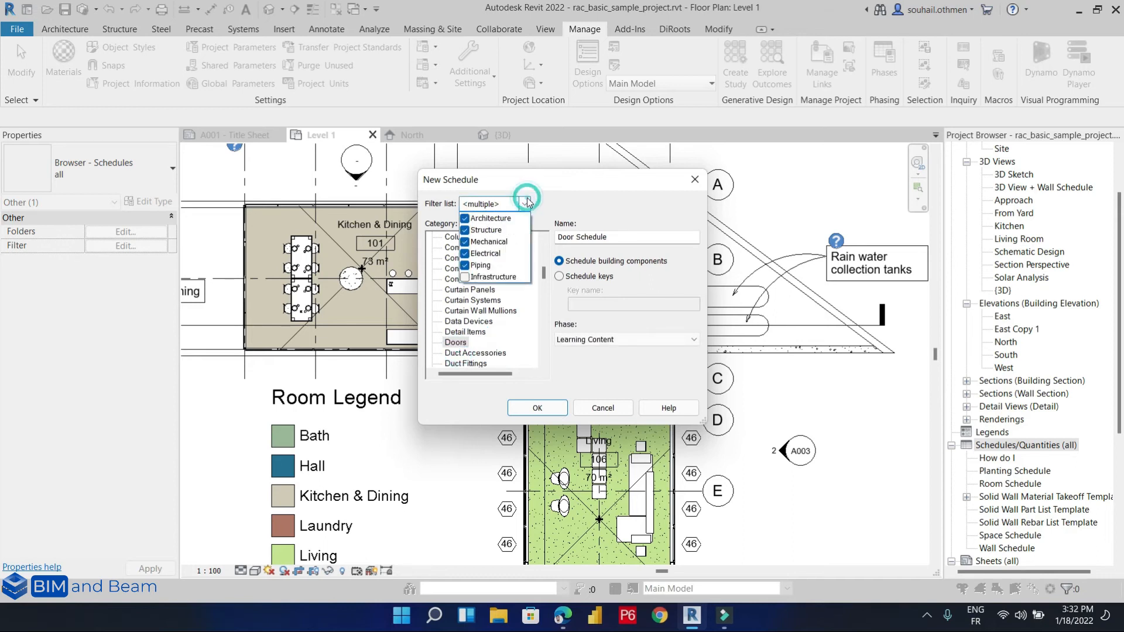
pyautogui.click(524, 203)
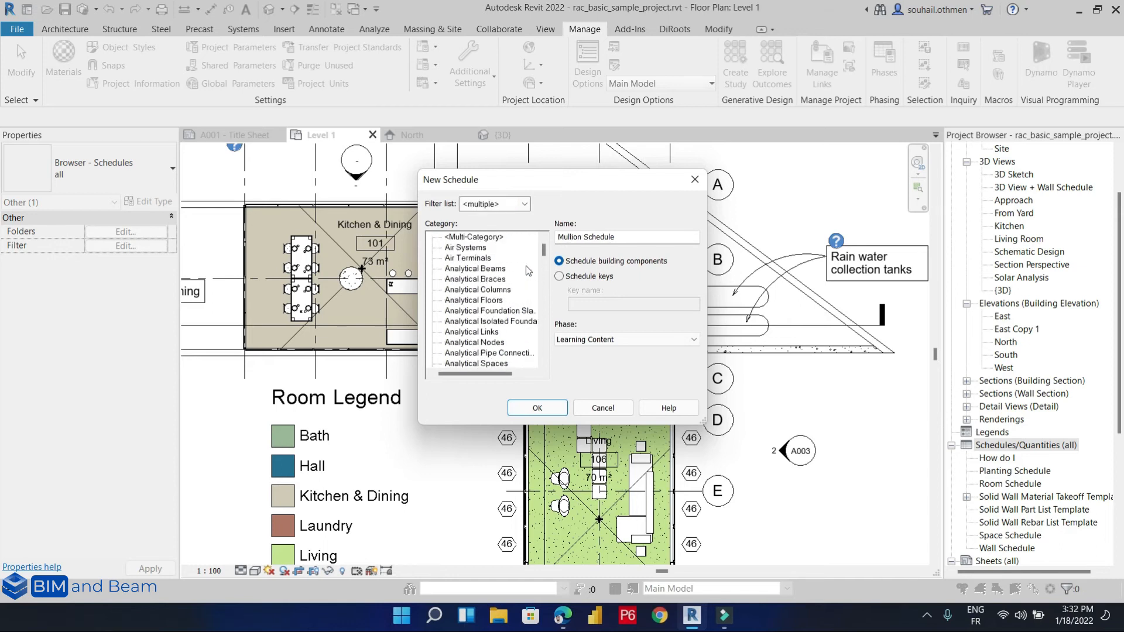
pyautogui.click(473, 236)
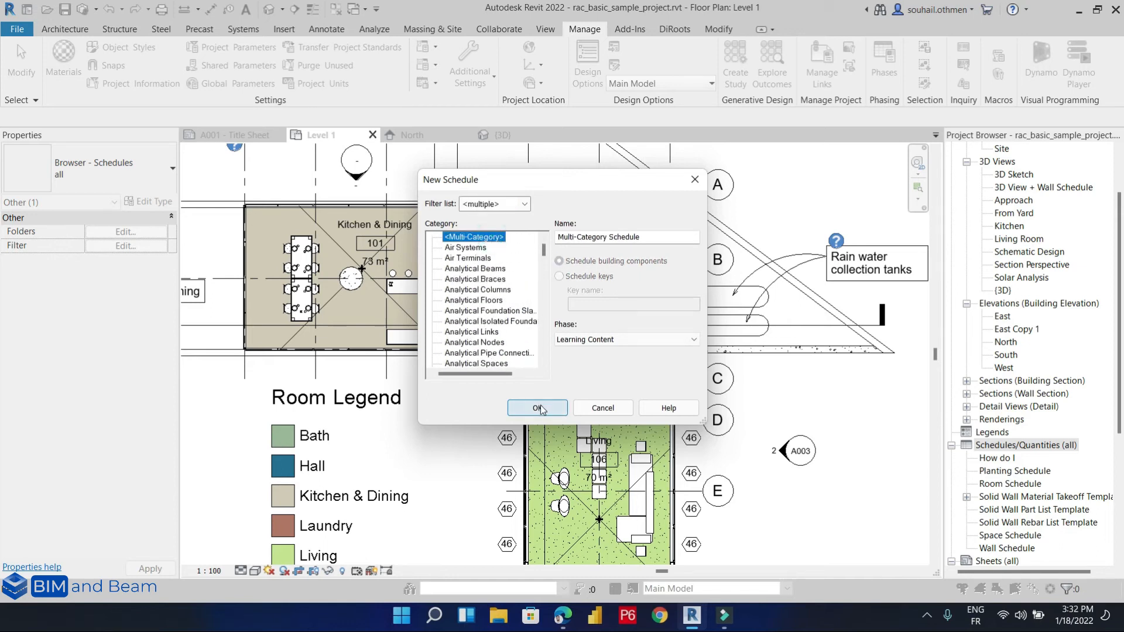
pyautogui.click(536, 407)
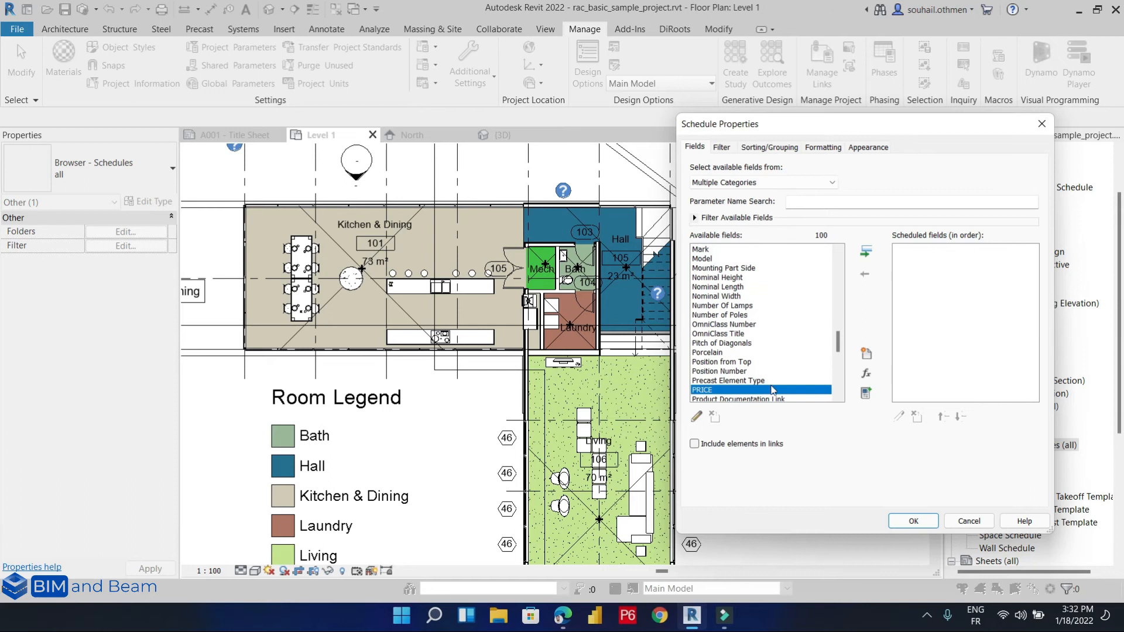
# Step: Add PRICE and Family and Type as the schedule's fields and generate the schedule
pyautogui.click(866, 251)
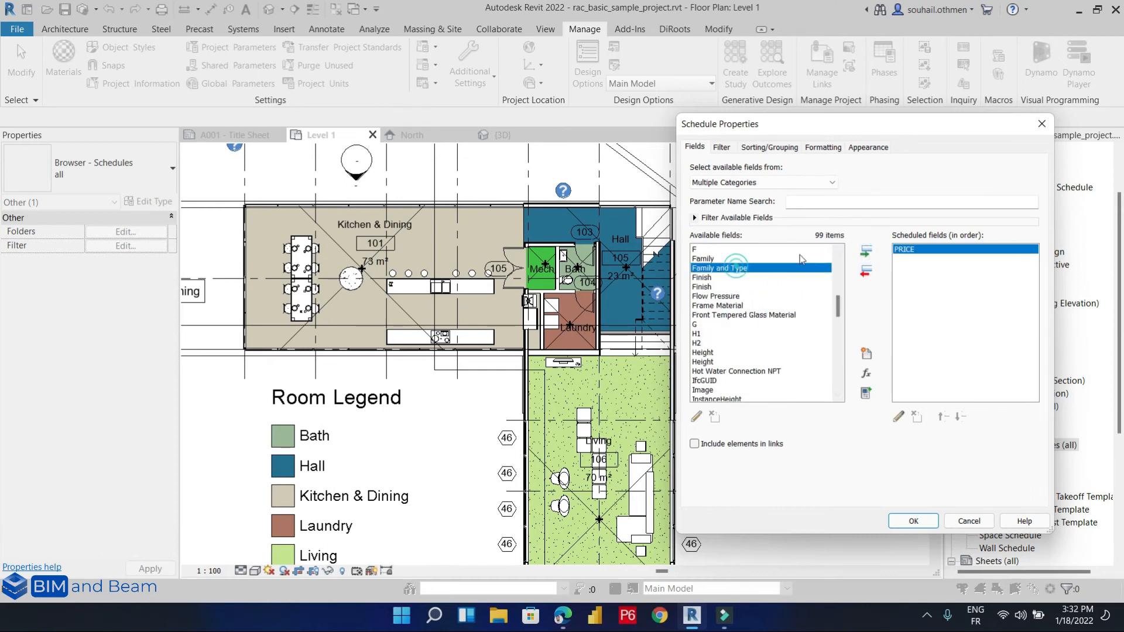
pyautogui.click(866, 250)
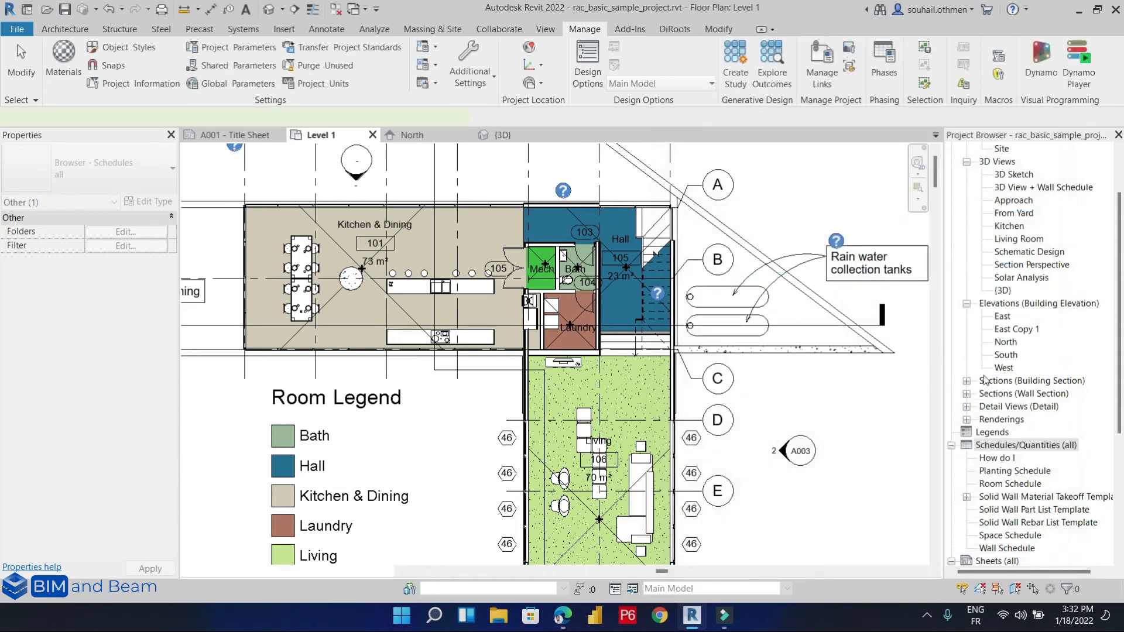
pyautogui.doubleClick(1028, 470)
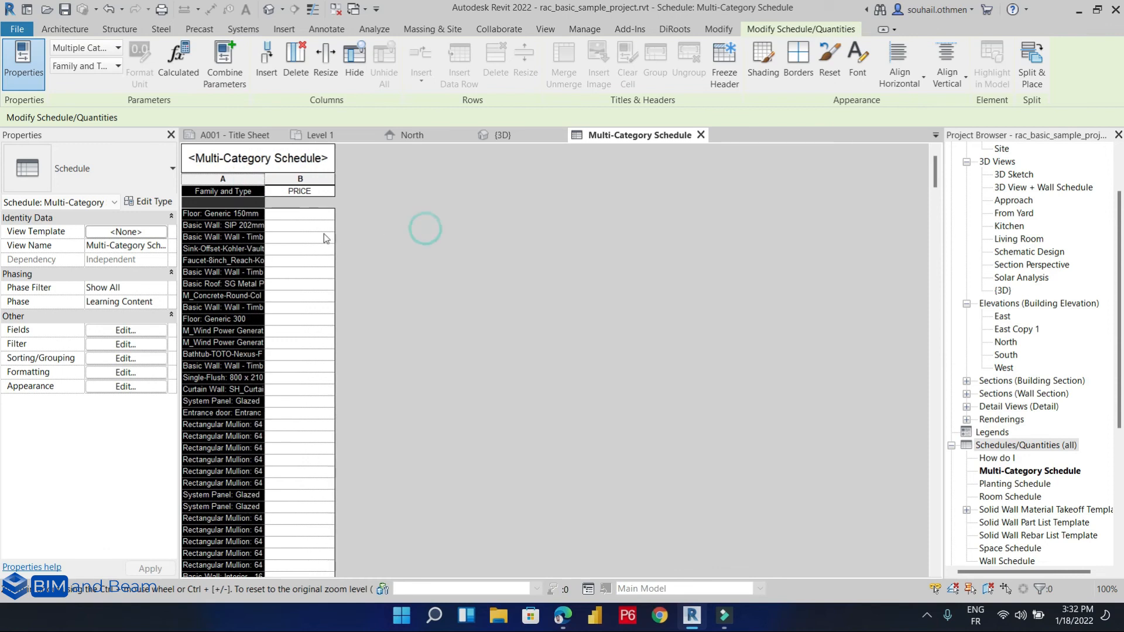
pyautogui.click(299, 236)
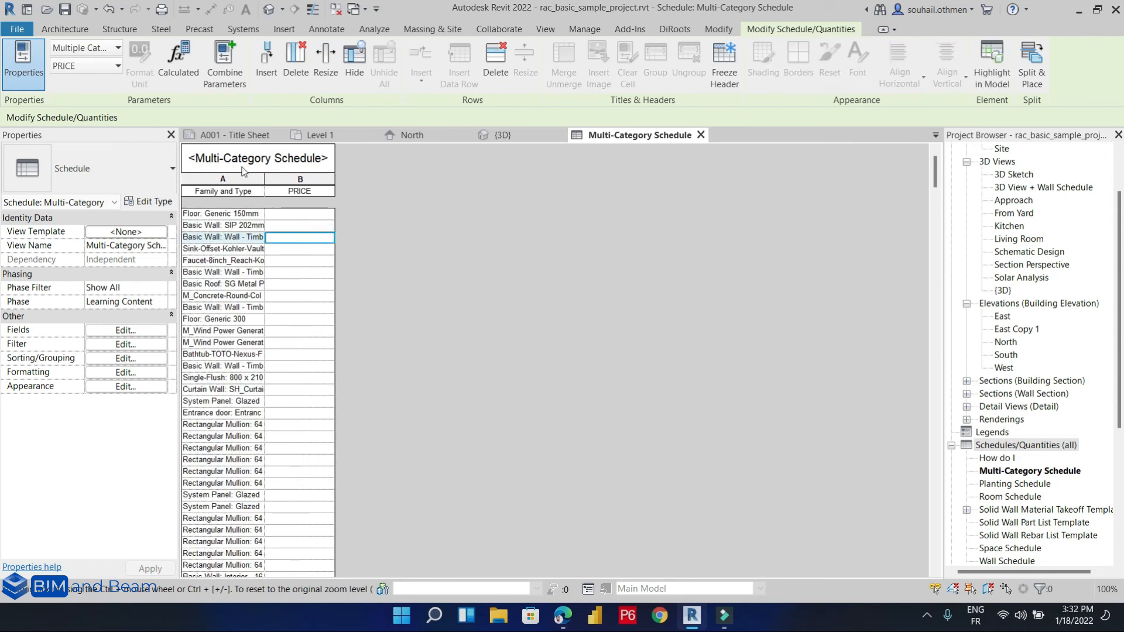
pyautogui.moveTo(248, 260)
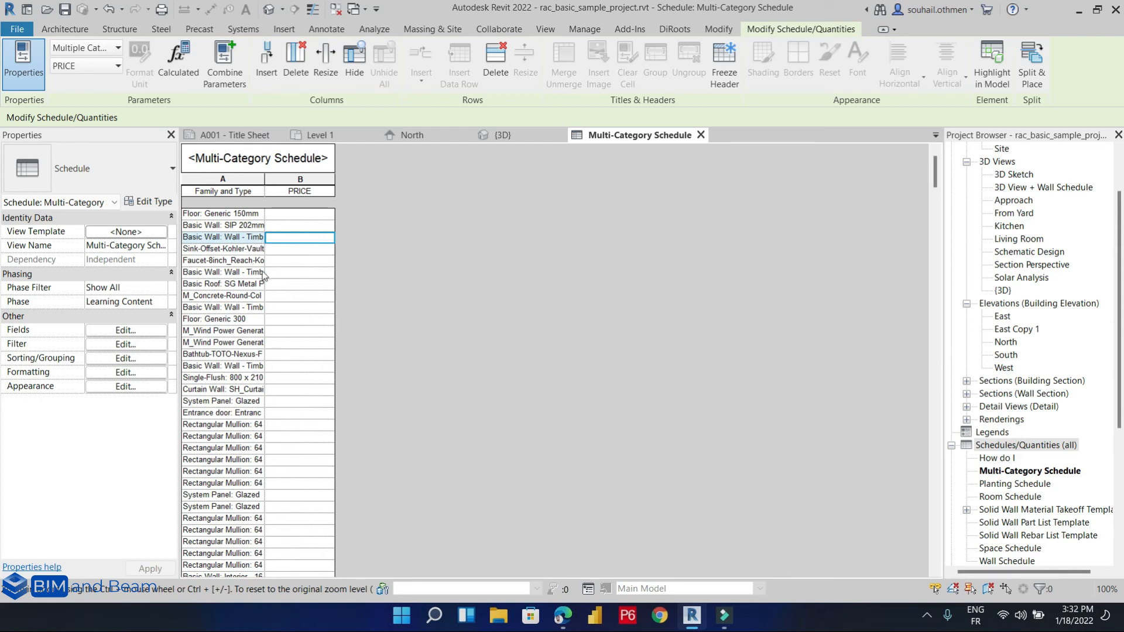
pyautogui.moveTo(127, 349)
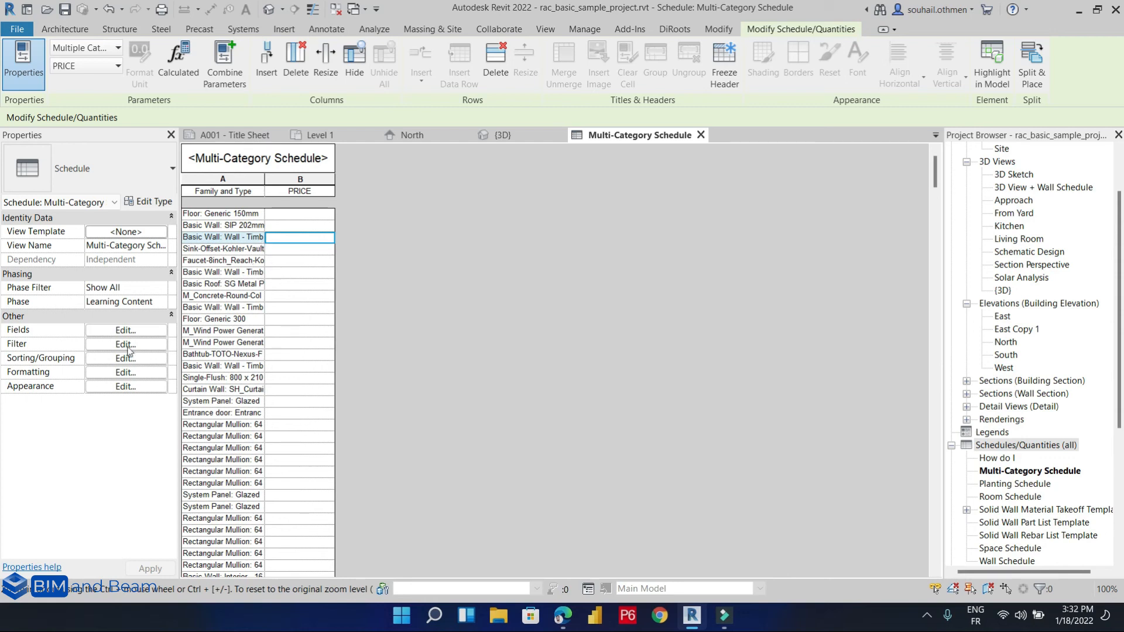
pyautogui.moveTo(503, 138)
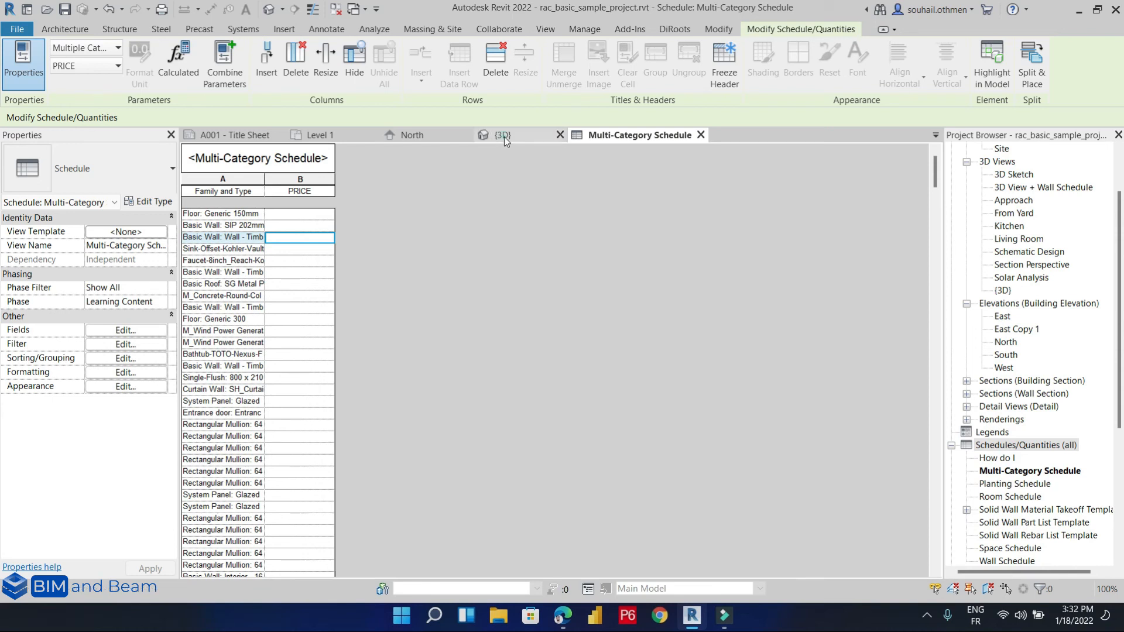
pyautogui.click(504, 135)
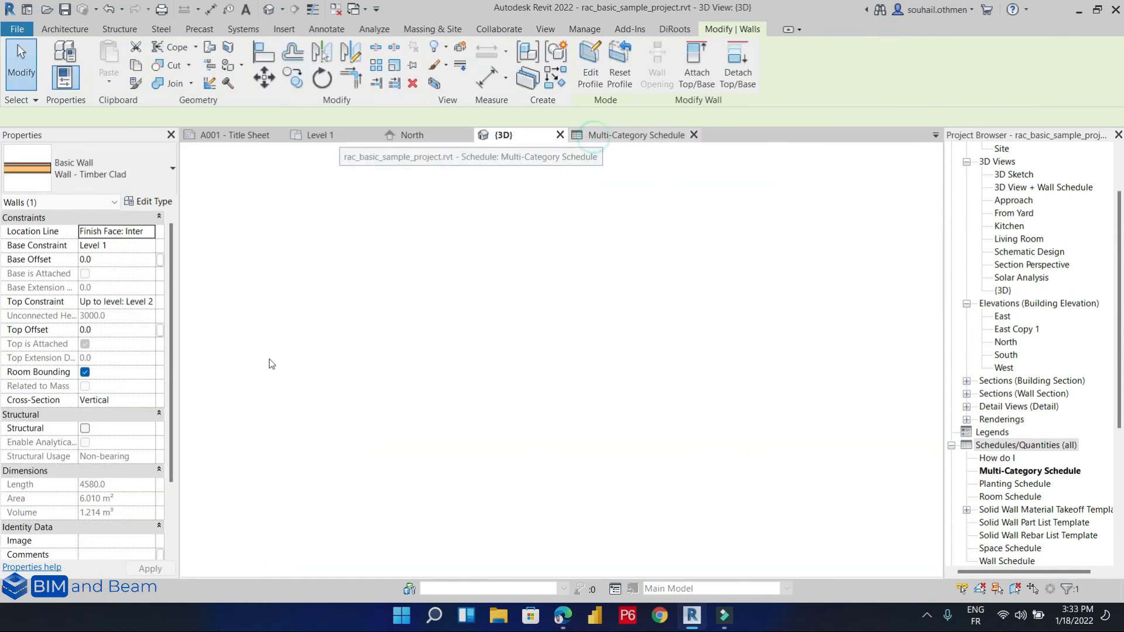
pyautogui.click(635, 135)
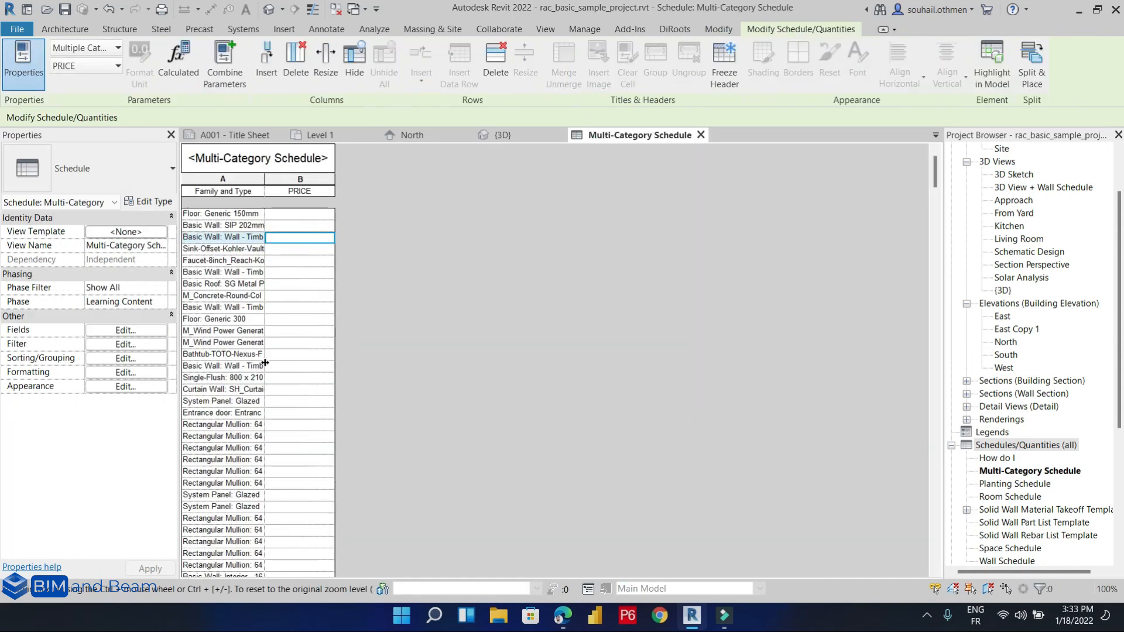
pyautogui.click(298, 354)
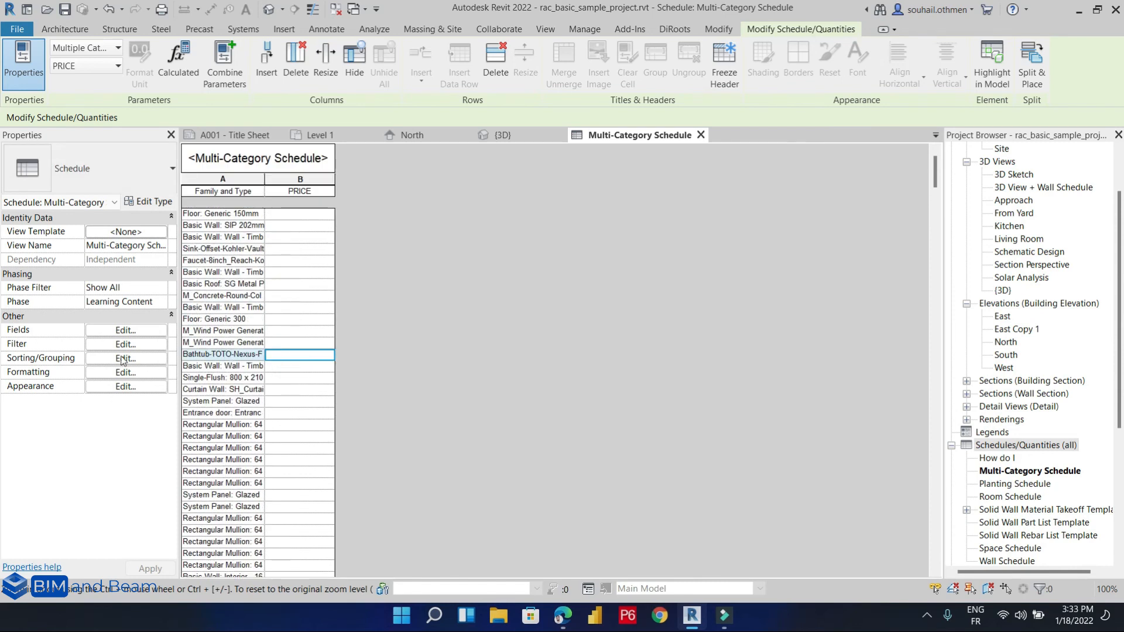
pyautogui.click(125, 344)
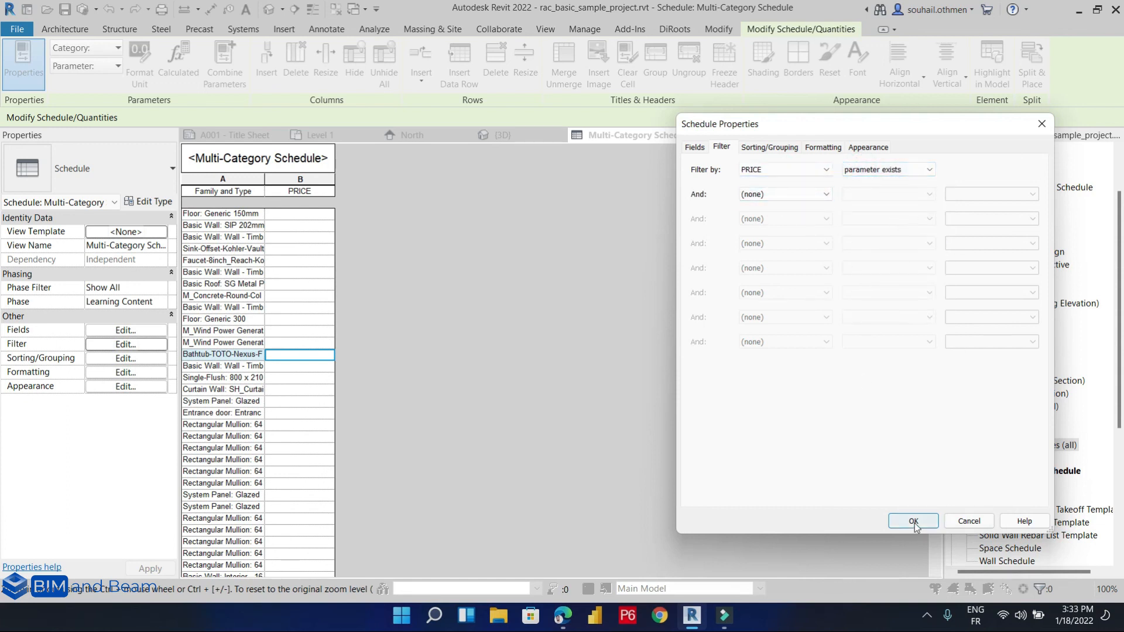
# Step: Apply a schedule filter by PRICE 'parameter exists', leaving the door (100) and window (65)
pyautogui.click(913, 520)
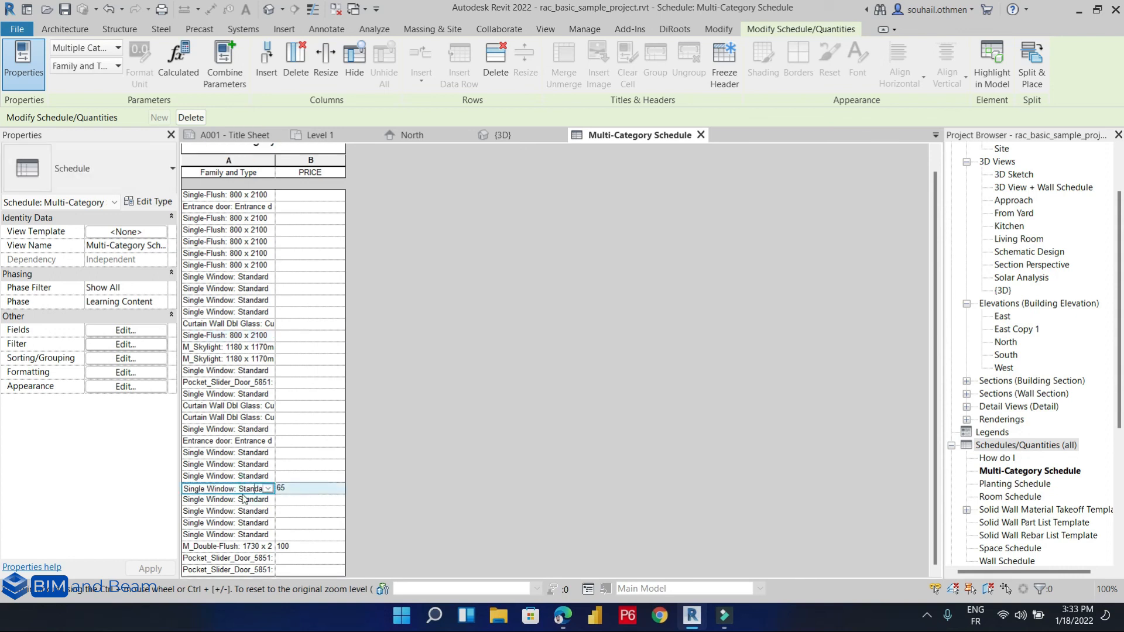
# Step: Highlight the Single Window row priced 65 in the model, landing on it selected in the Level 1 plan
pyautogui.click(223, 547)
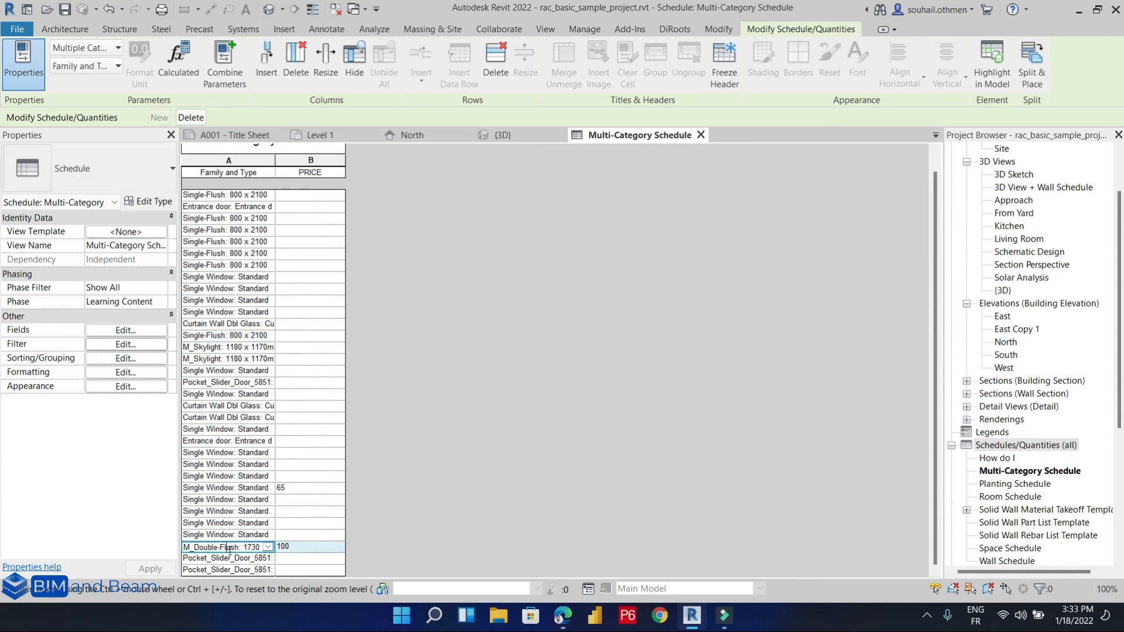
pyautogui.click(225, 486)
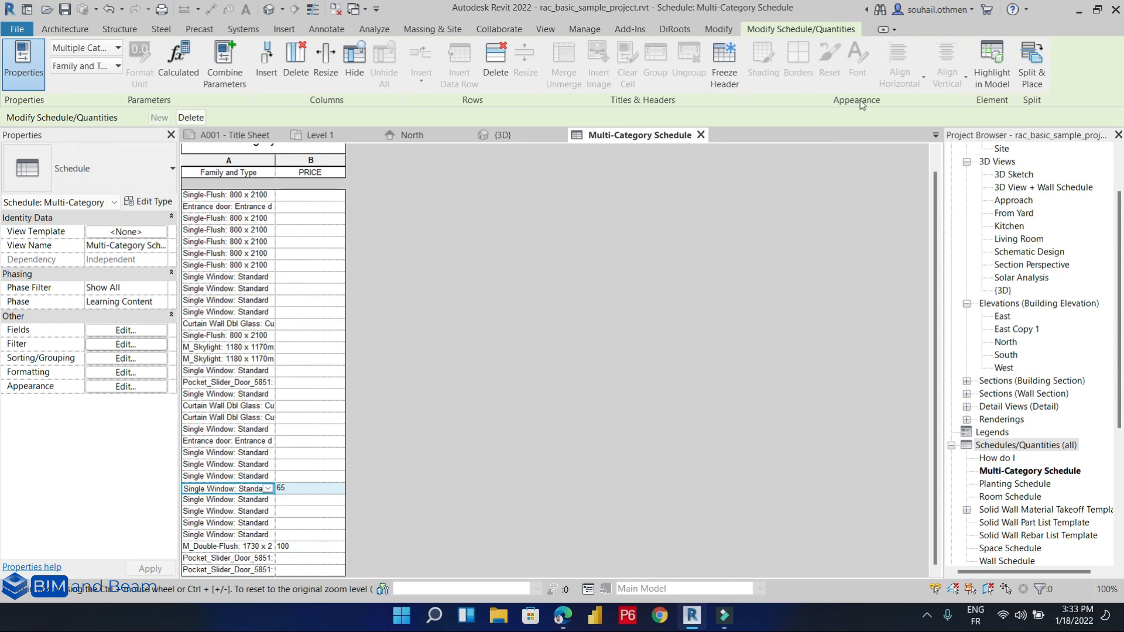
pyautogui.click(991, 59)
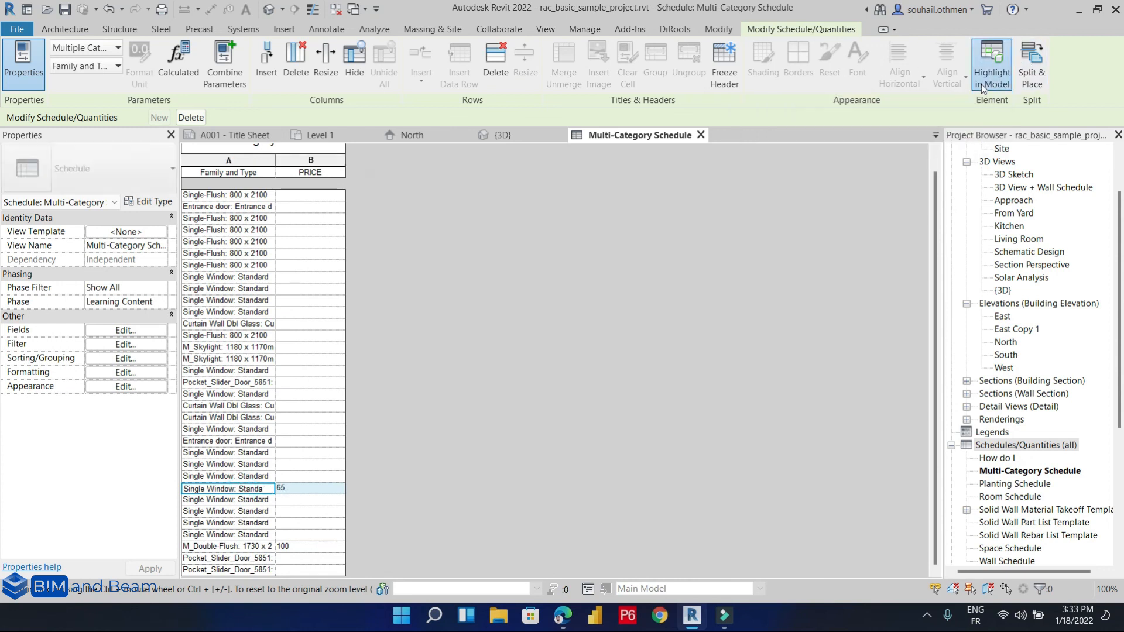
pyautogui.click(990, 64)
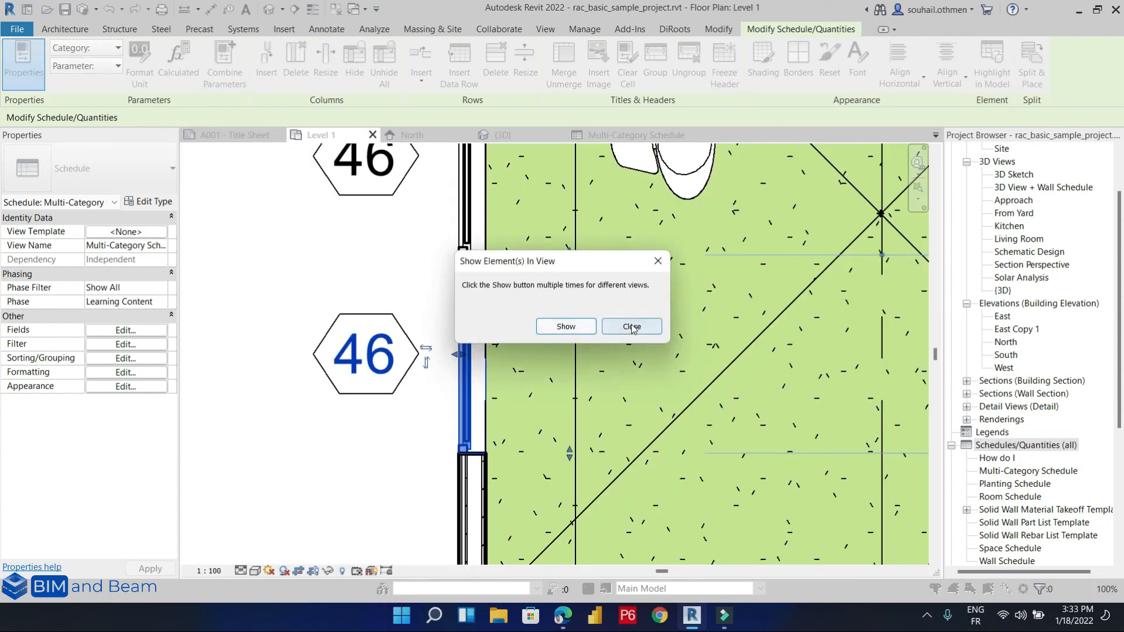
pyautogui.click(630, 325)
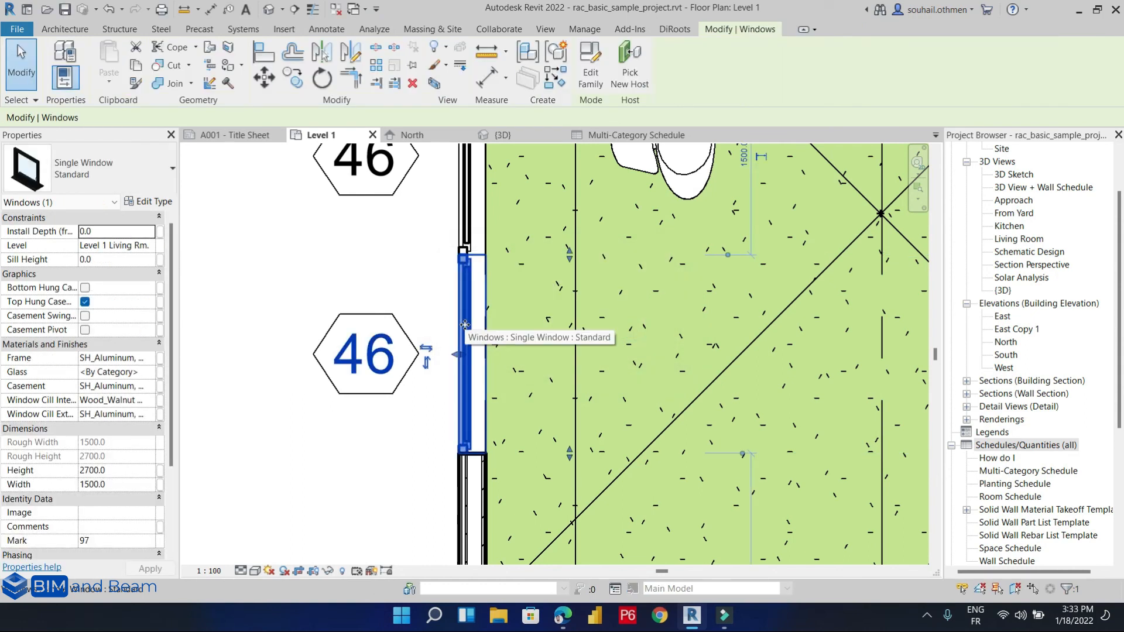